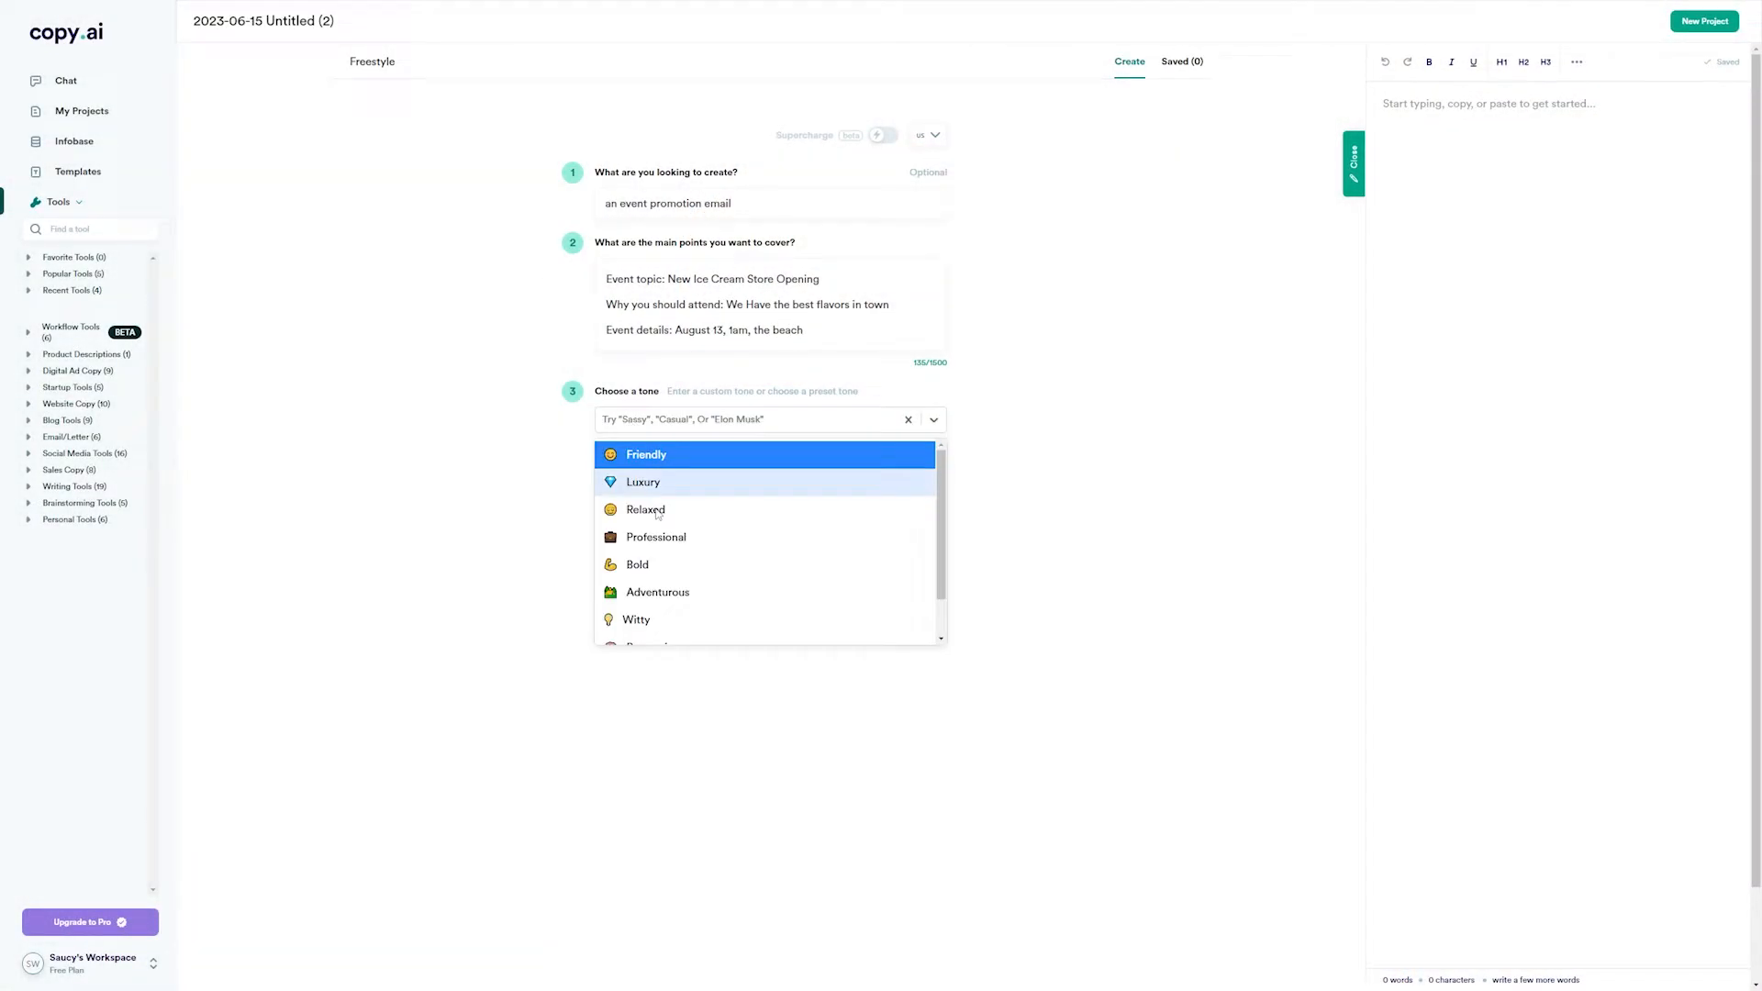
Pick the Friendly tone and review the generated ice cream store opening email drafts
click(646, 454)
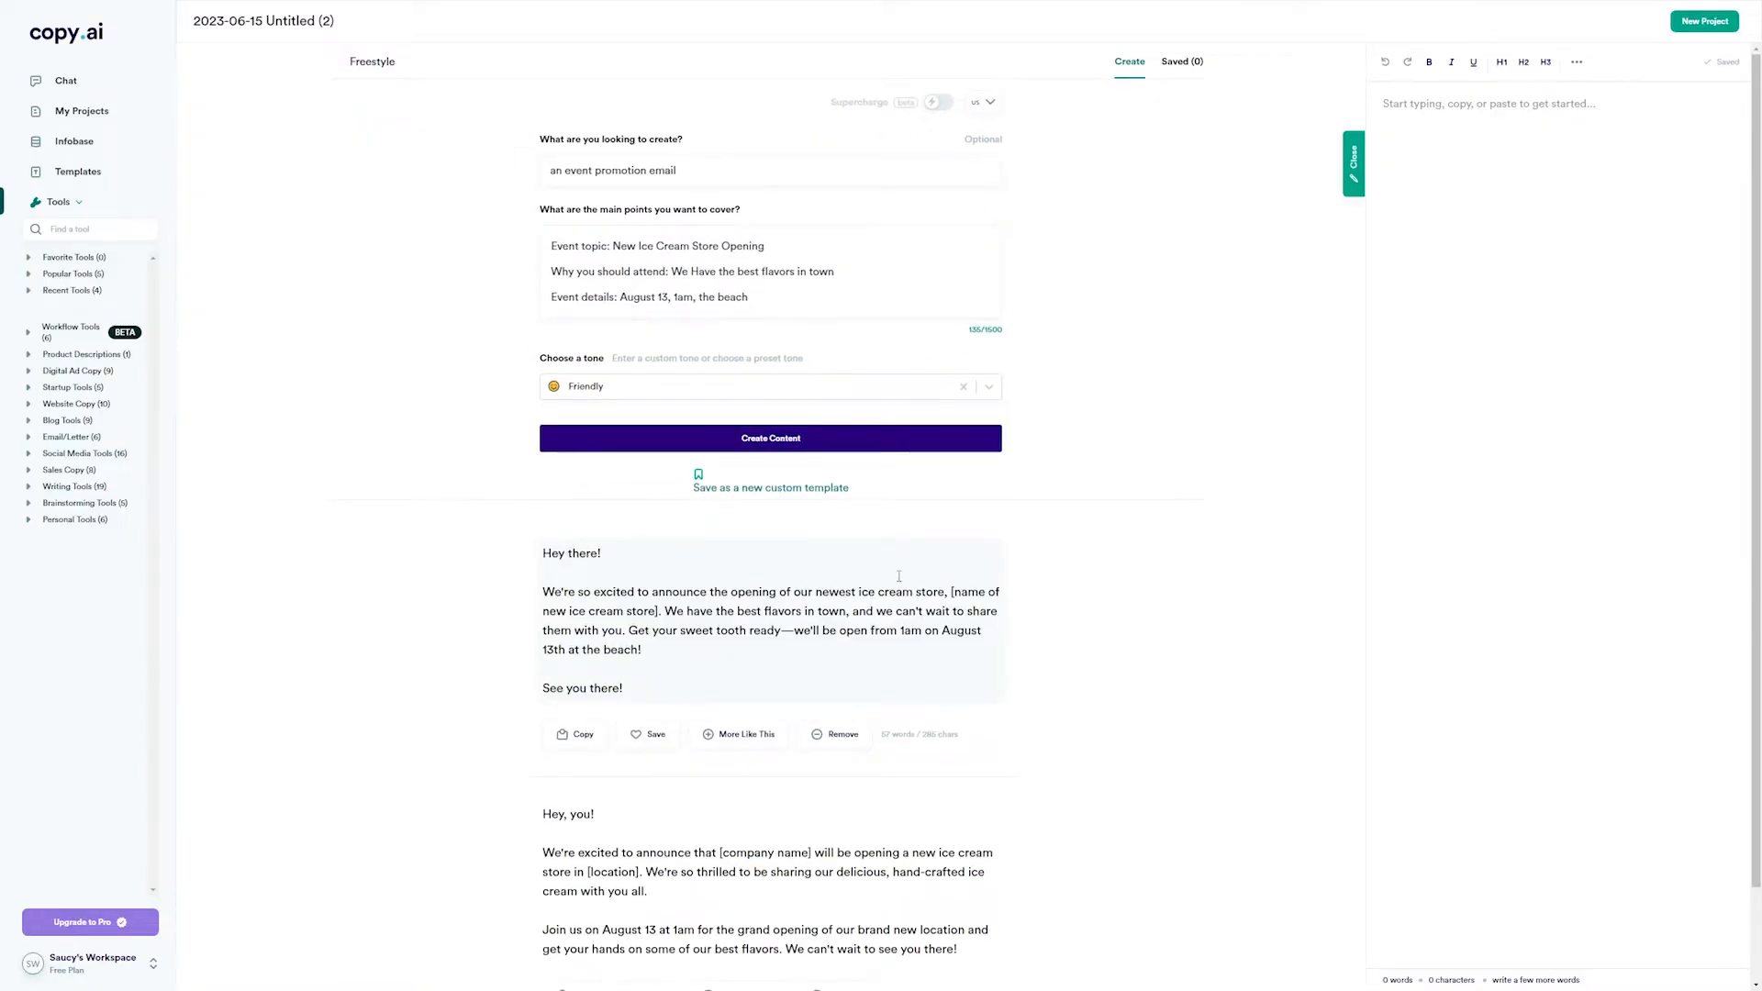
scroll(down, 3)
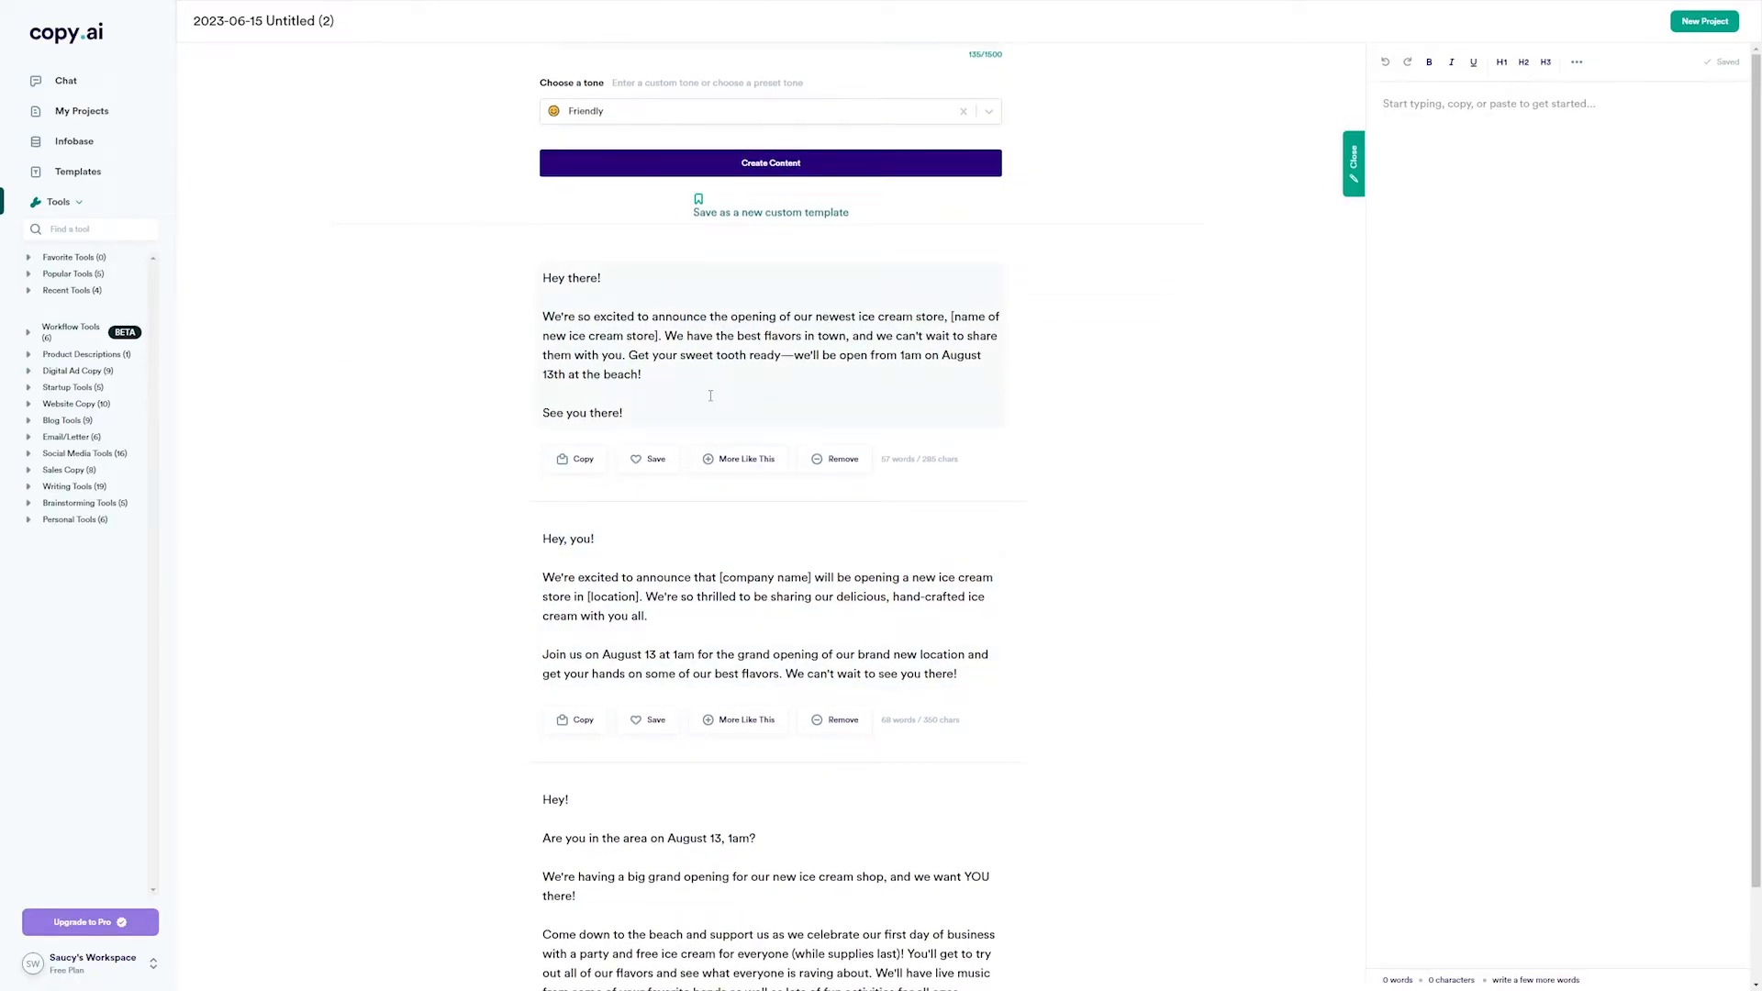
drag(544, 277, 642, 374)
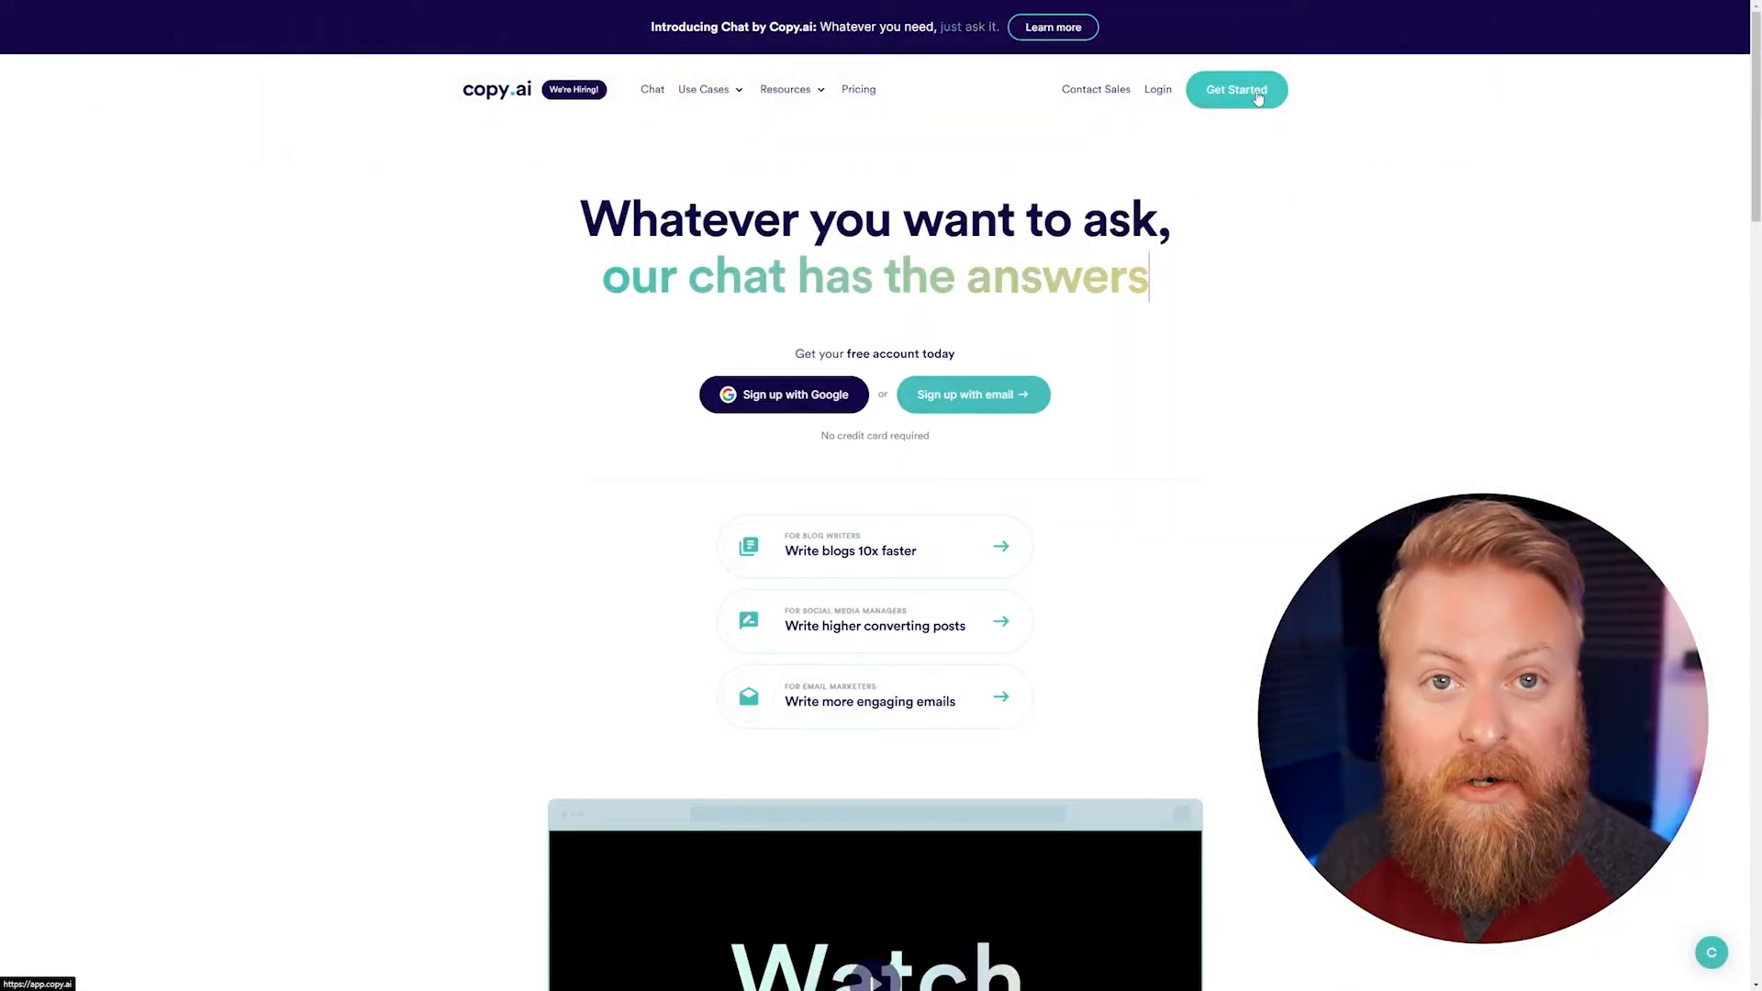
Start from Get Started to reach the Copy.ai log-in page
click(1235, 90)
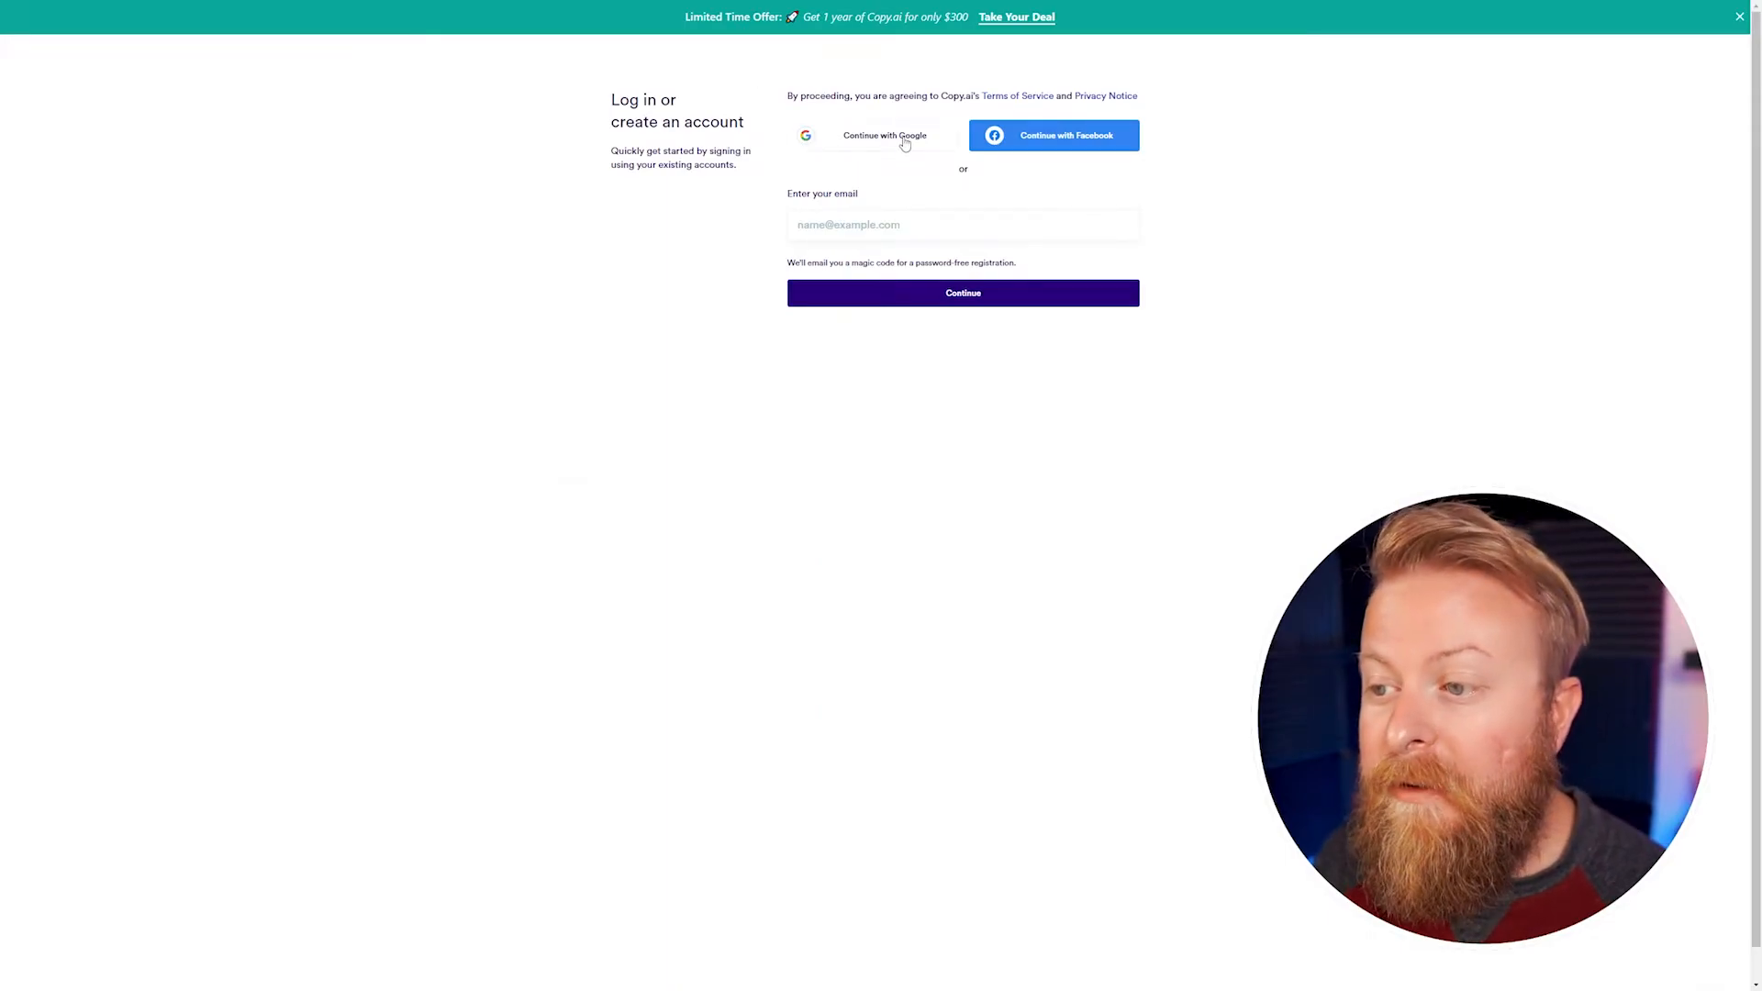
mouse_move(977, 399)
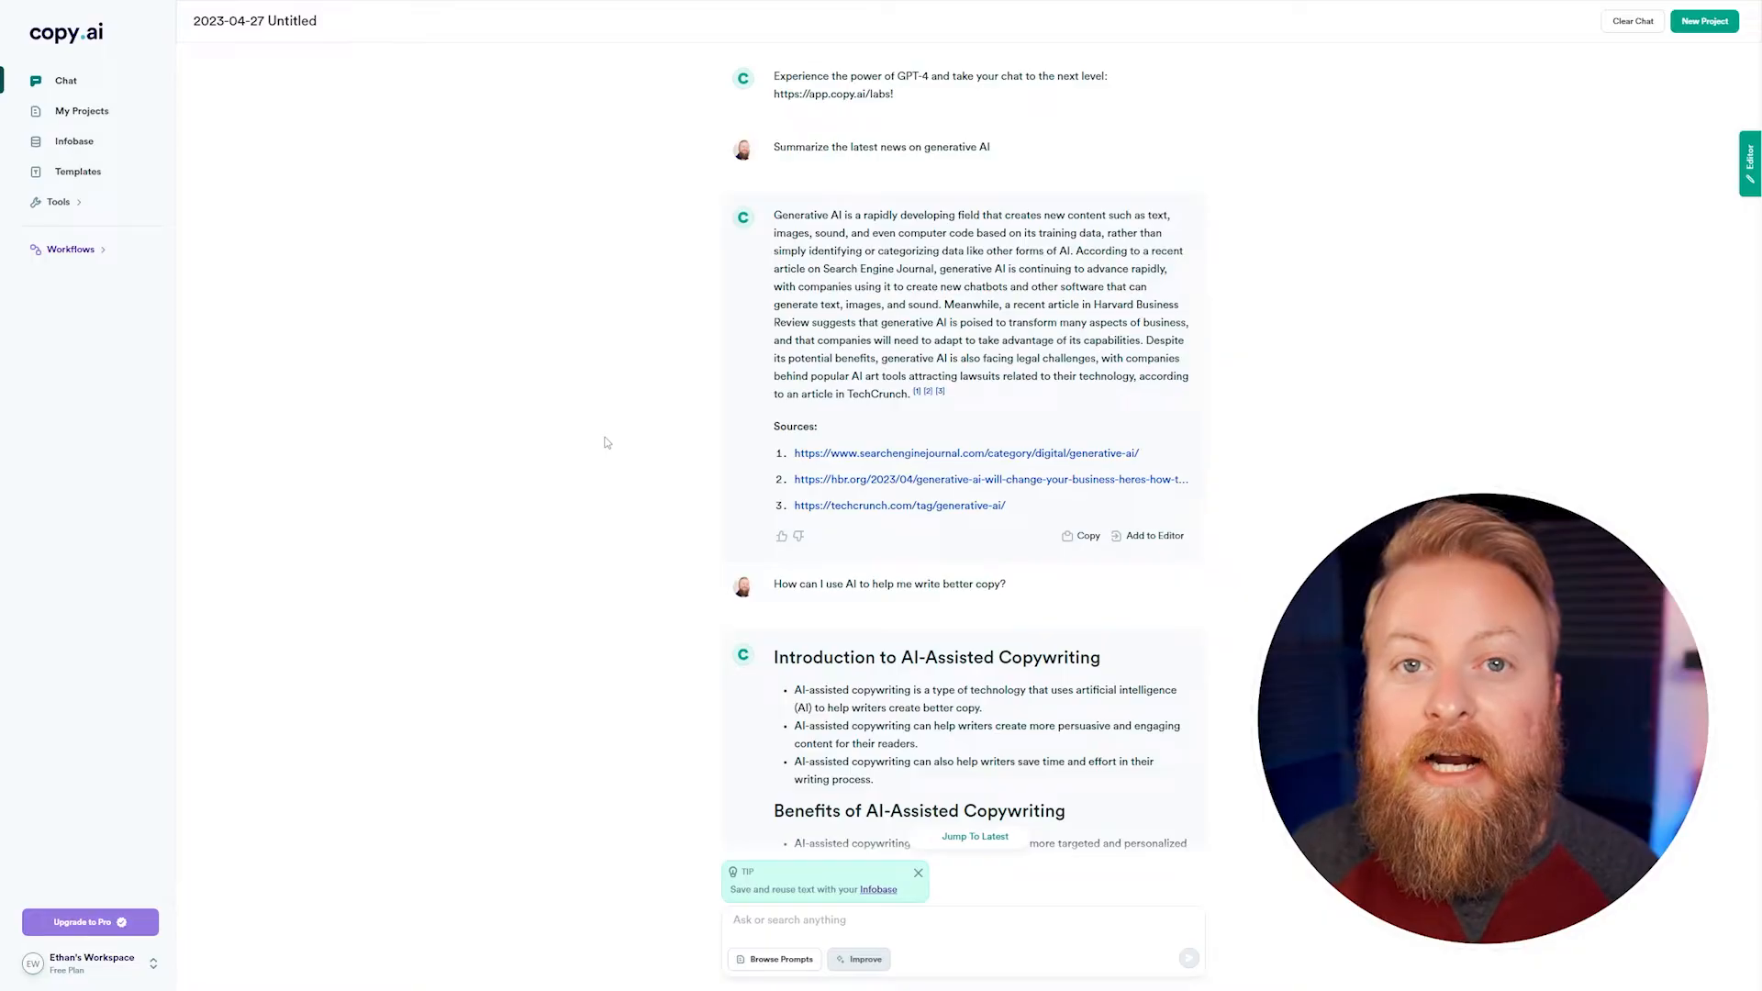
mouse_move(561, 277)
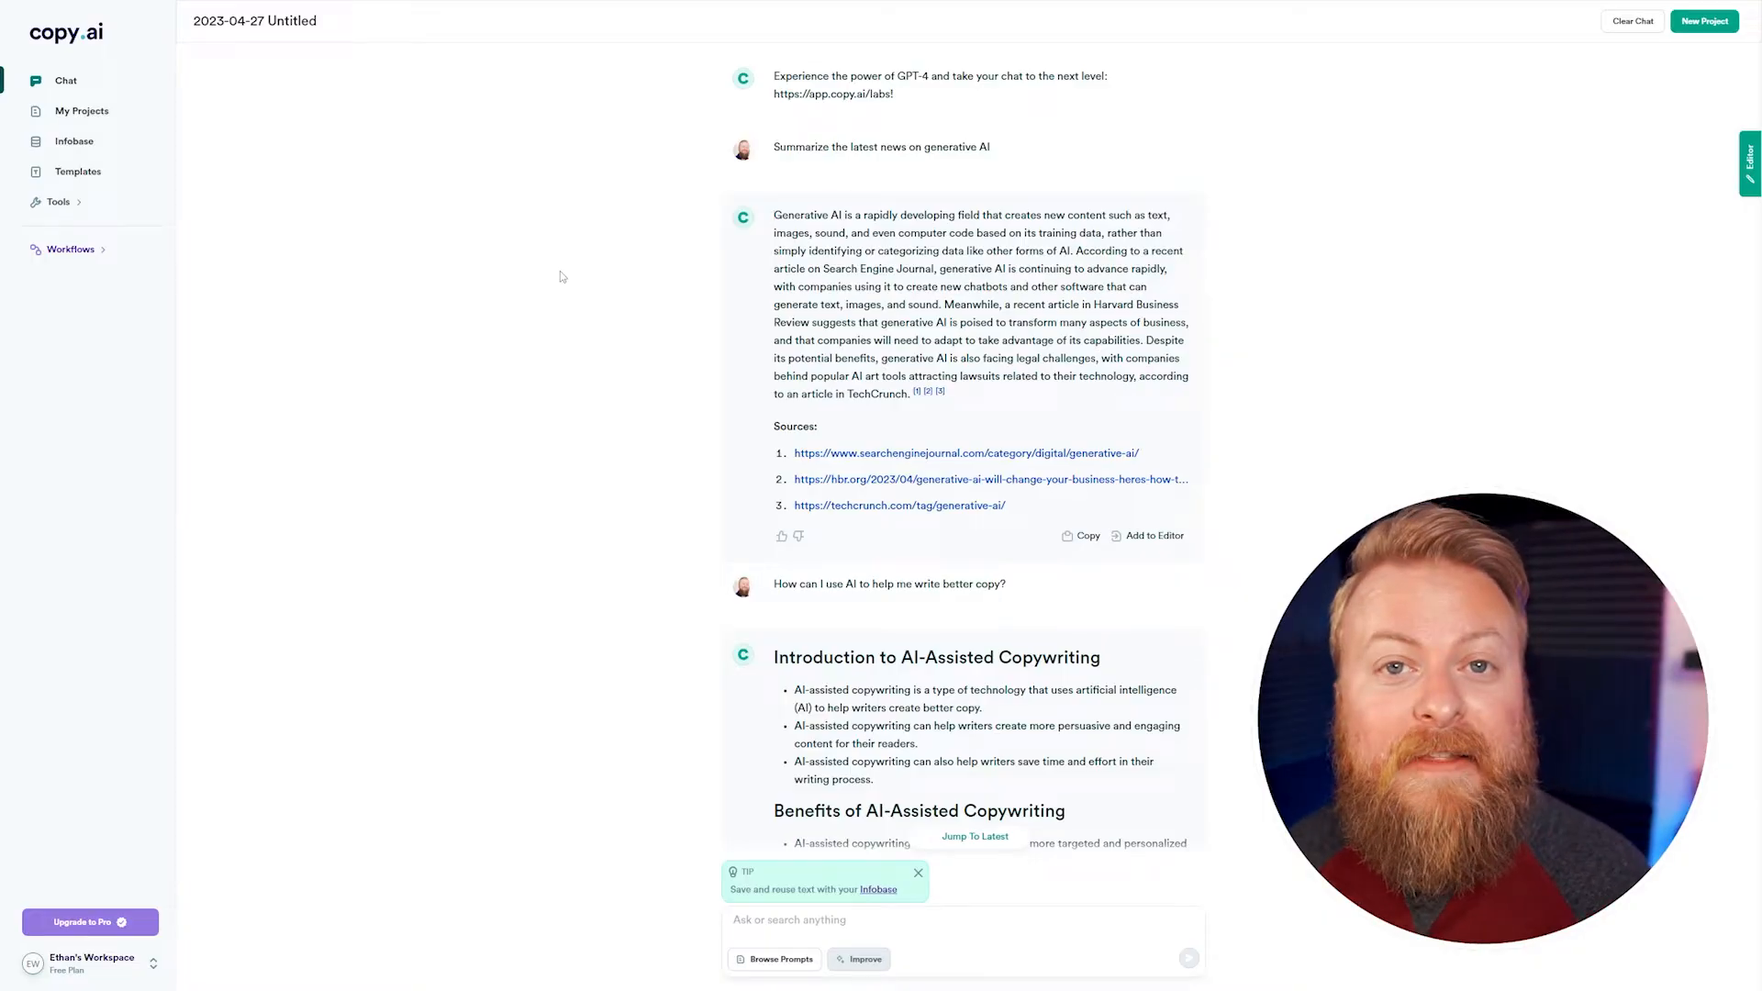
mouse_move(281, 130)
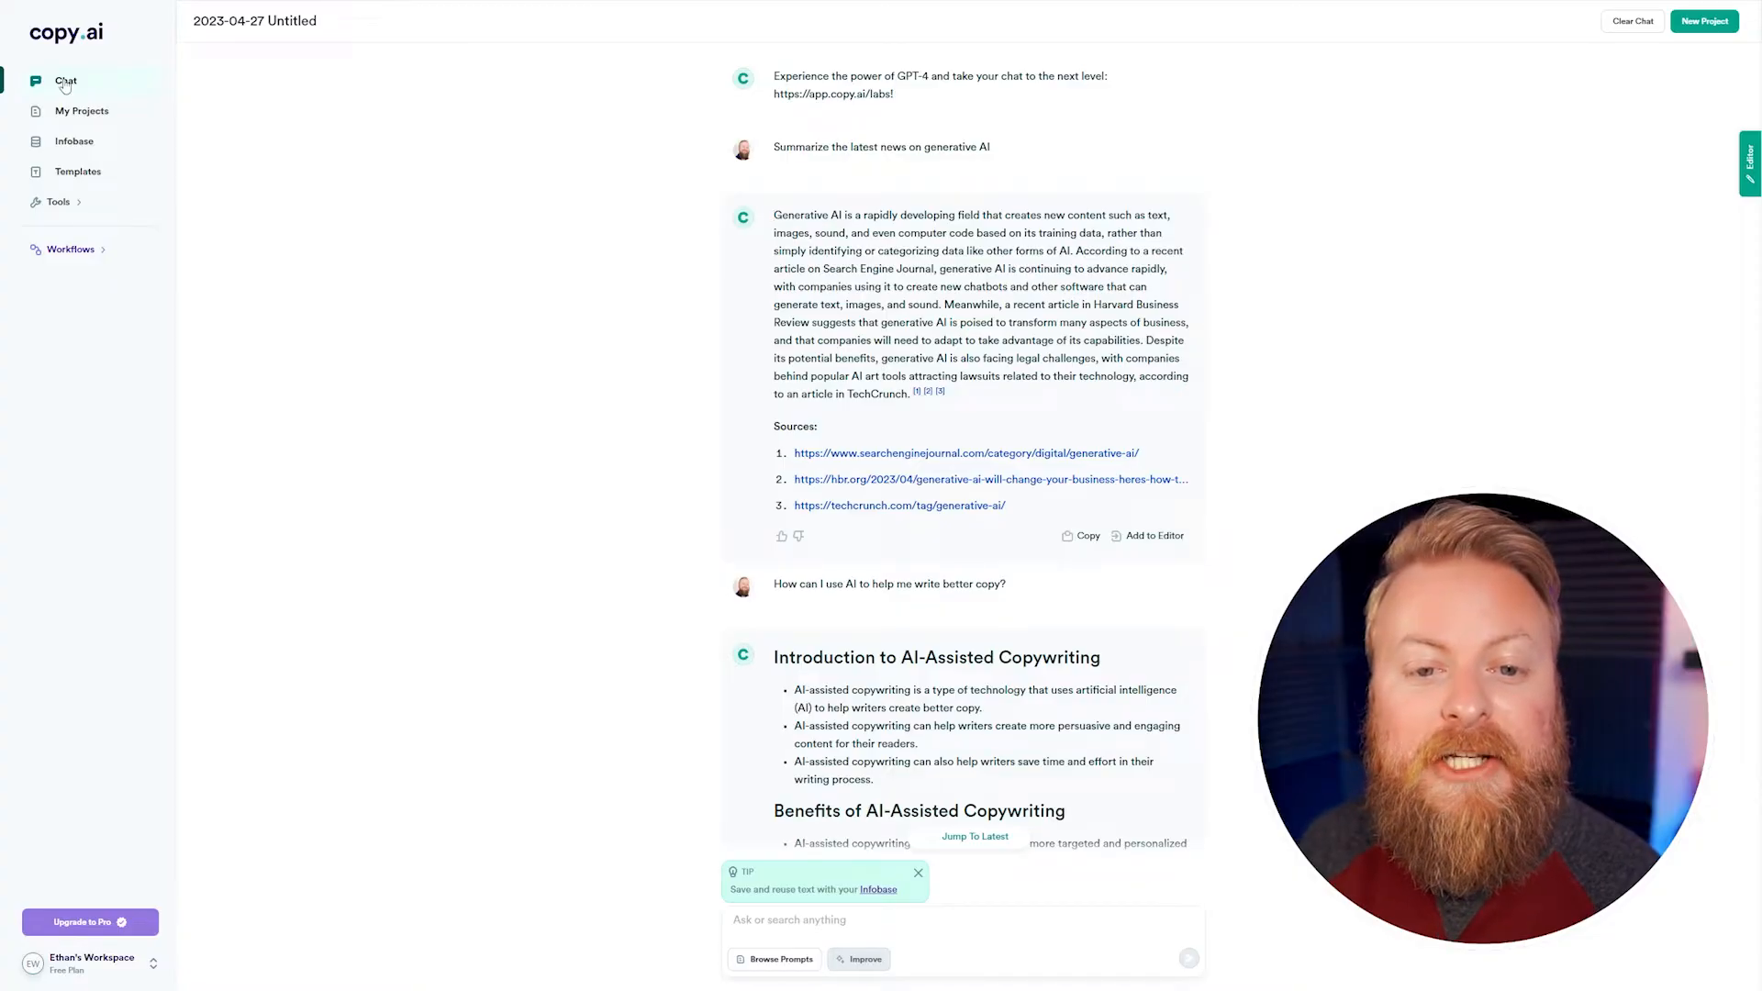
mouse_move(640, 292)
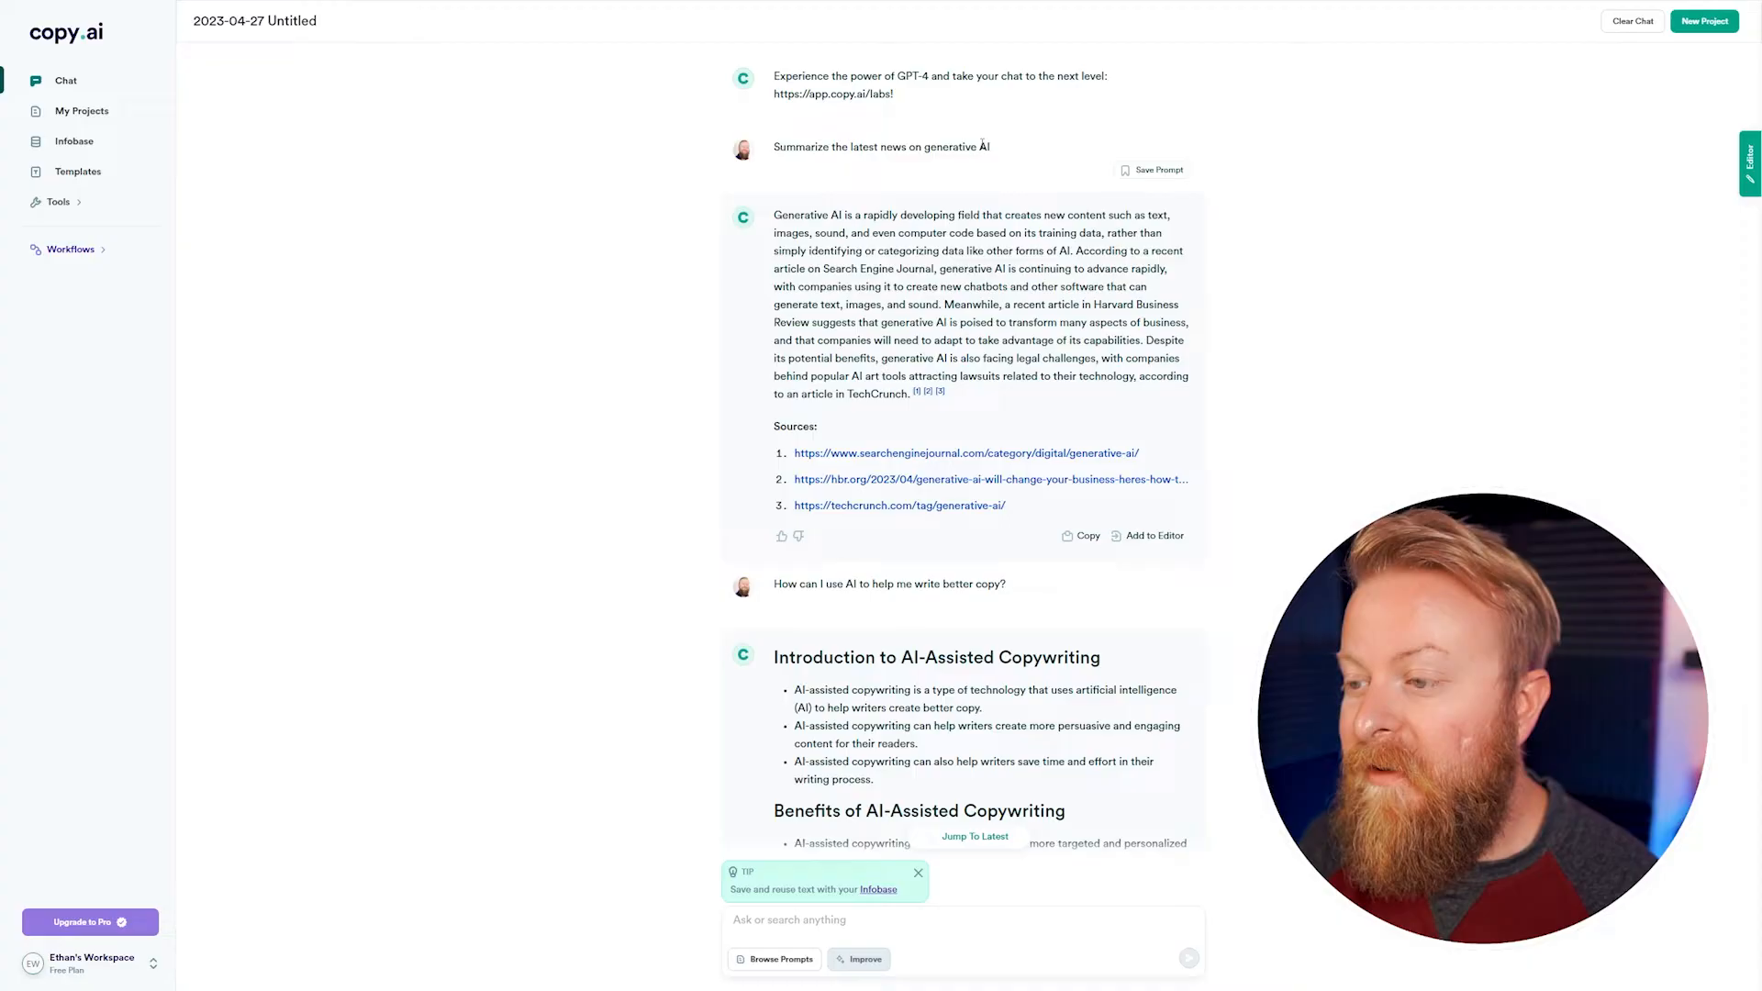
Scroll the My Projects page showing the single 2023-04-27 Untitled project
scroll(down, 3)
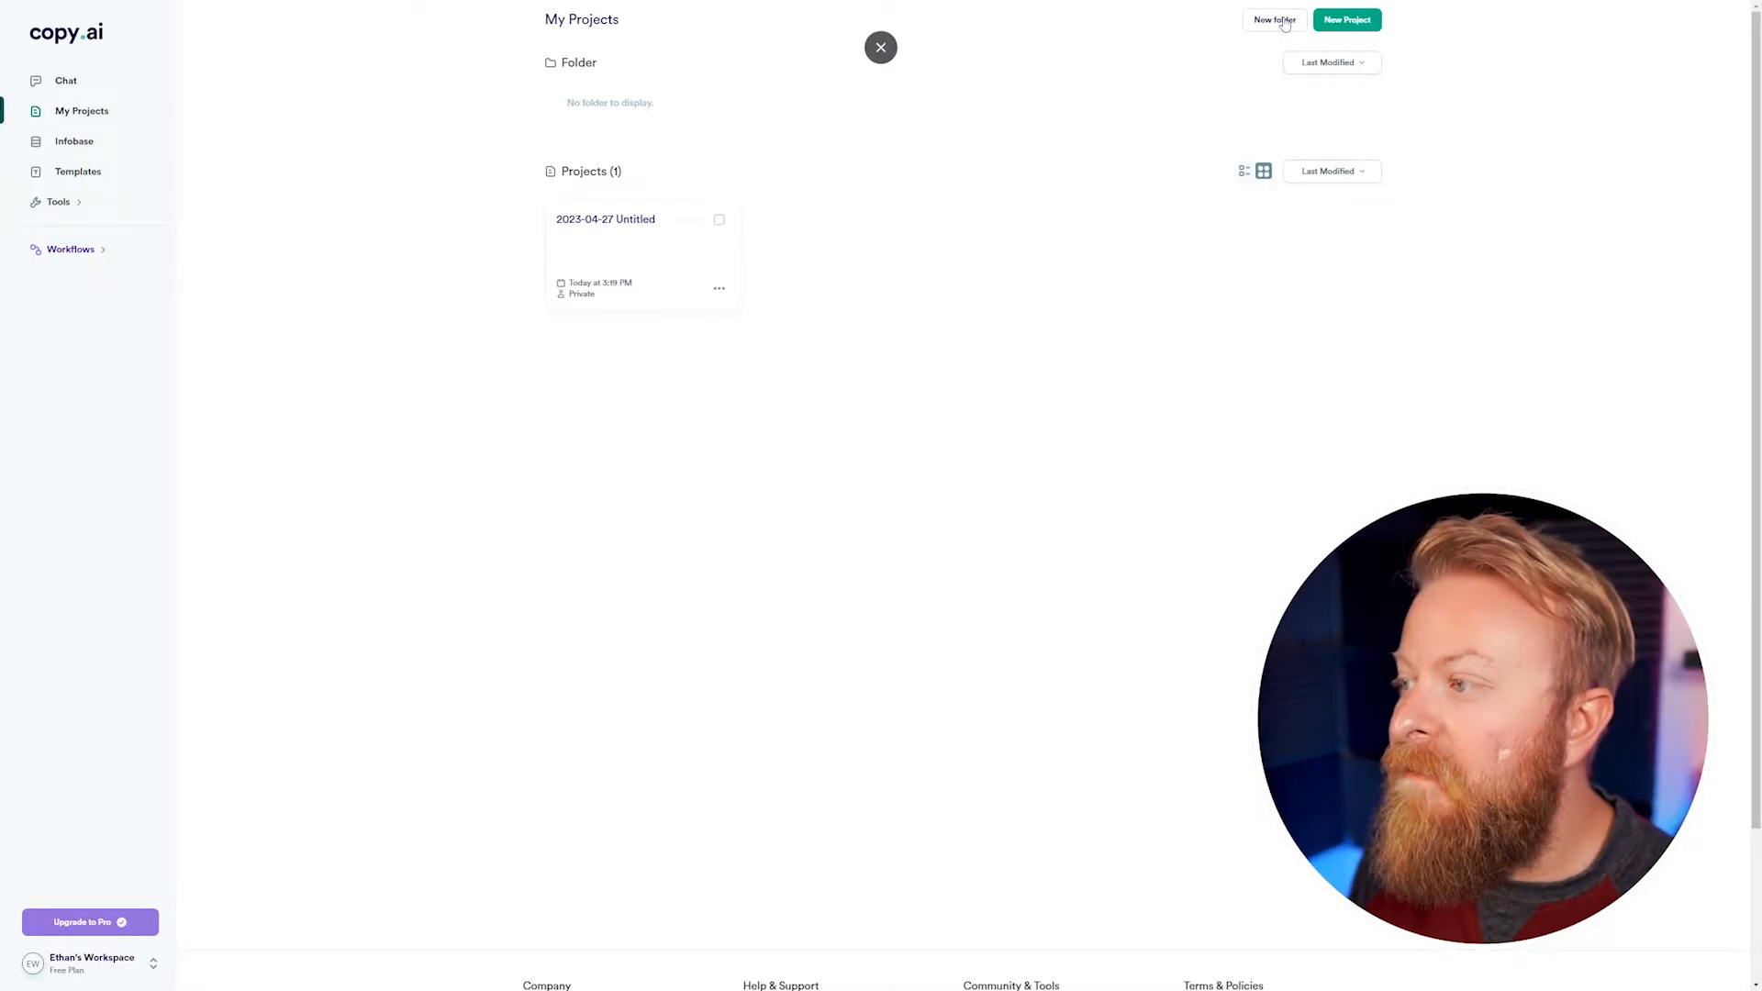
Show and dismiss the folder sorting options on the projects list
click(1331, 61)
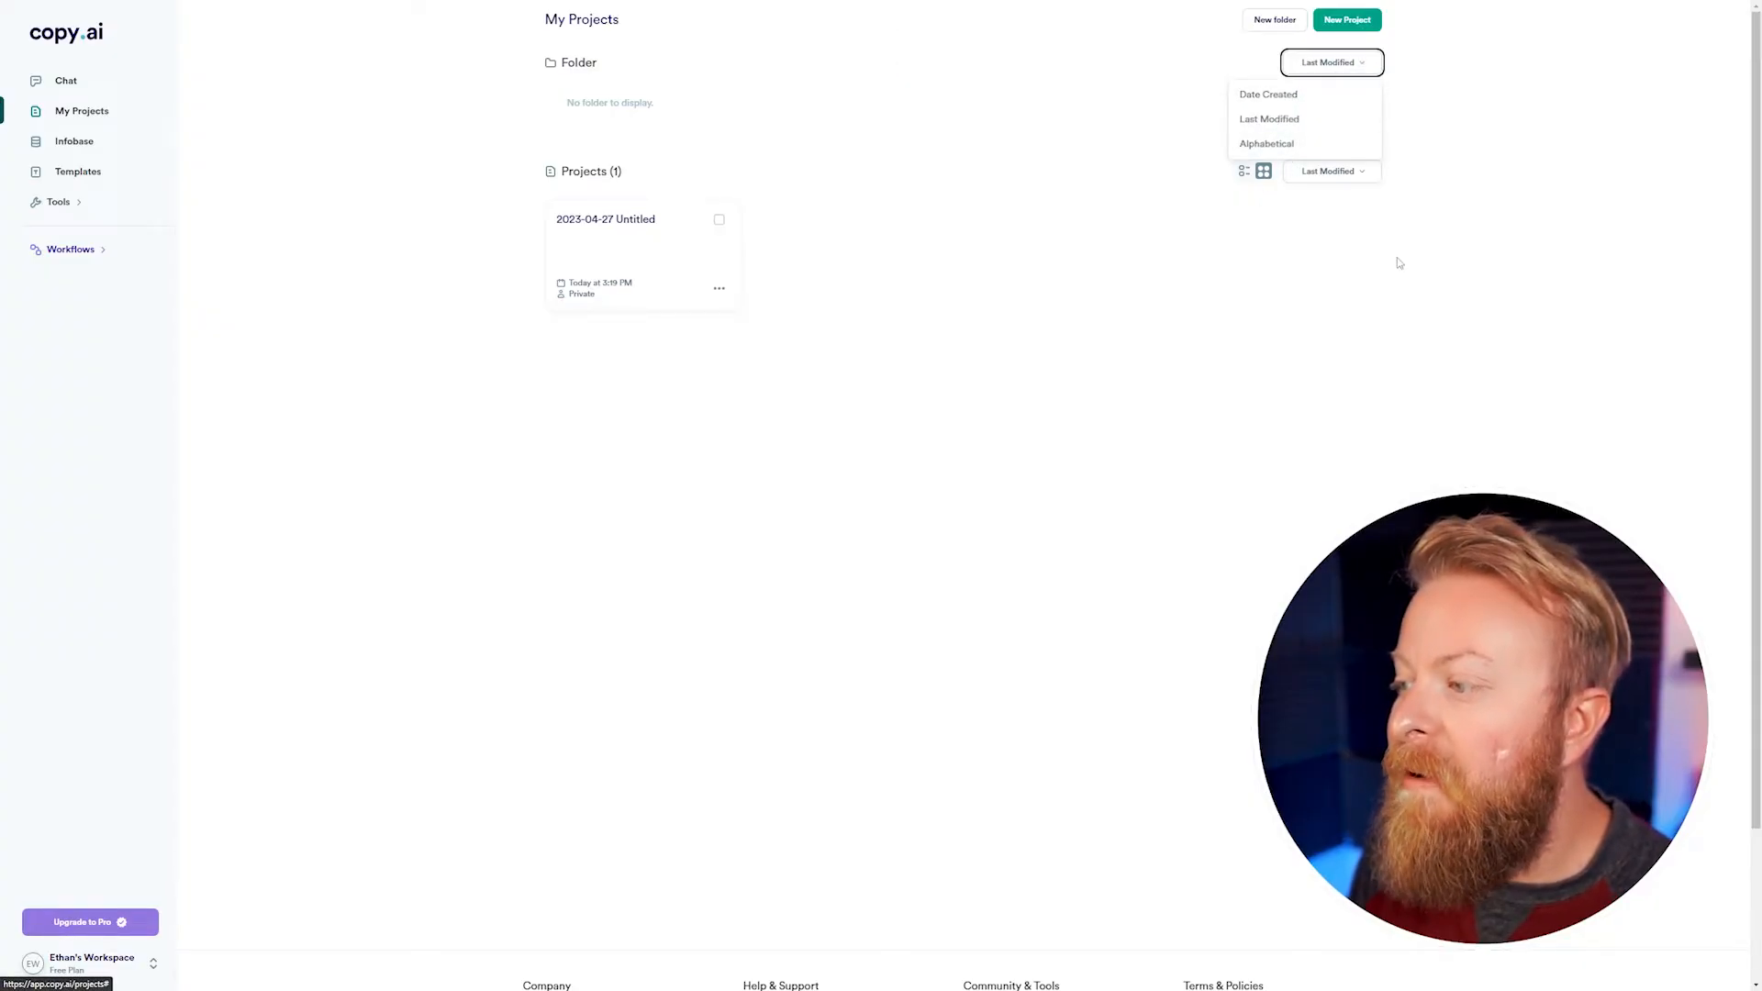
click(74, 140)
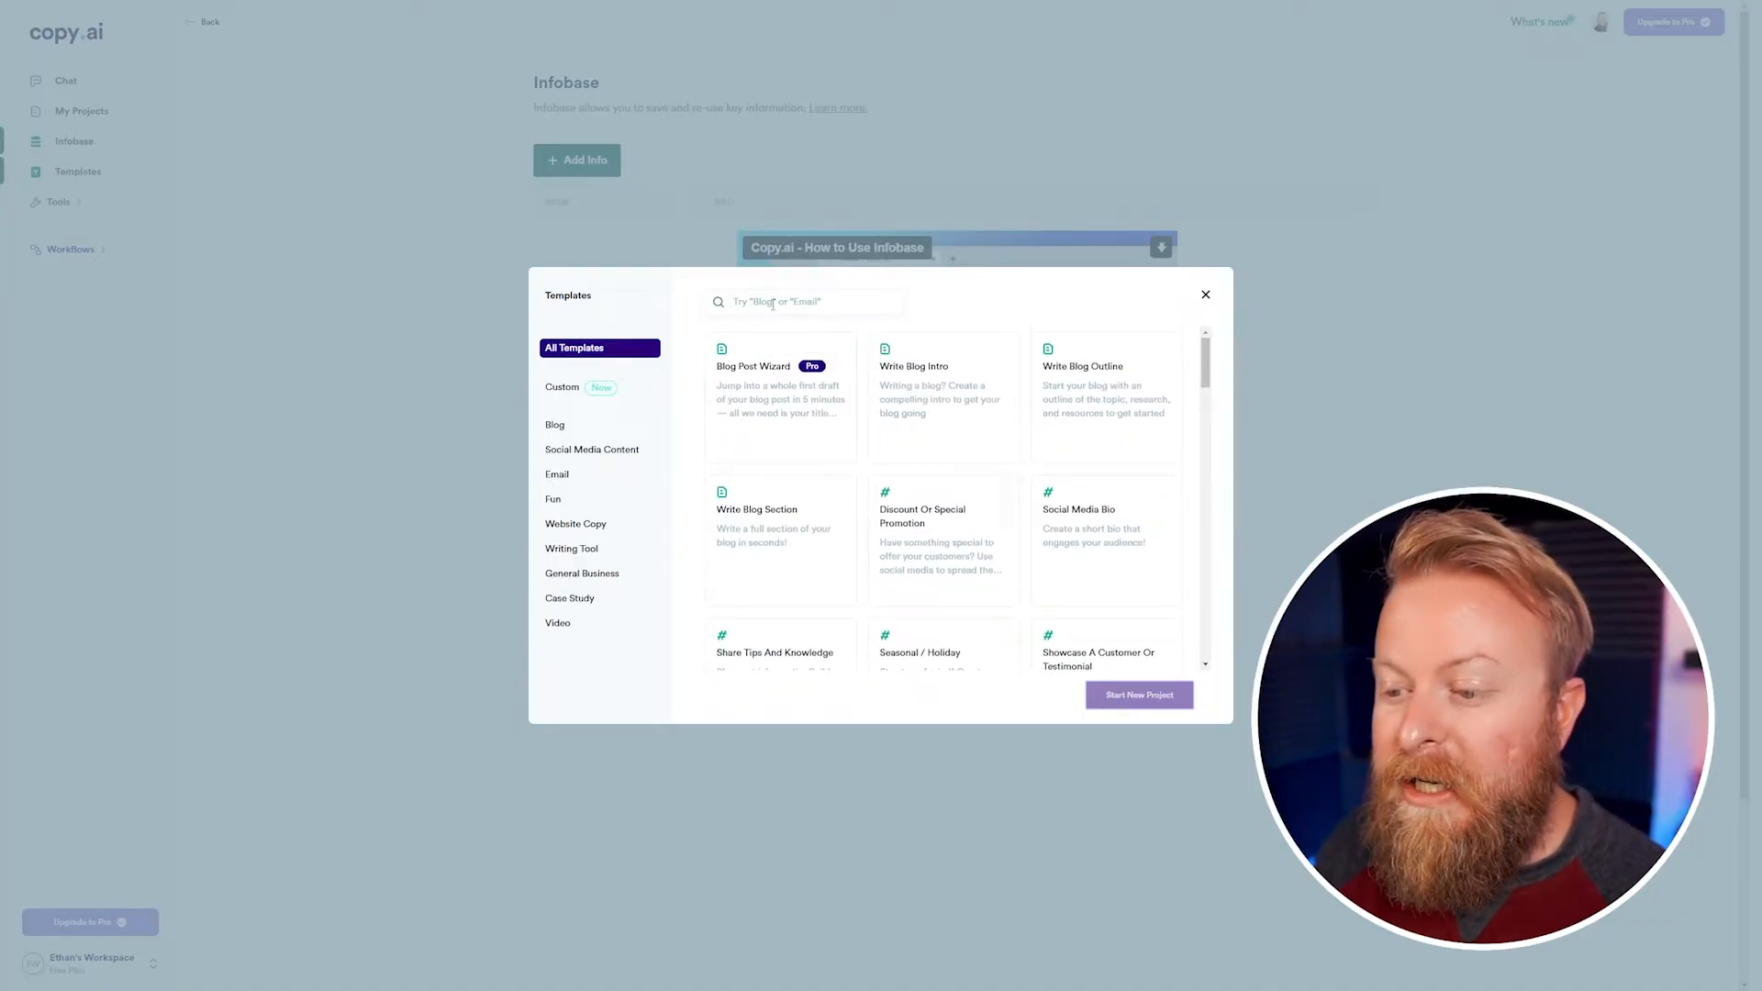
Browse Social Media Content and Blog template categories, close Templates, and return to Chat
click(802, 301)
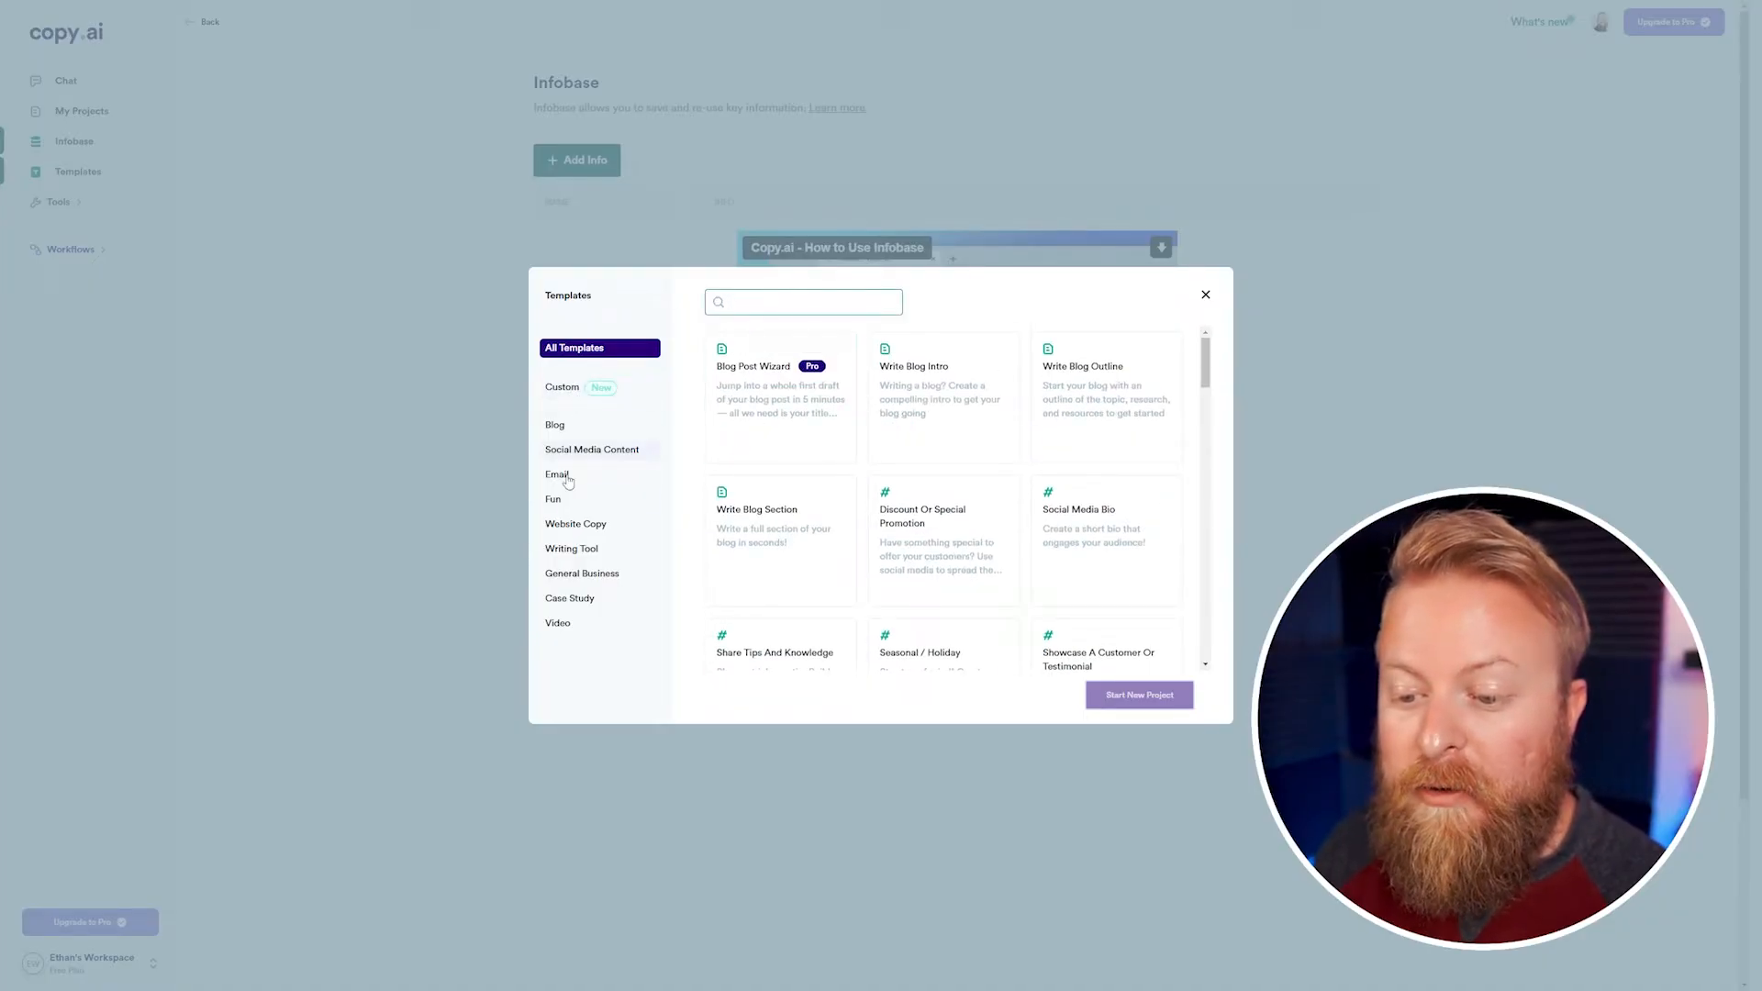
click(592, 449)
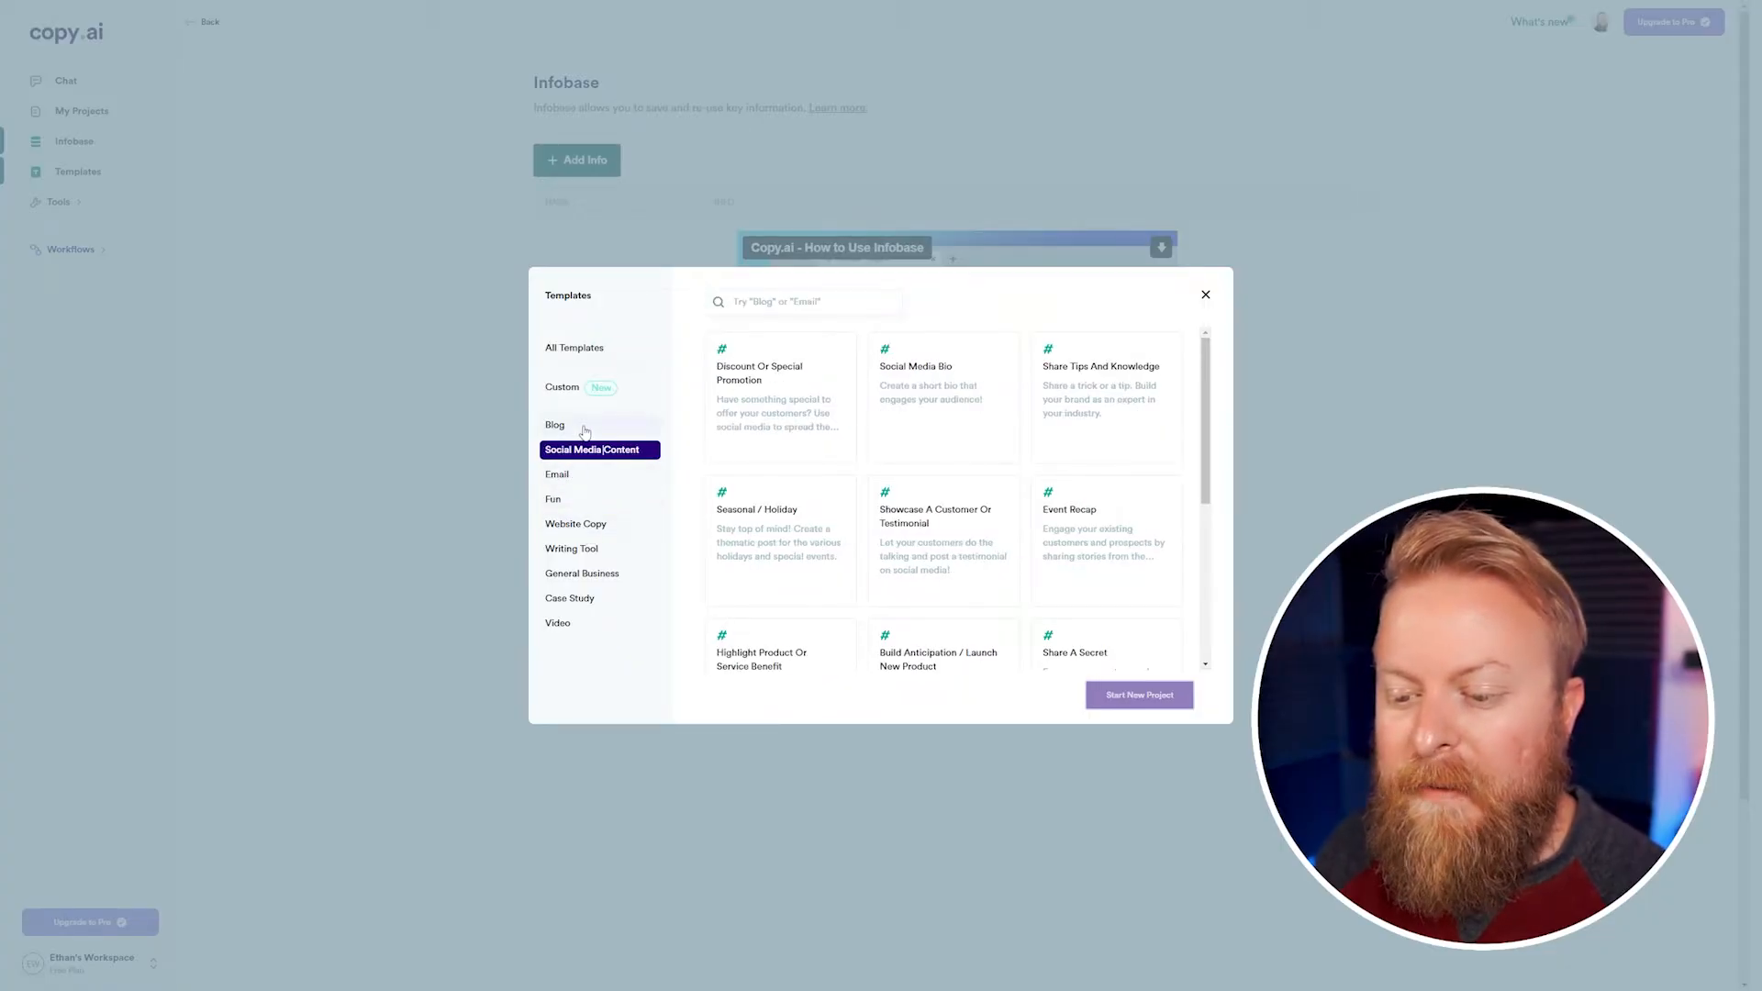
click(554, 425)
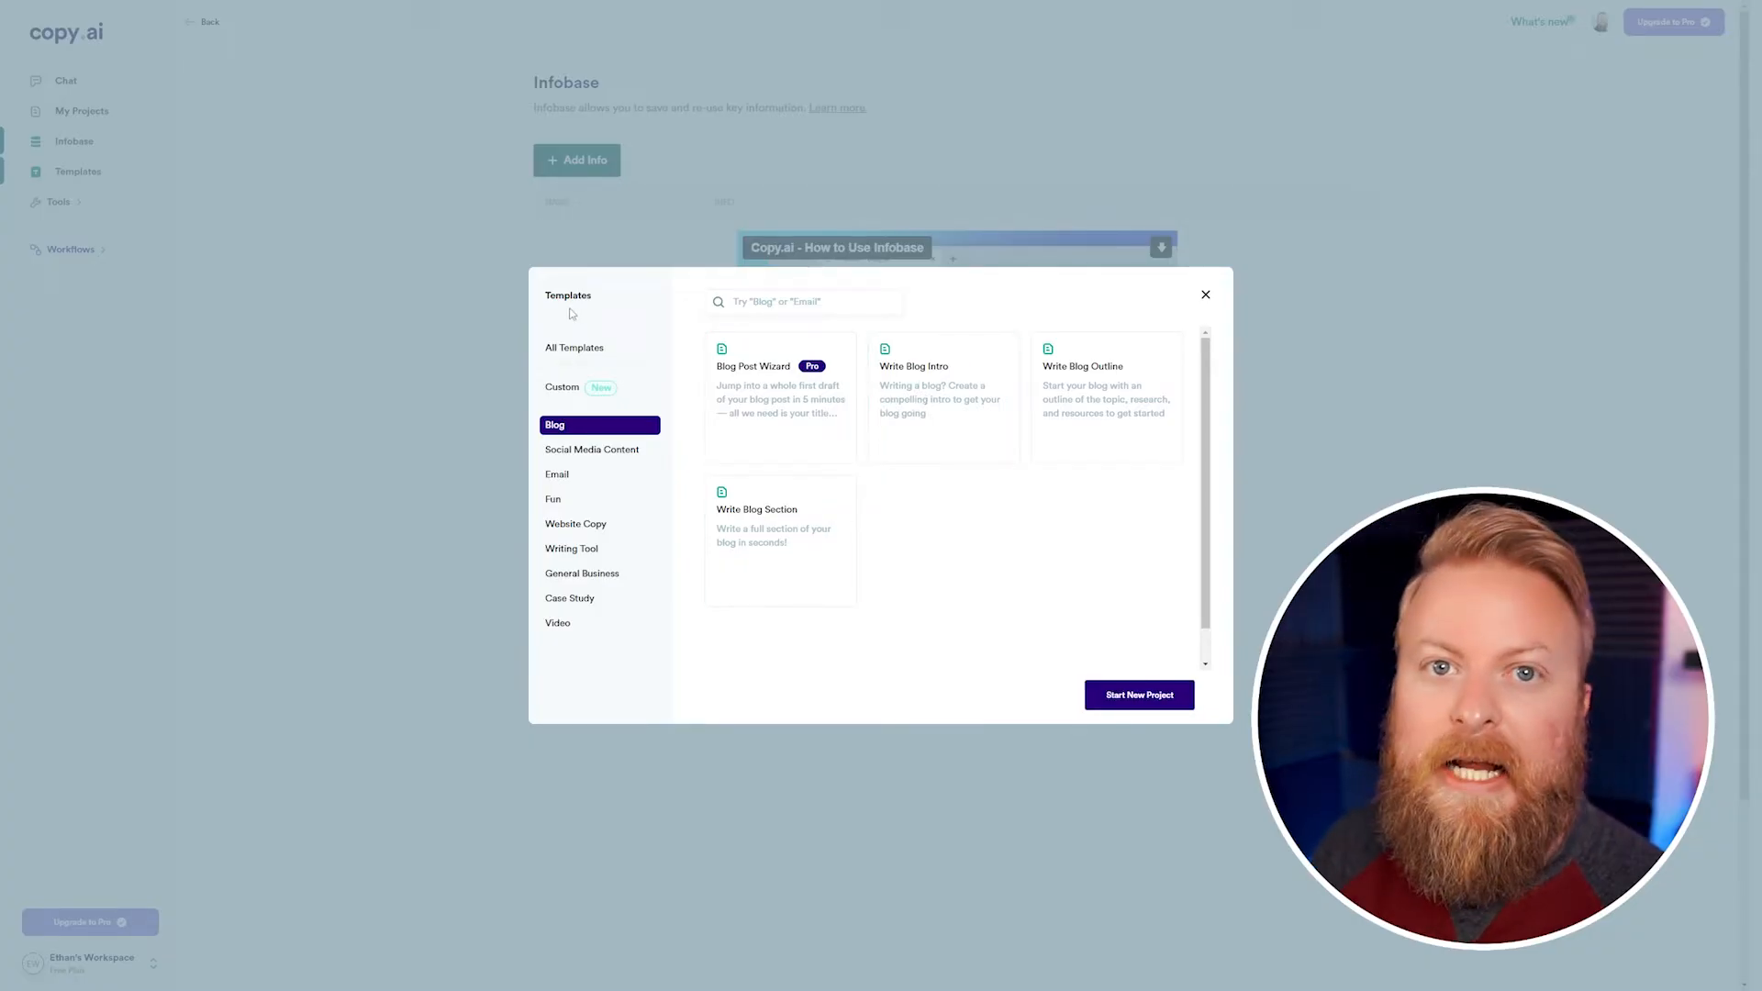
click(1206, 295)
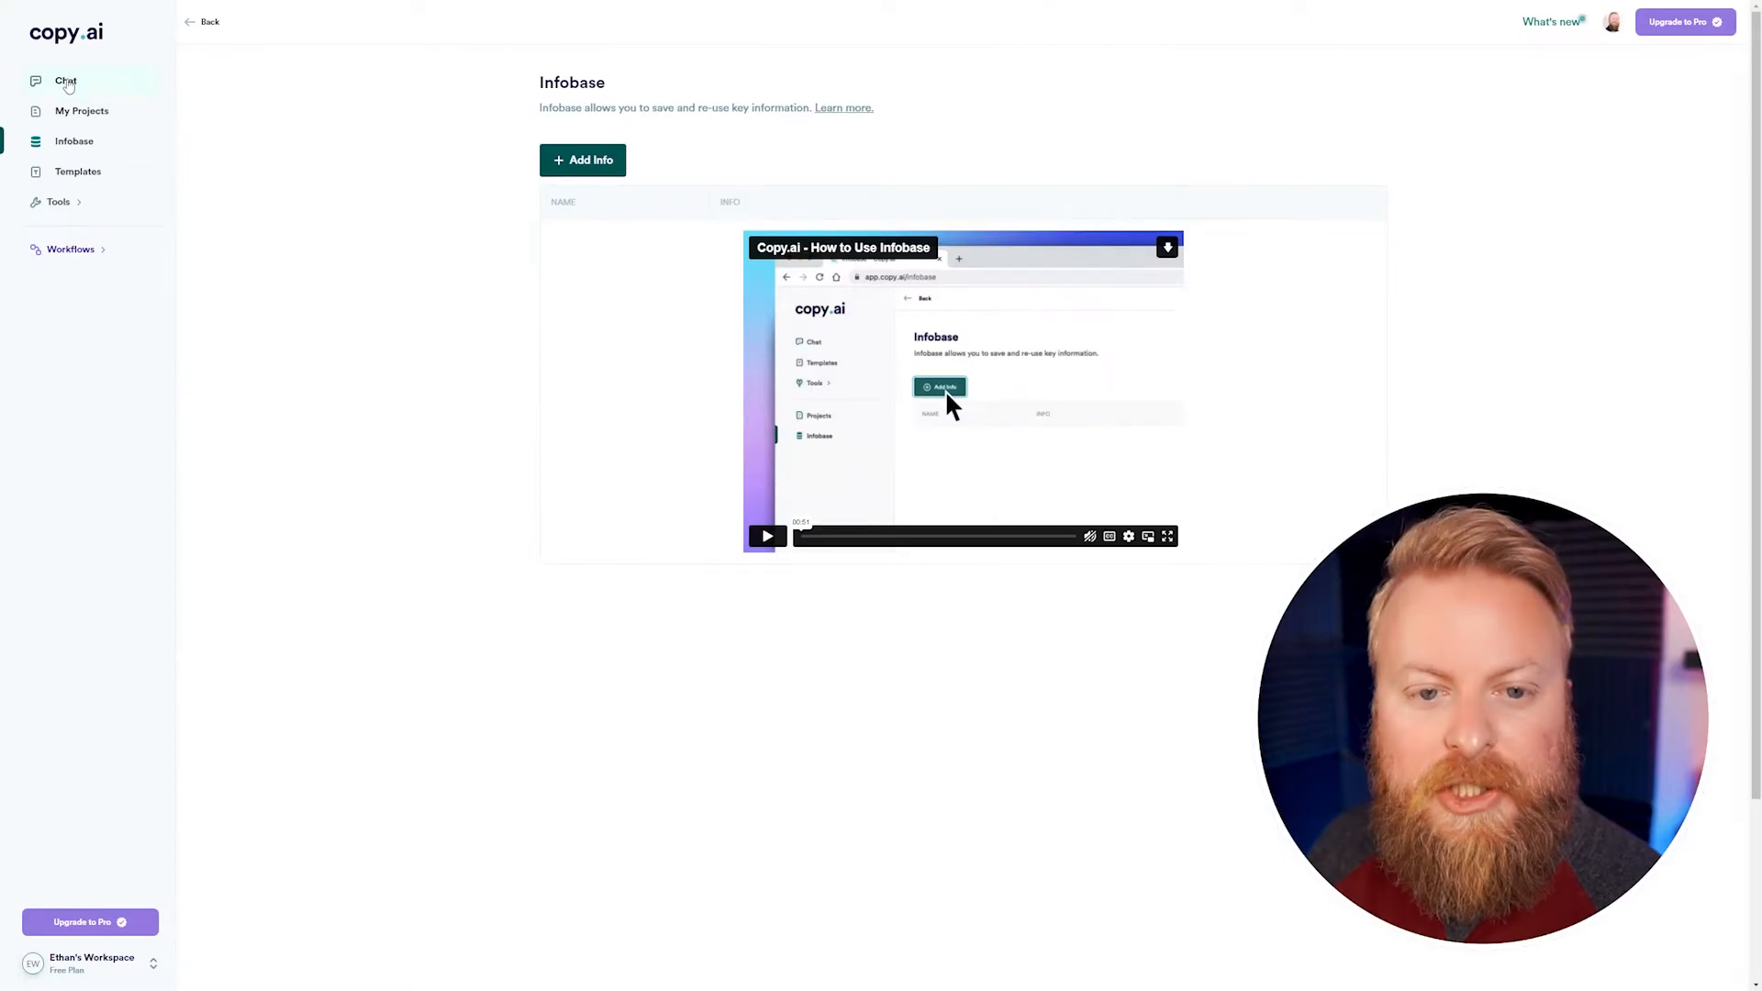
click(65, 81)
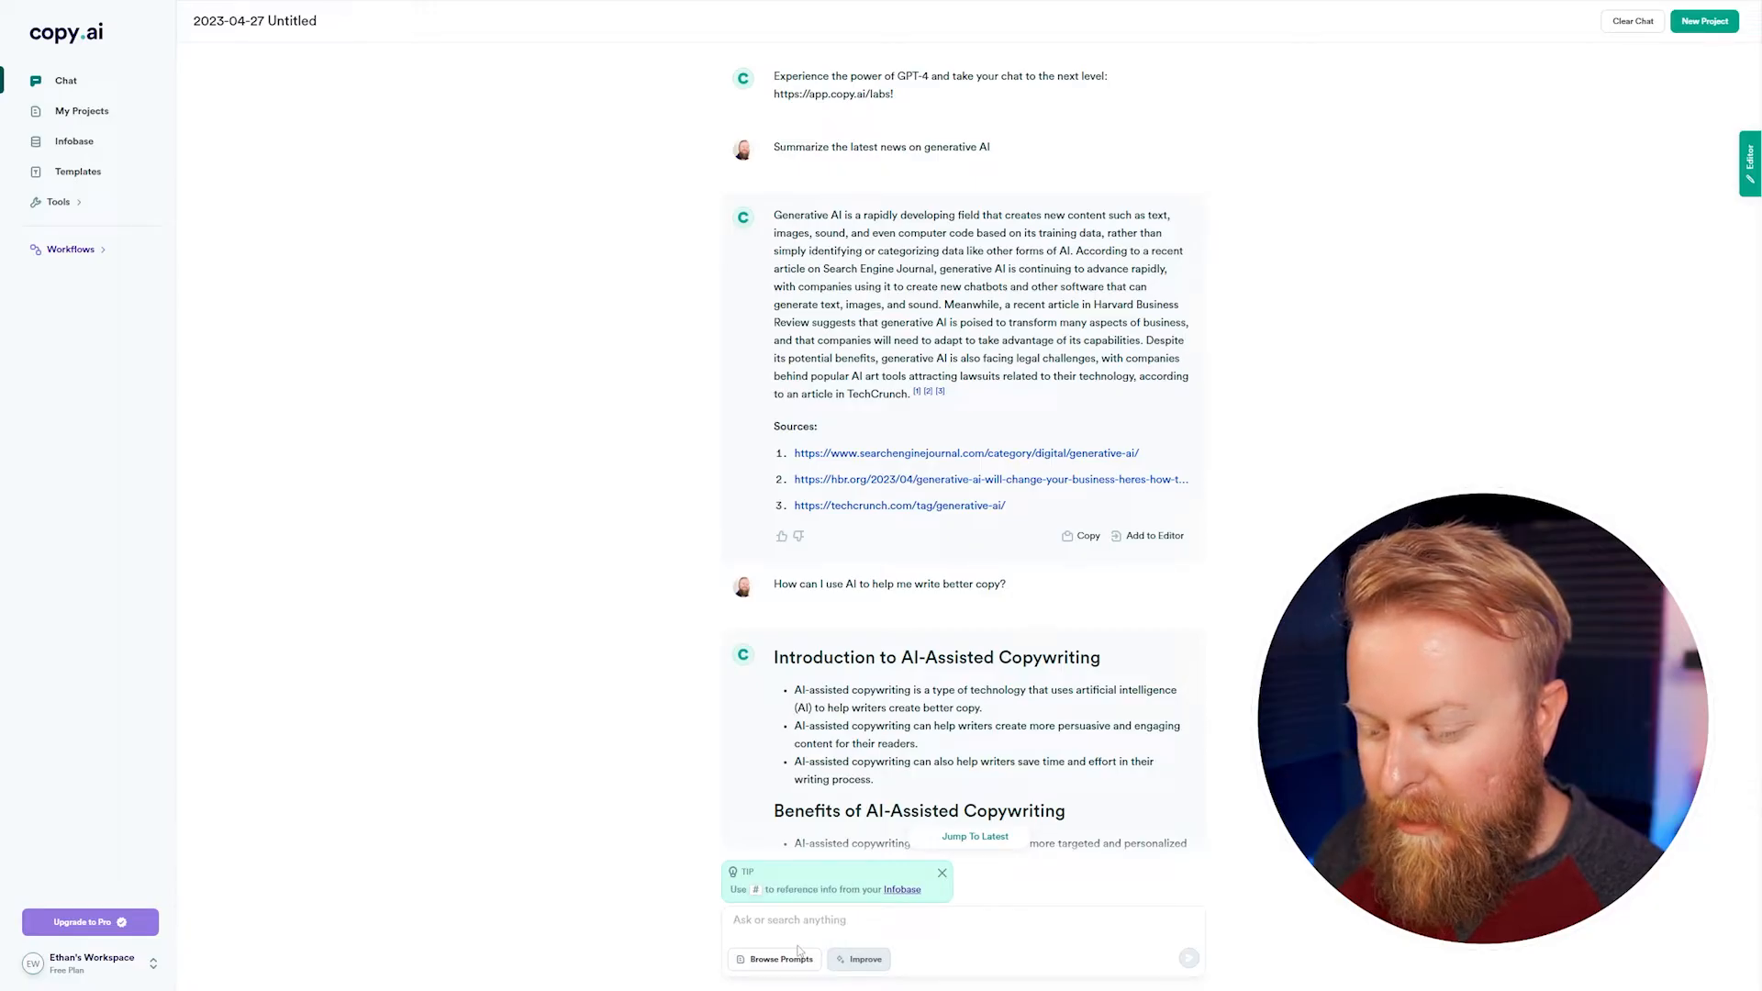
click(780, 958)
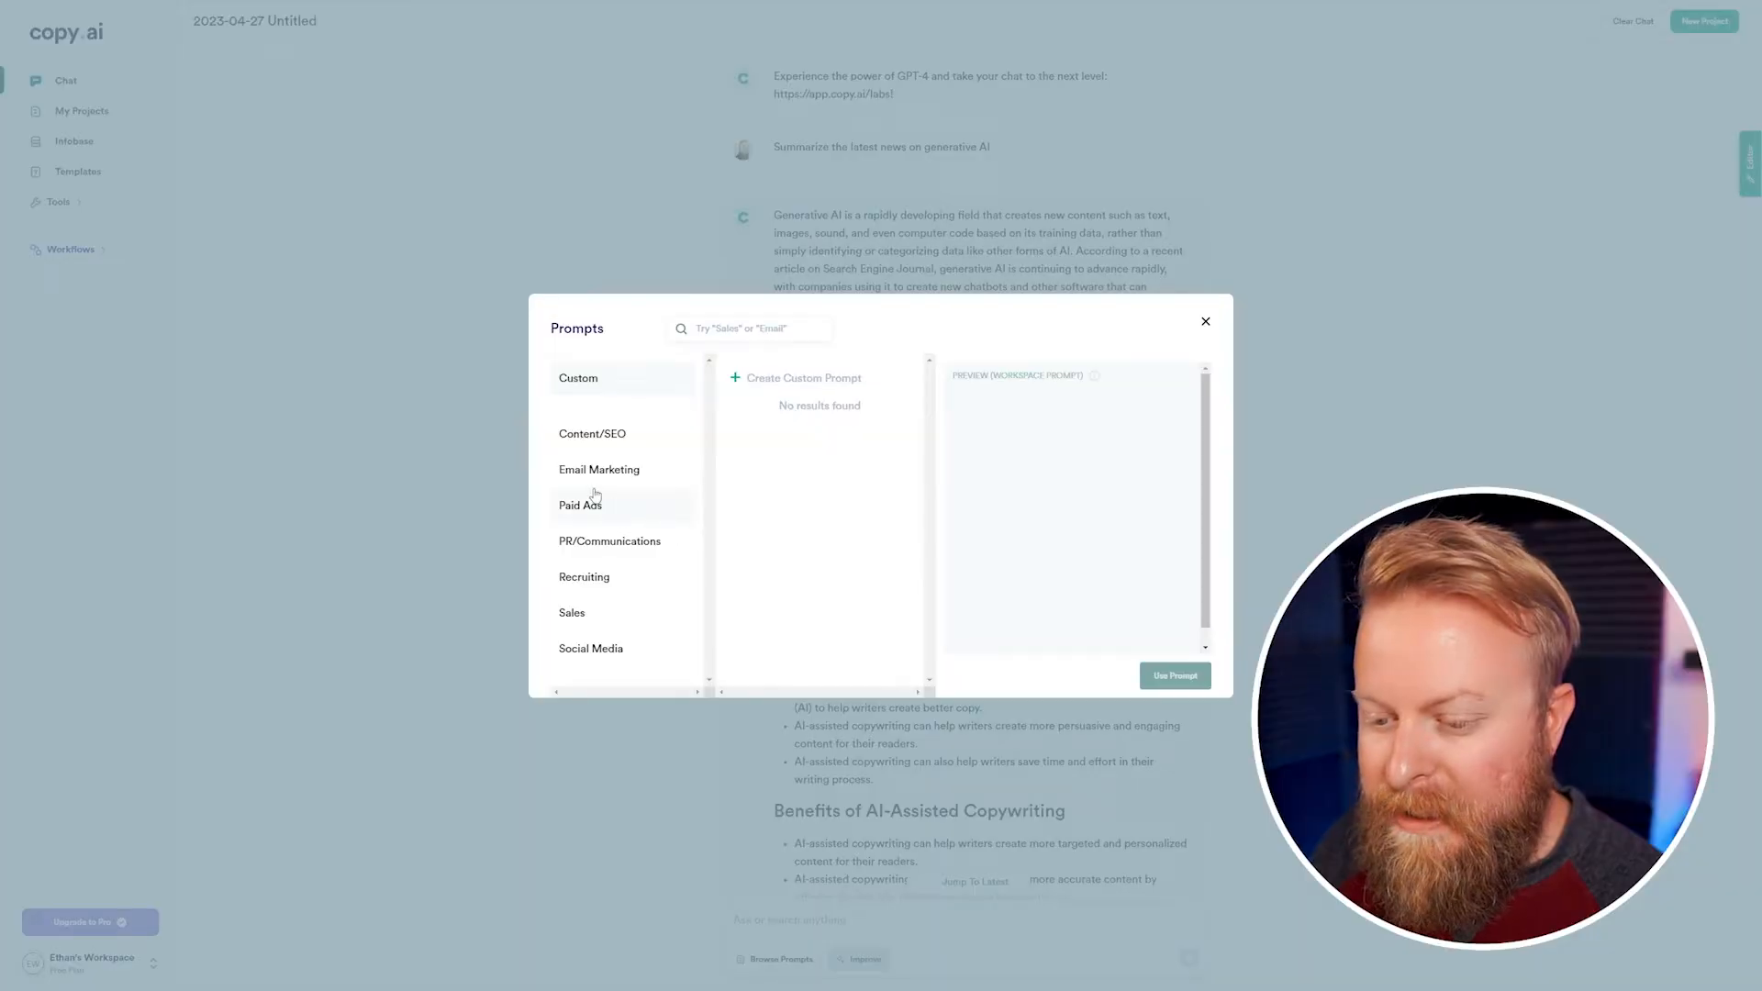
click(581, 504)
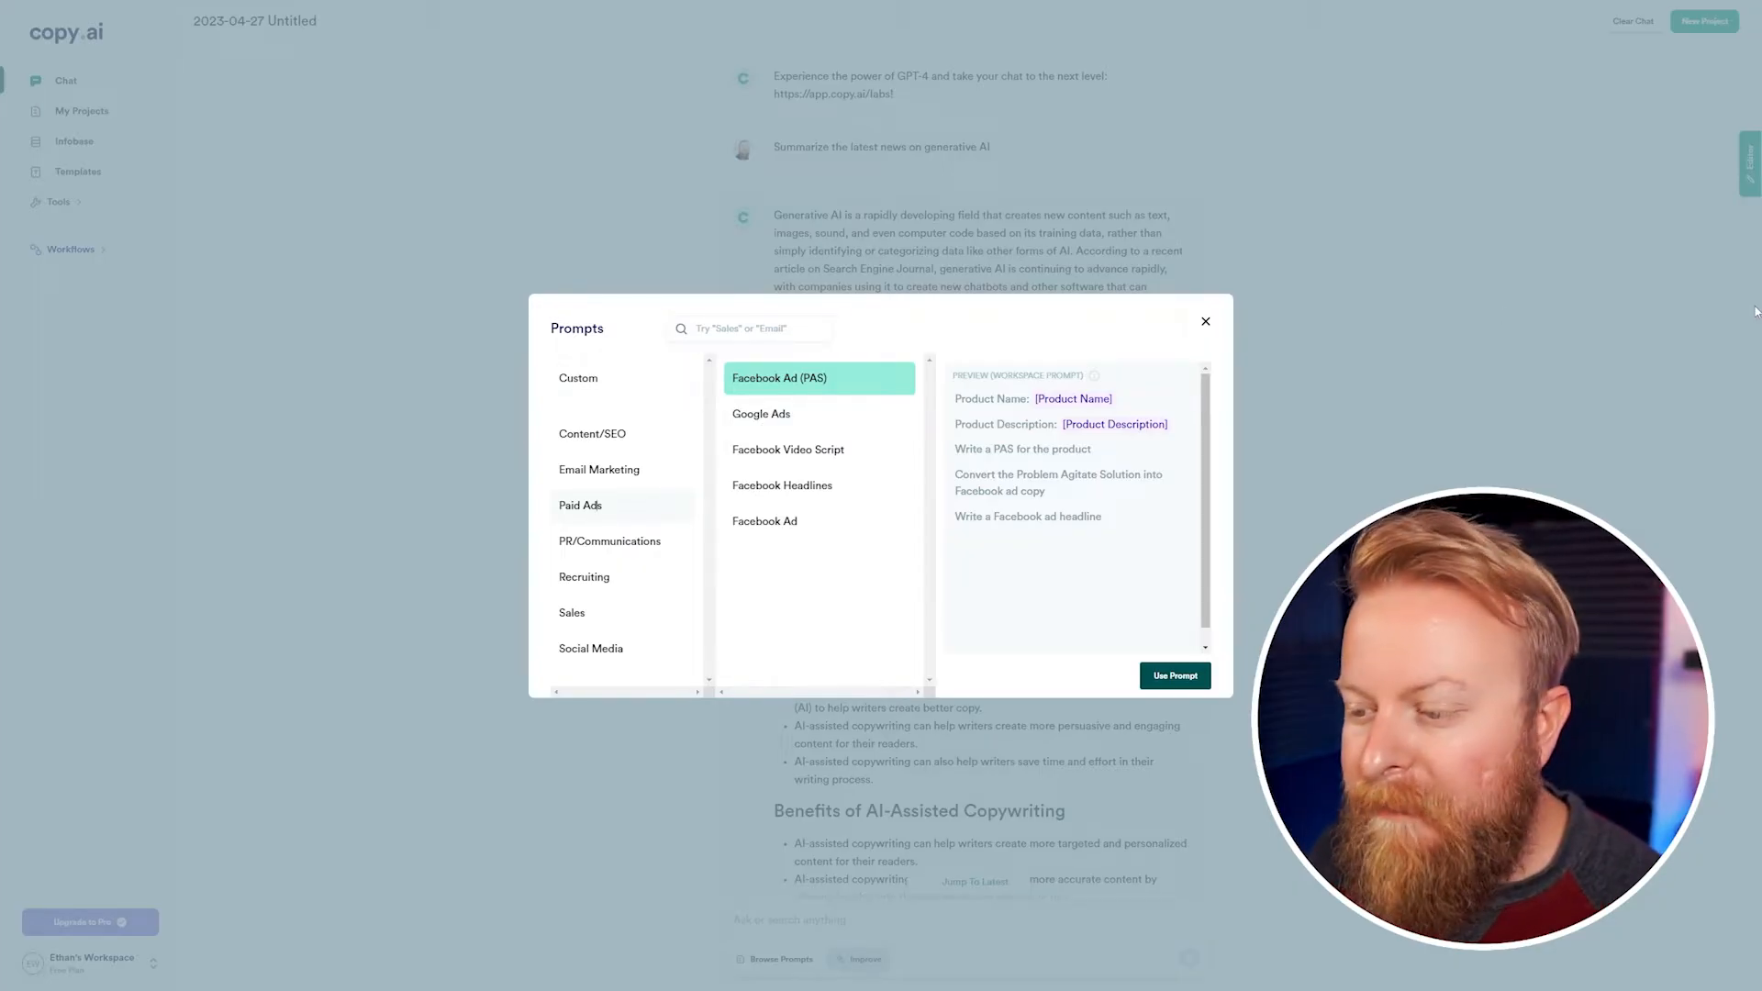
click(1206, 322)
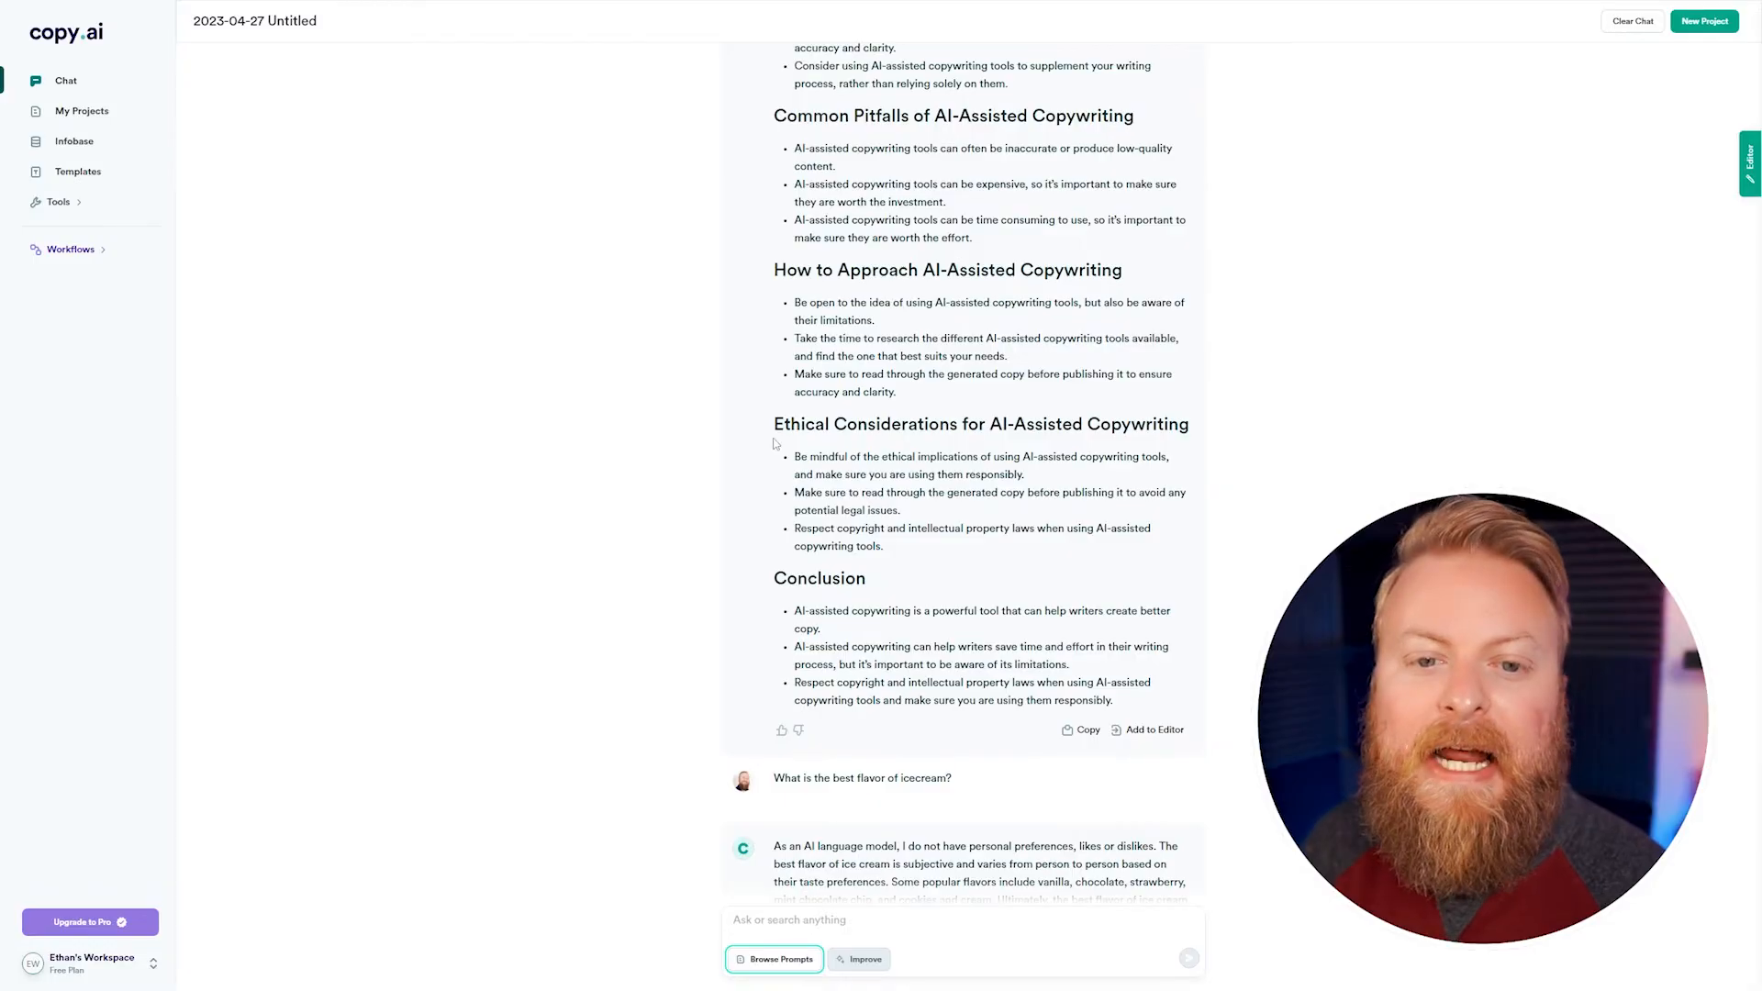
mouse_move(134, 100)
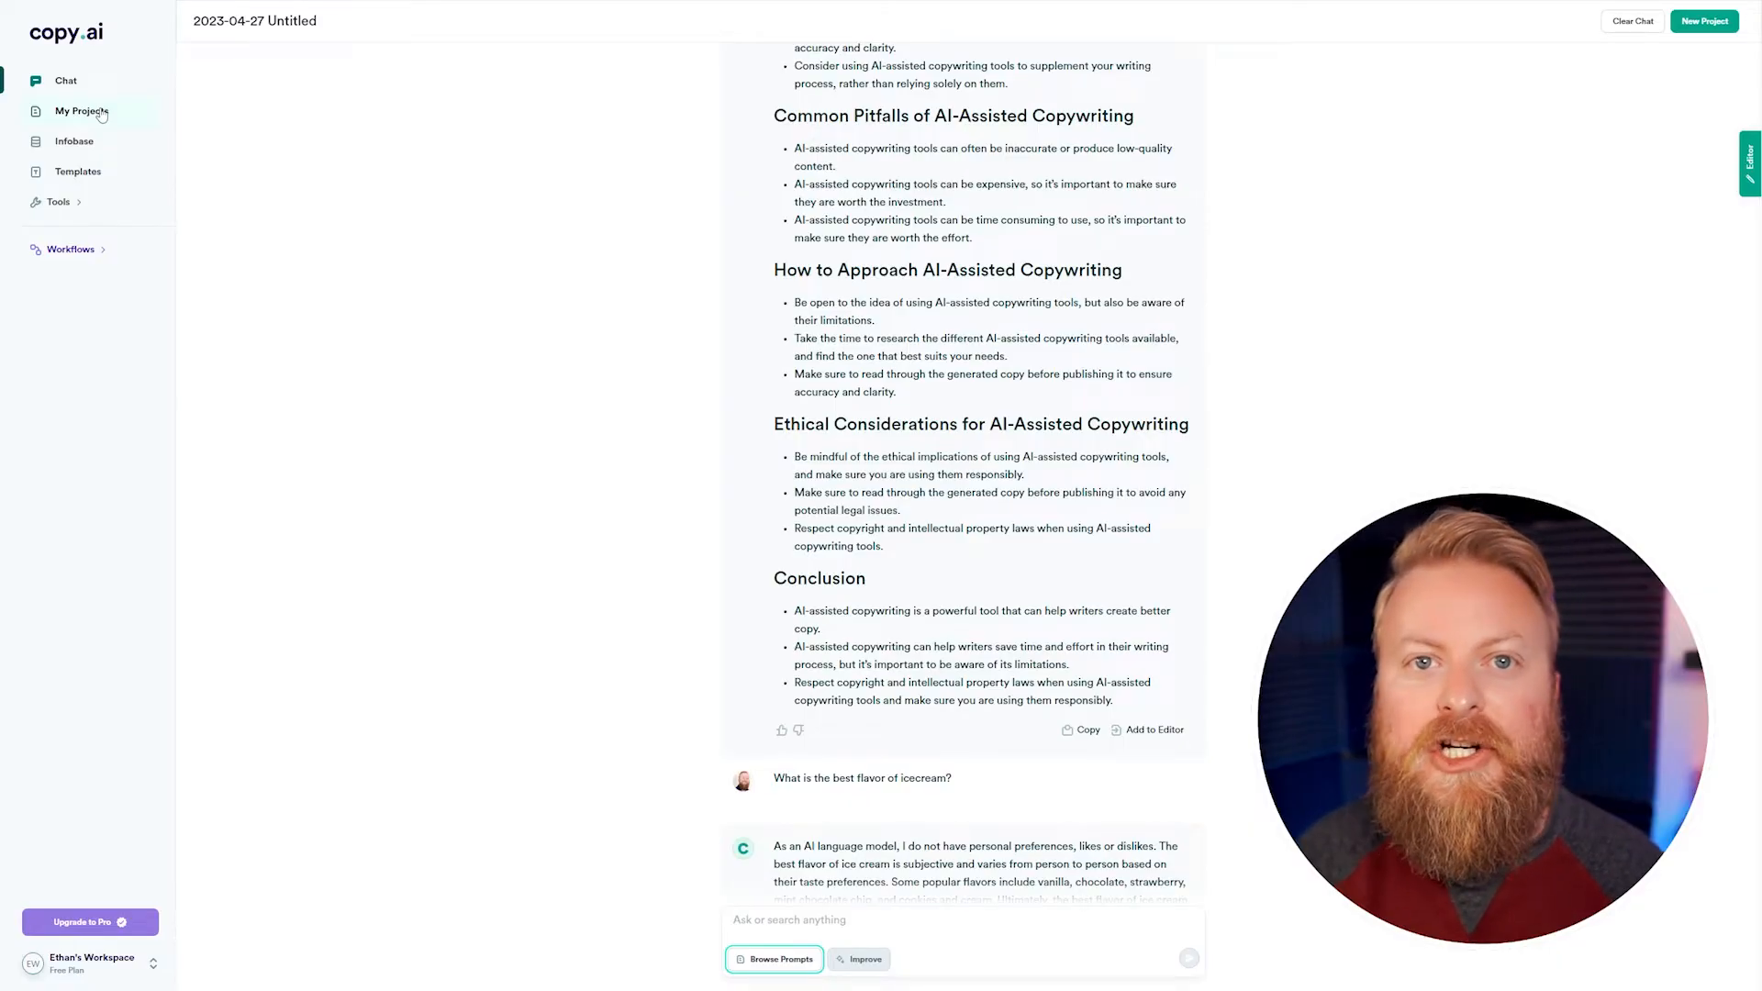
Fill the Blog Intro tool with the title 'Ethan's Amazing Ice-cream Blog' and its description
click(76, 171)
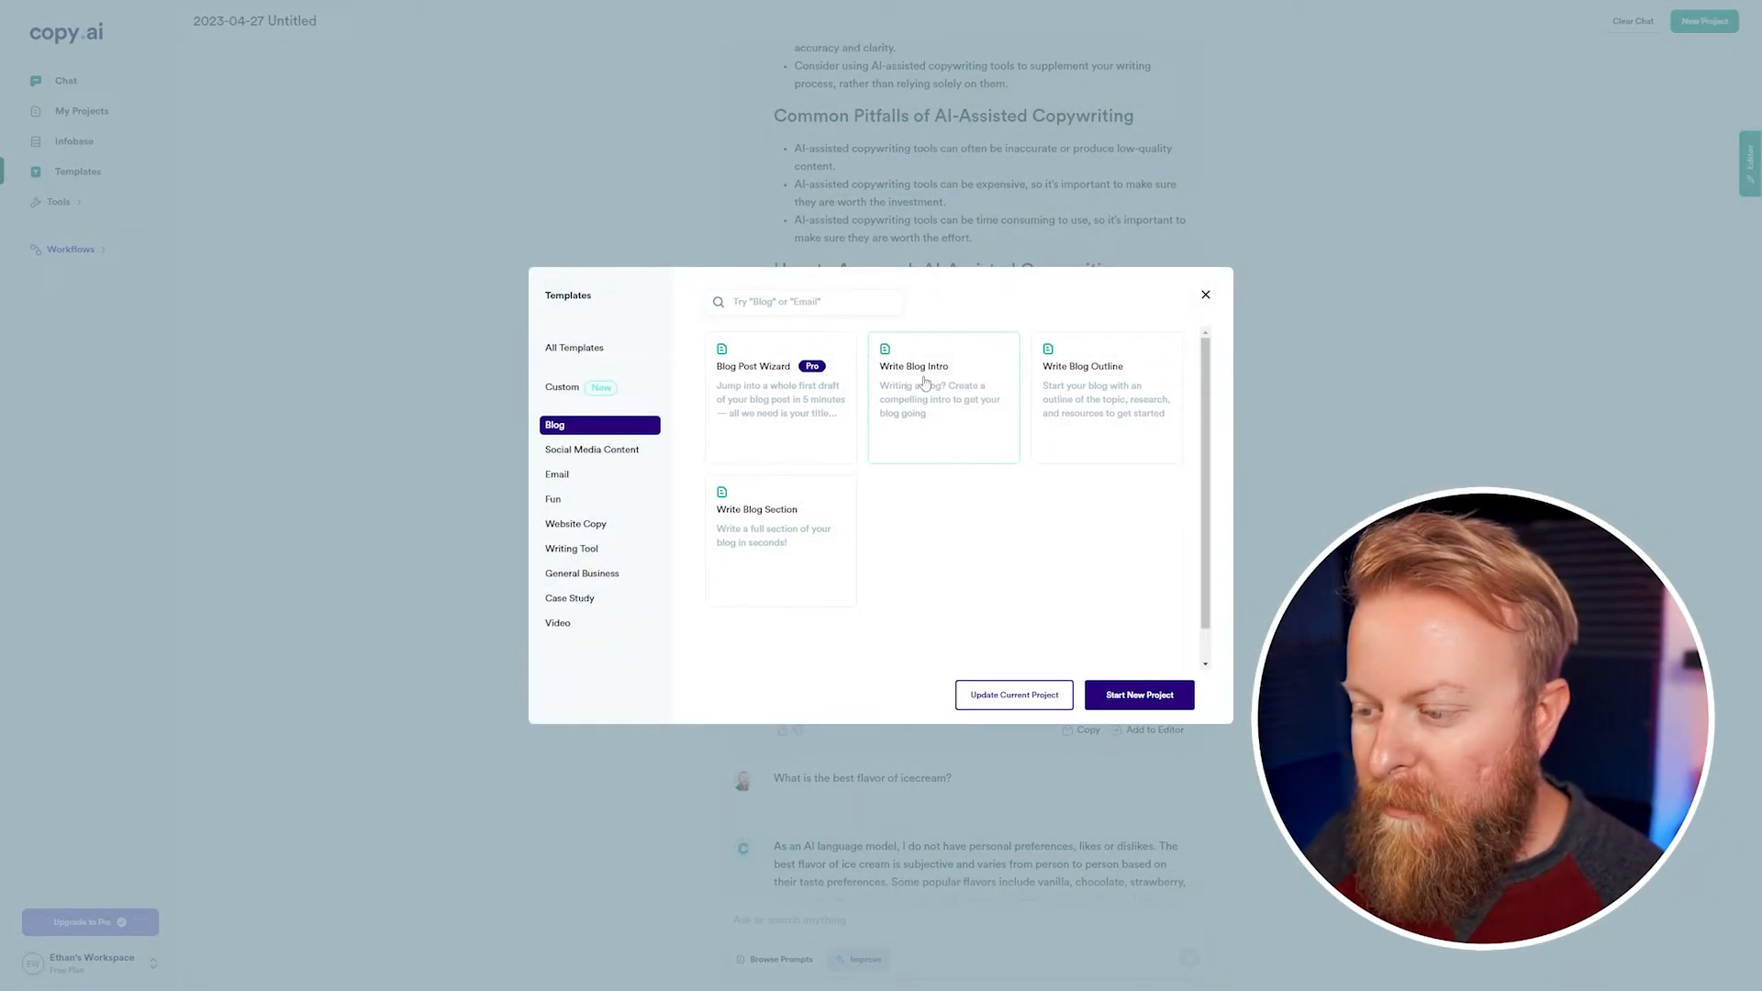
mouse_move(598, 489)
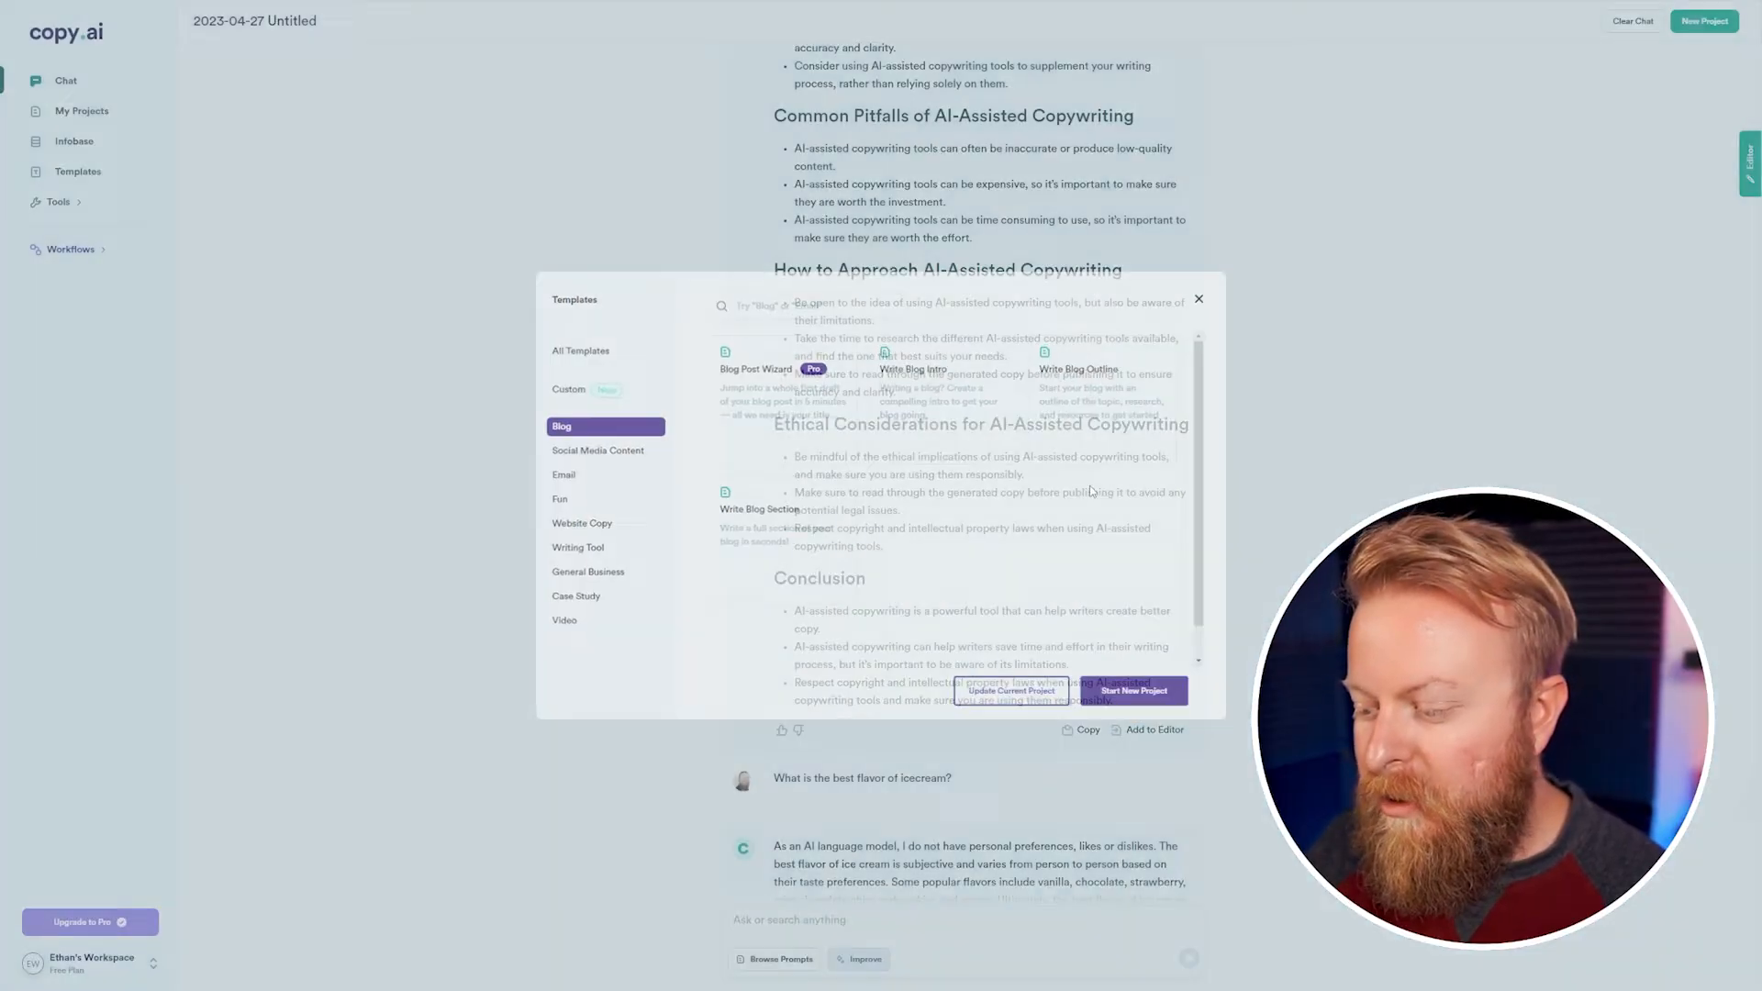
click(919, 381)
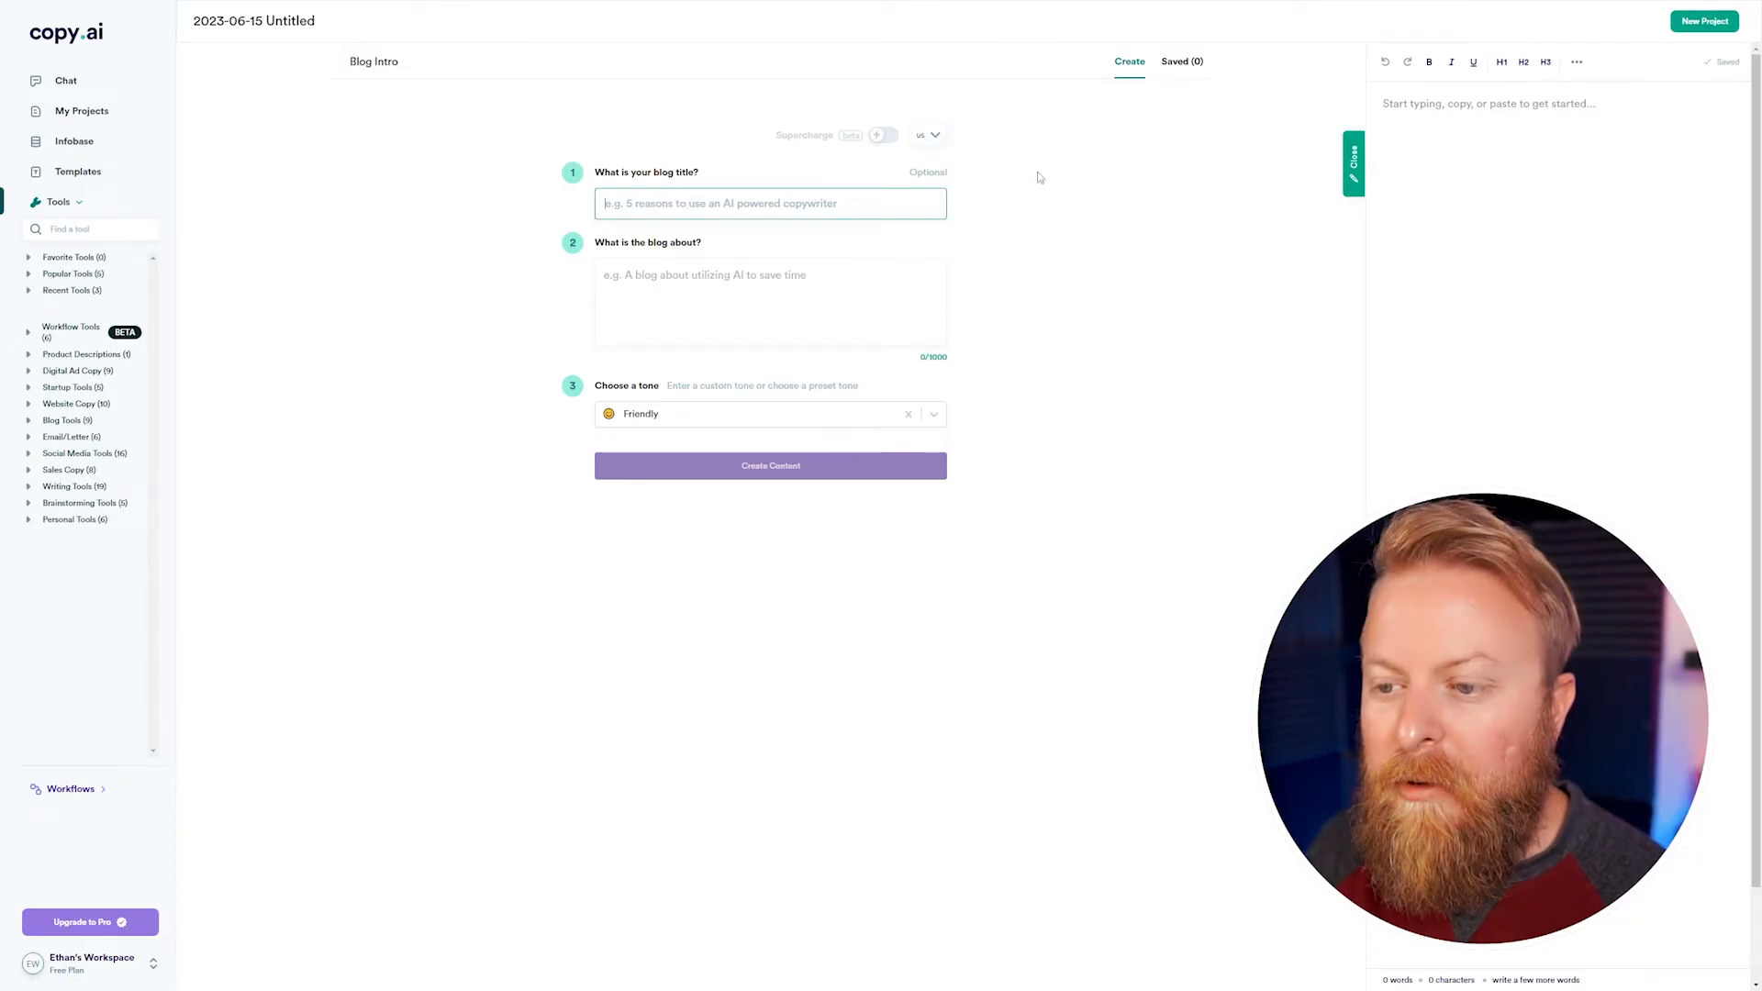
text(Ethan's Amazing Ice-cream Blog)
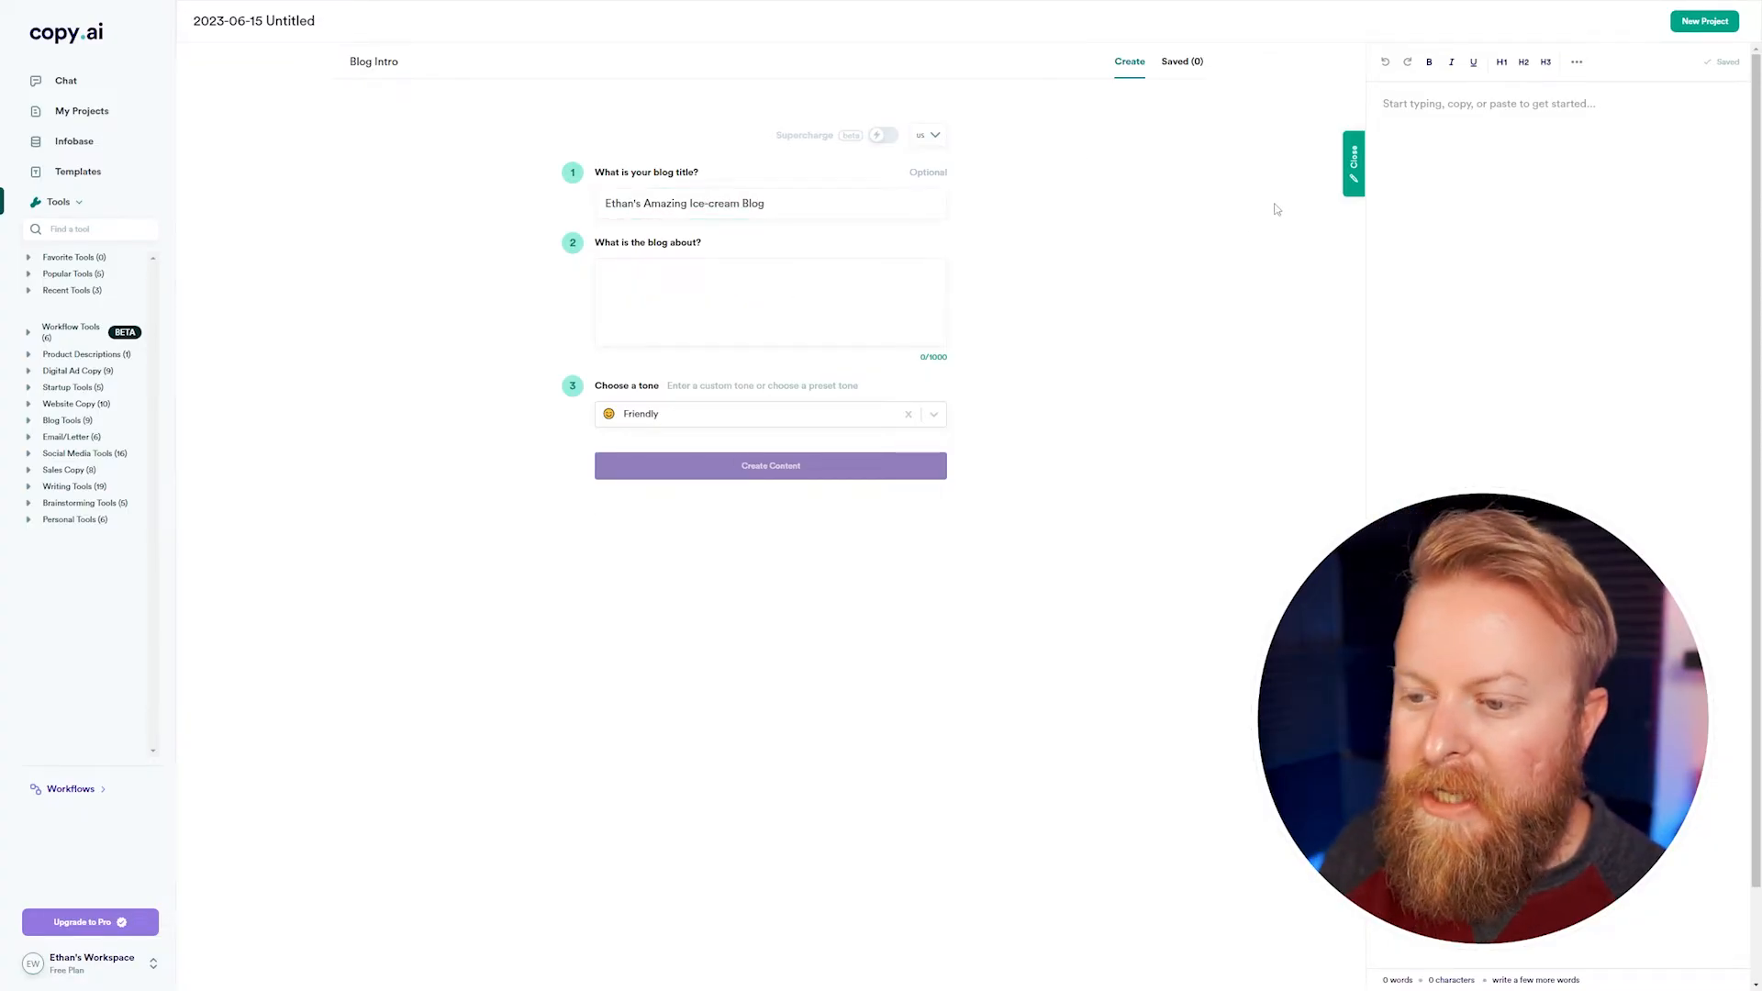
text(A)
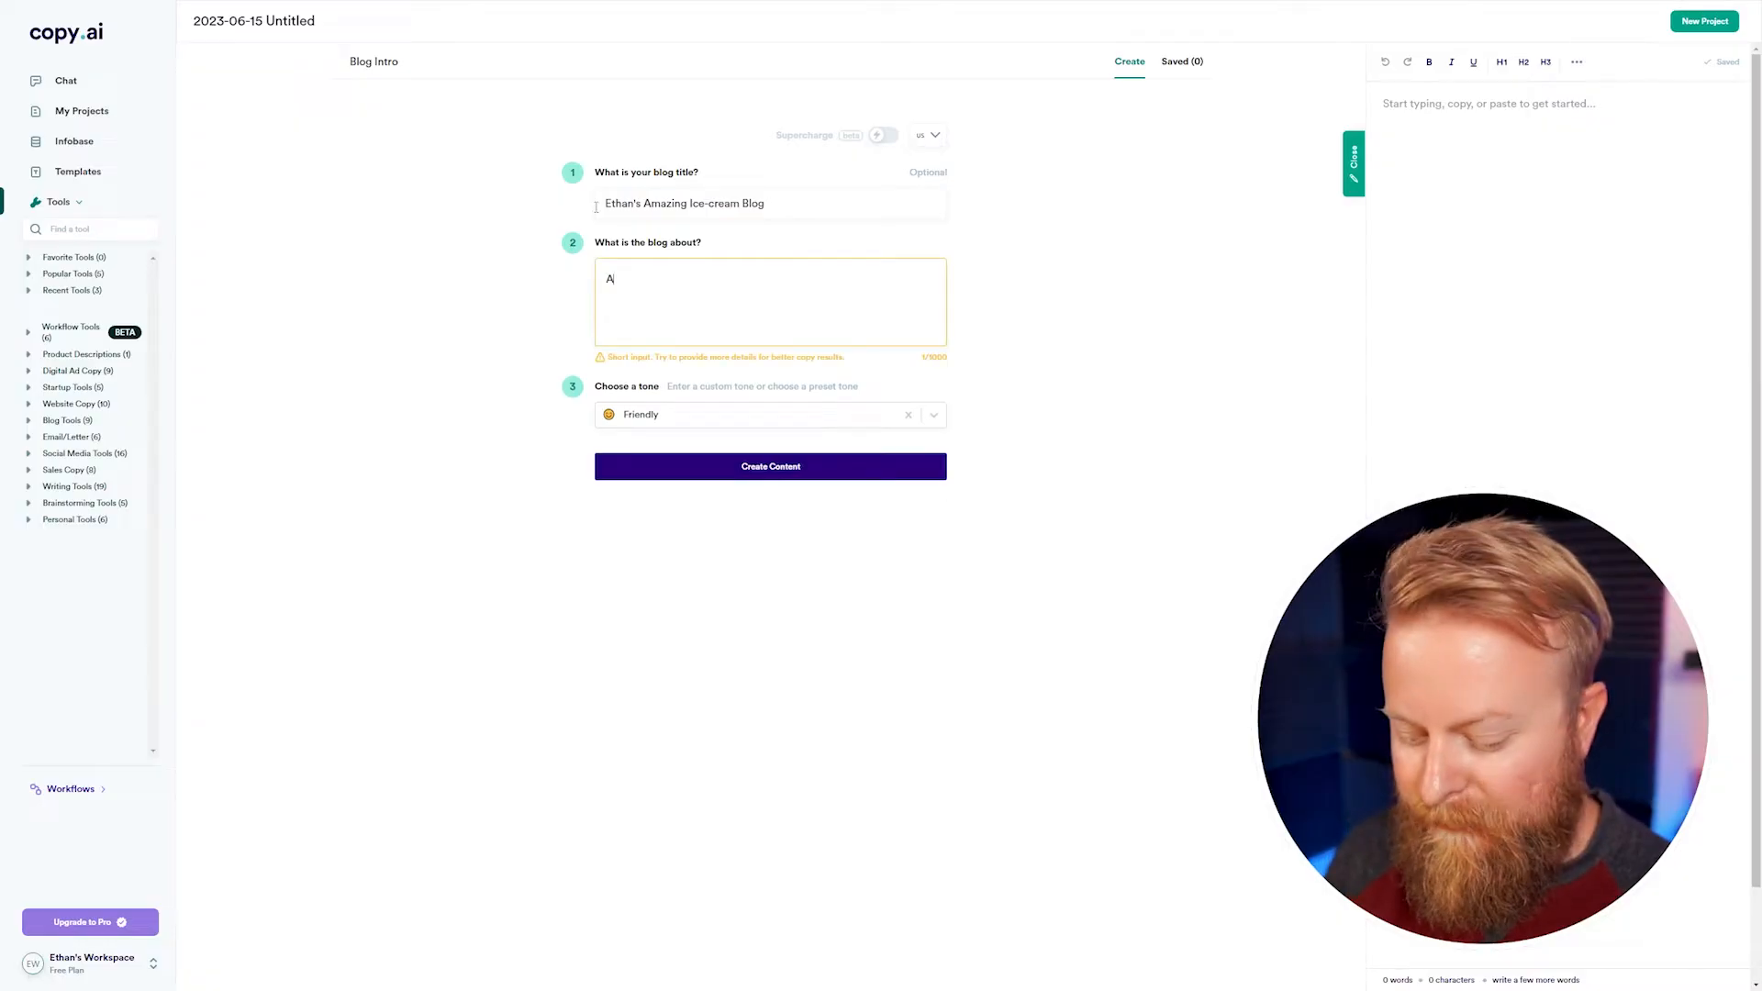
Keep the Friendly tone, generate the blog intros, then move to the chat
click(769, 414)
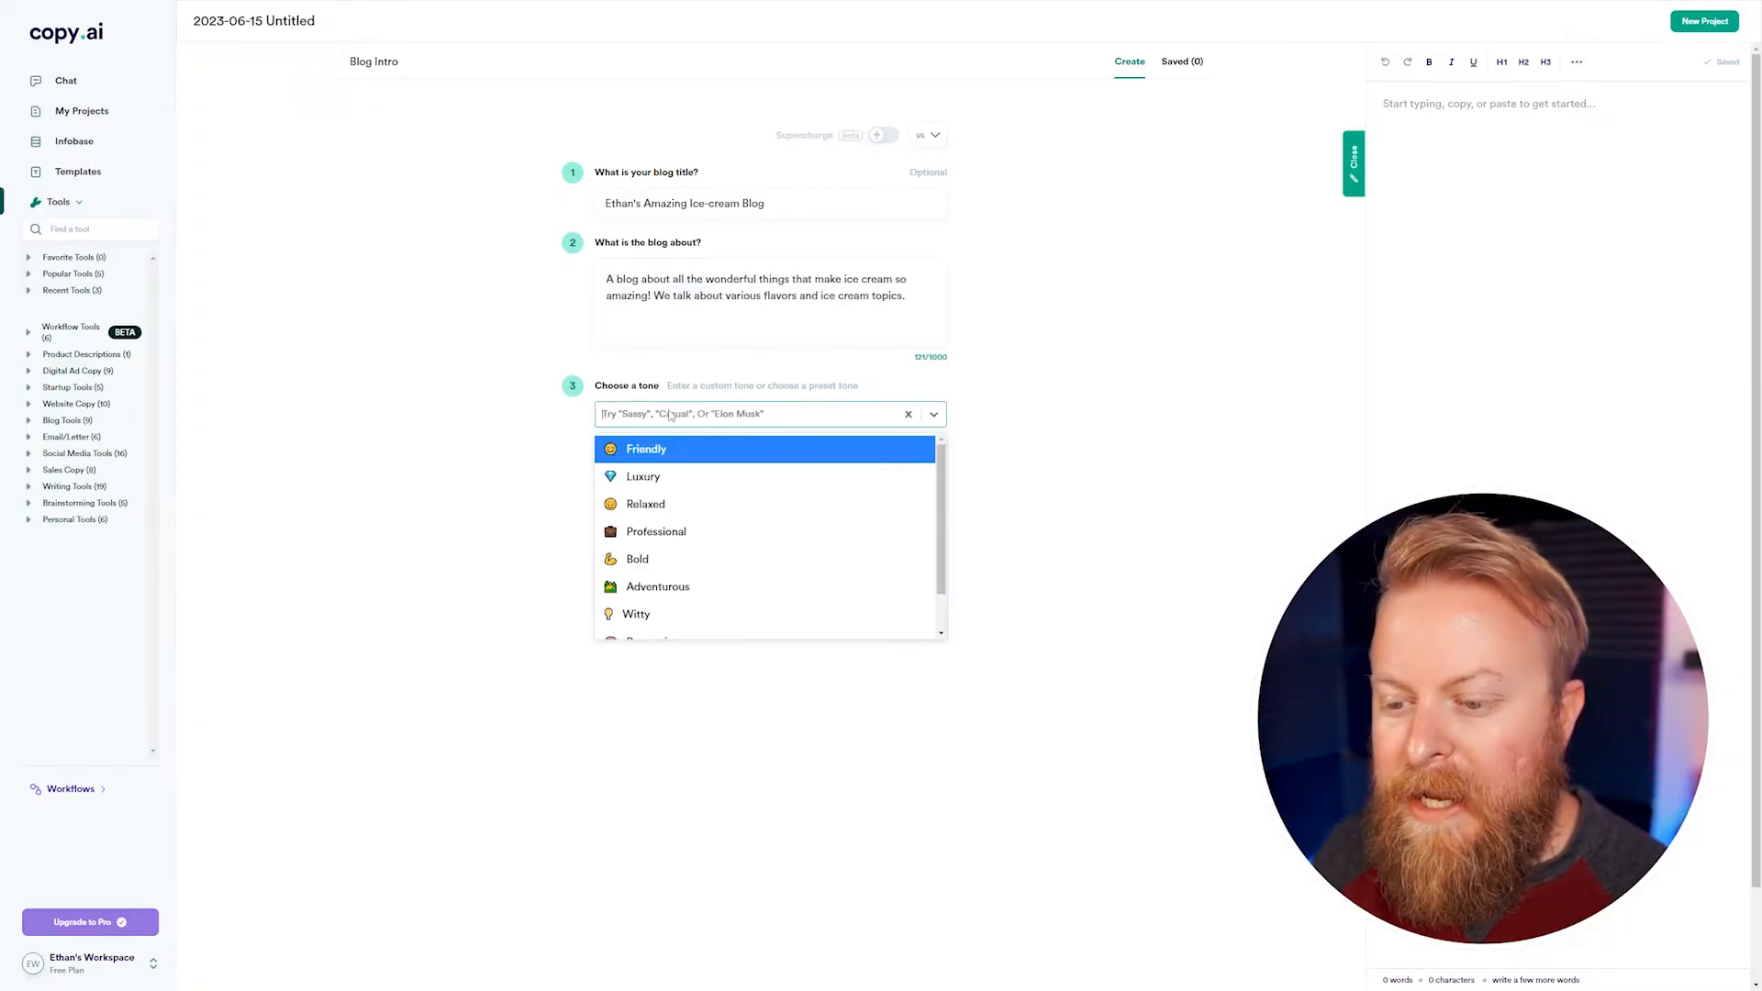
scroll(down, 3)
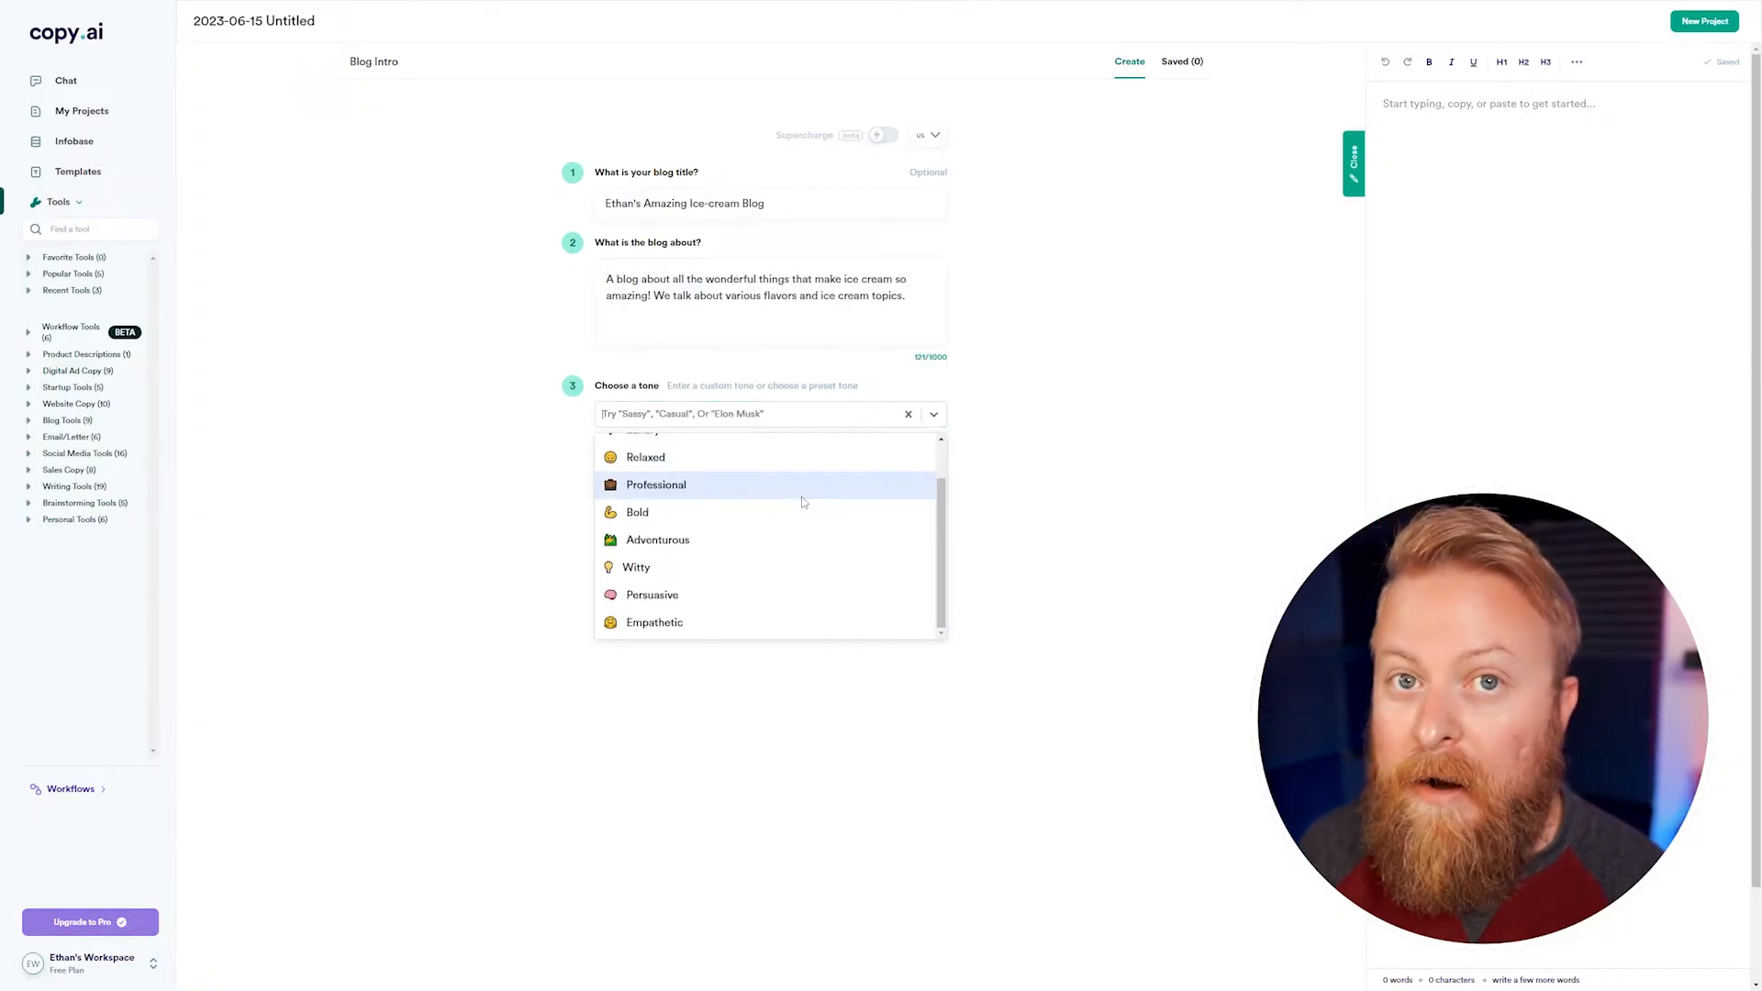
click(645, 439)
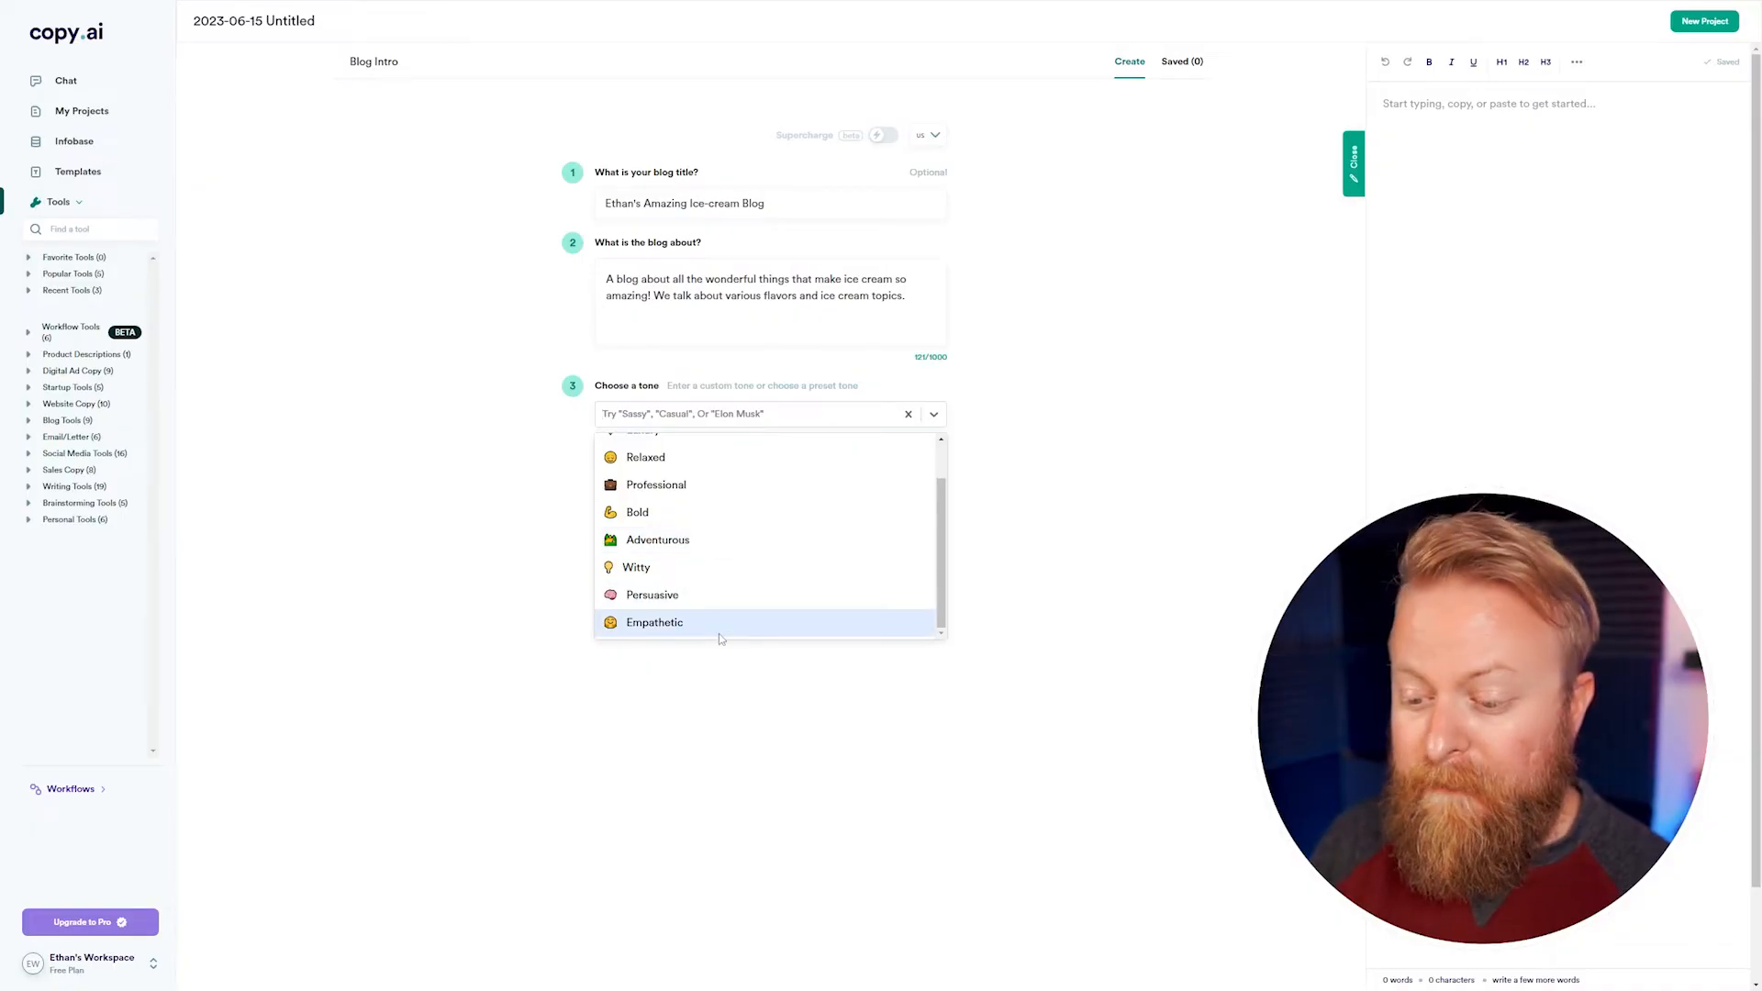
scroll(up, 3)
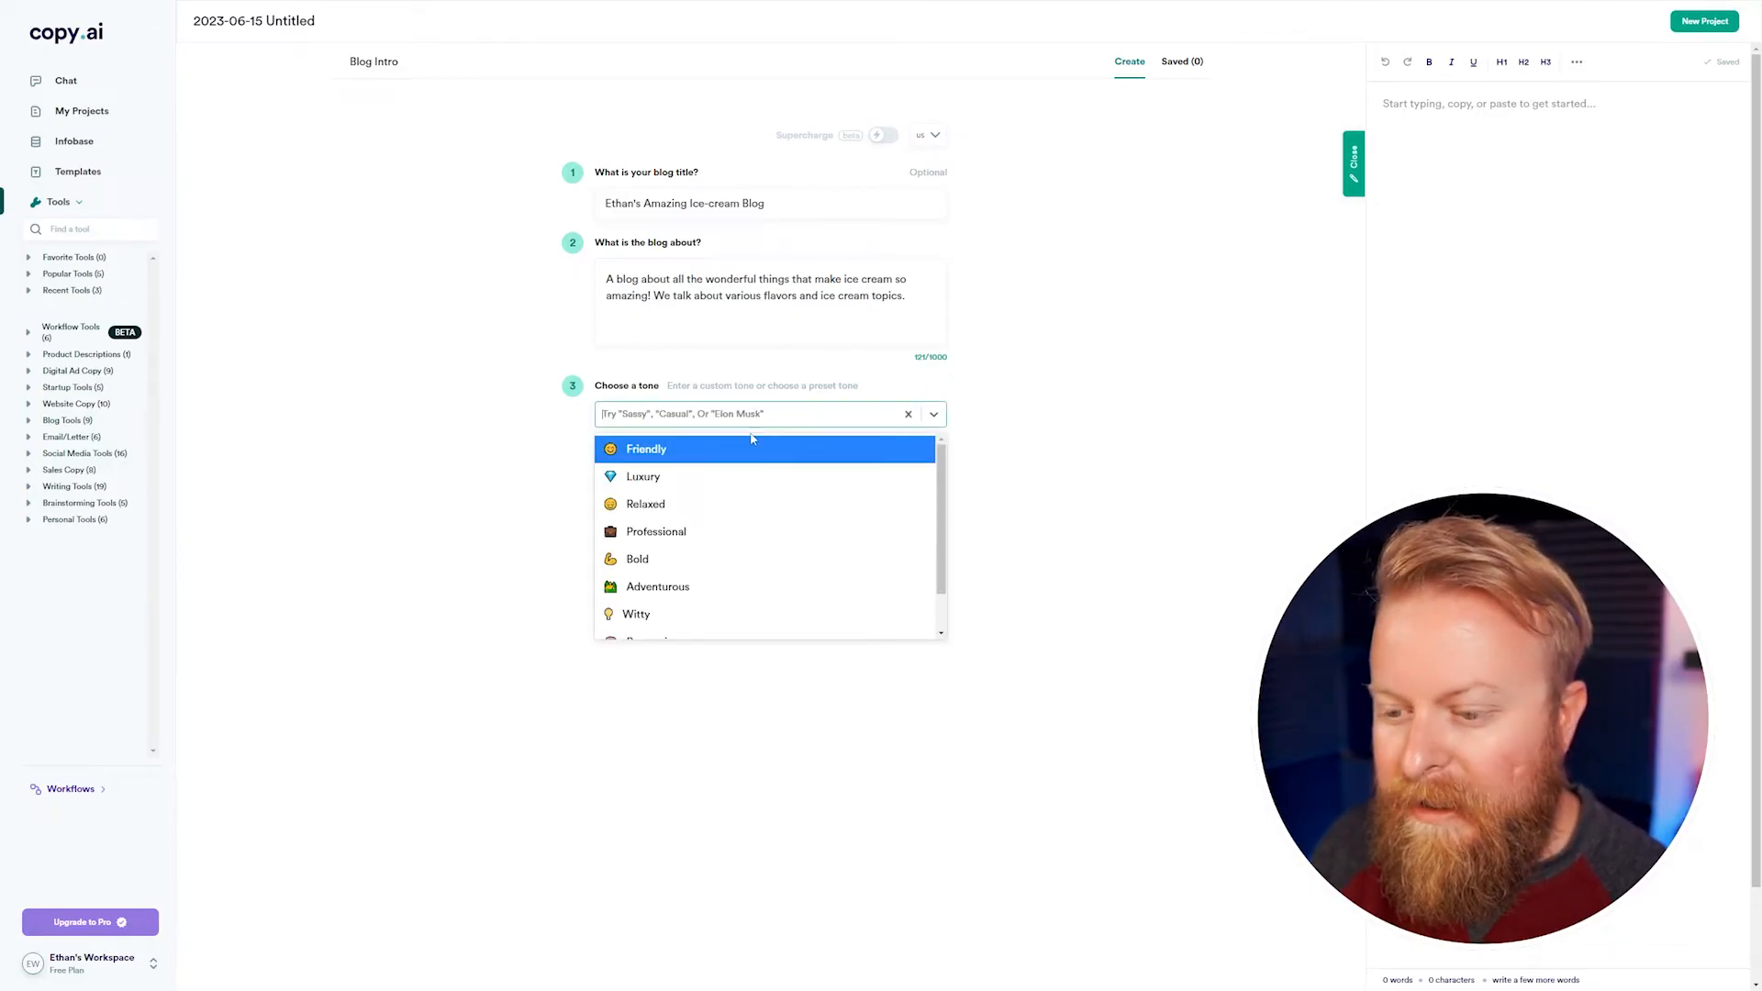
click(645, 449)
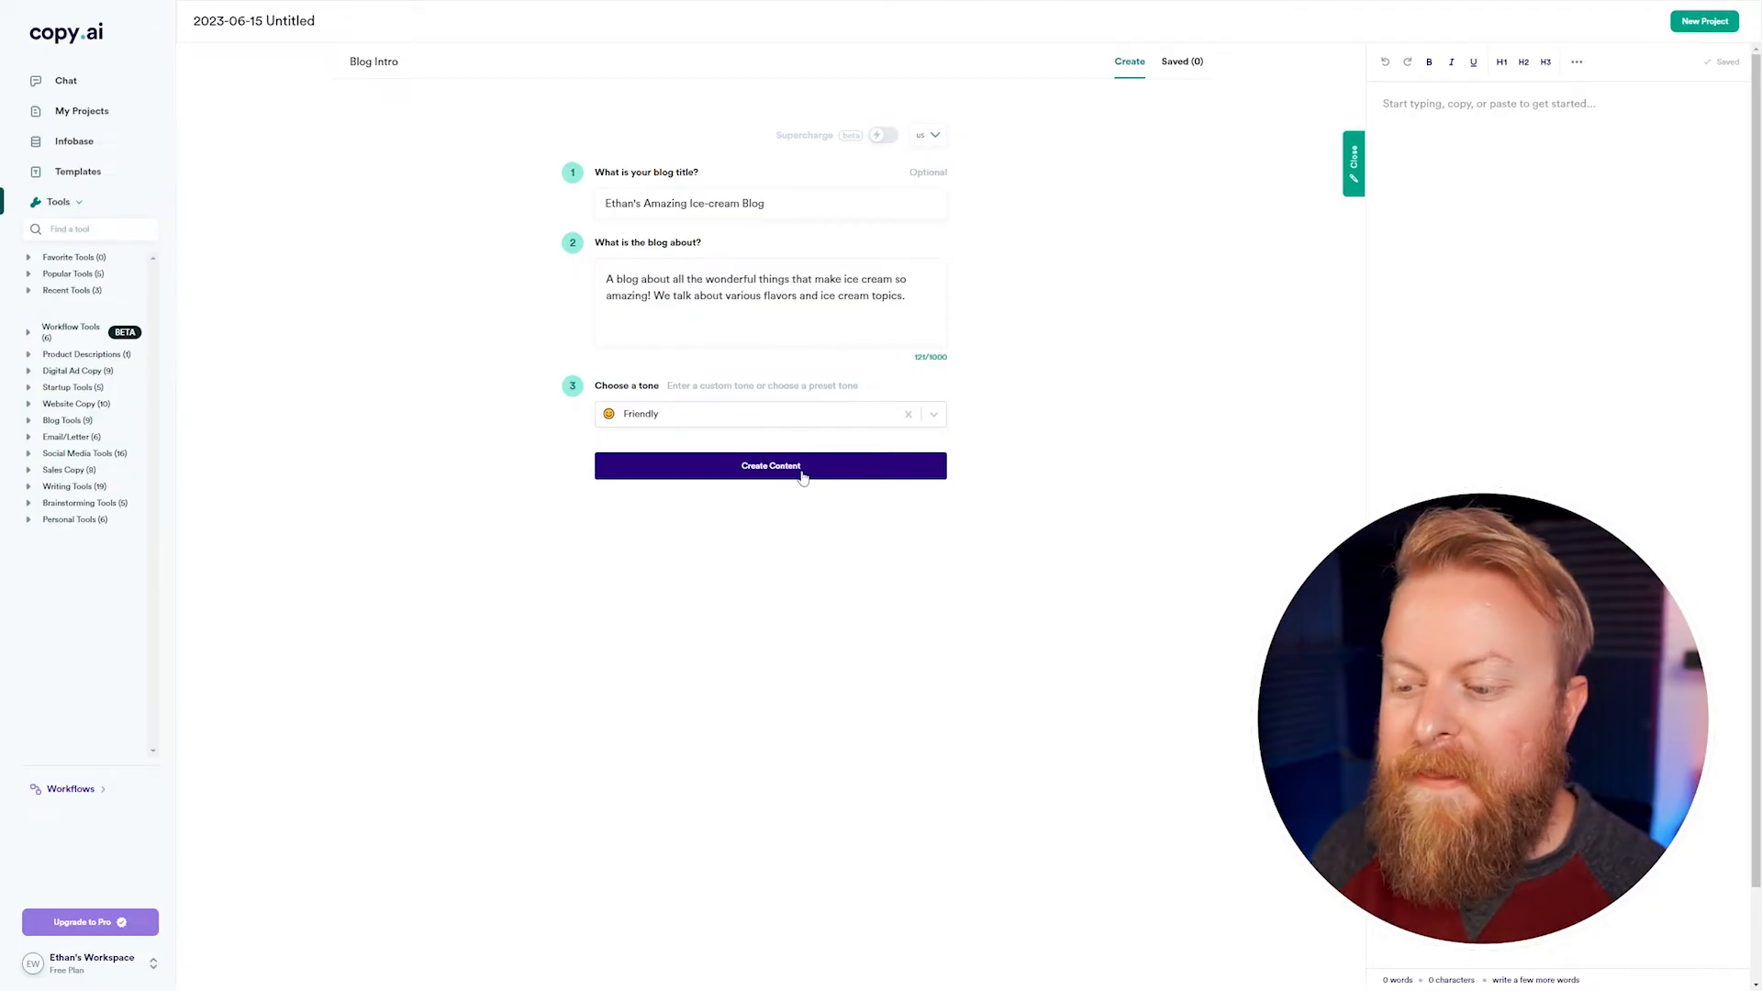
click(770, 466)
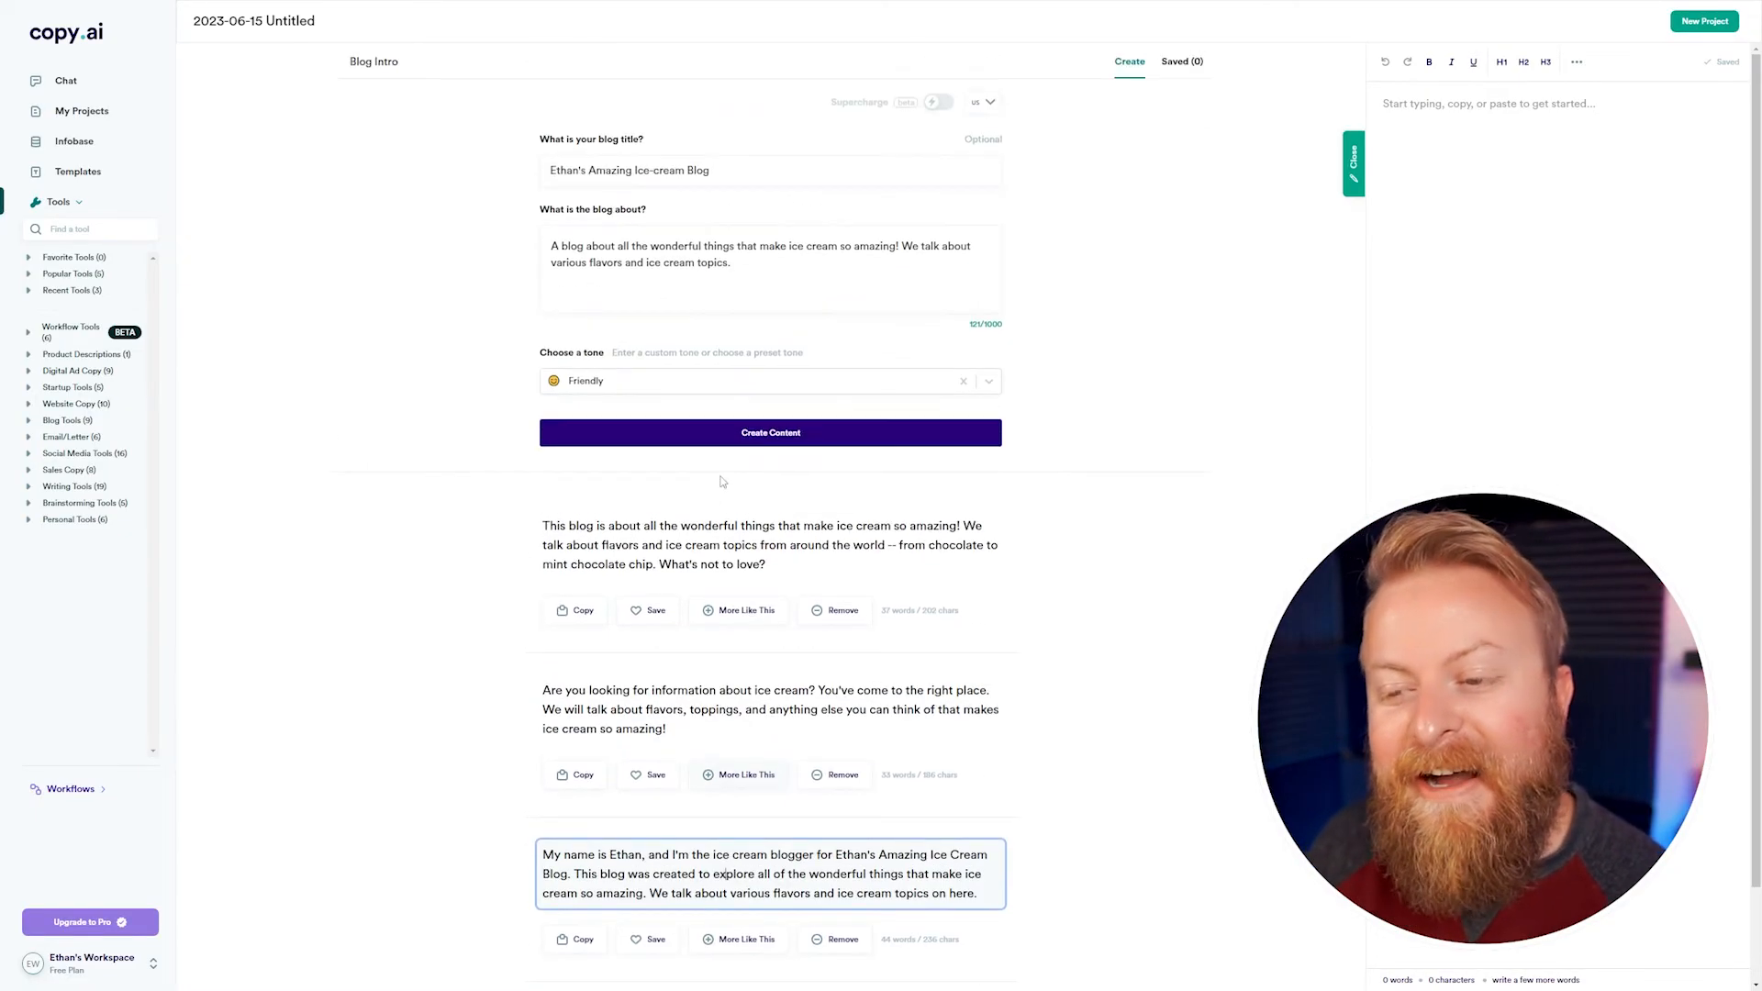
click(65, 81)
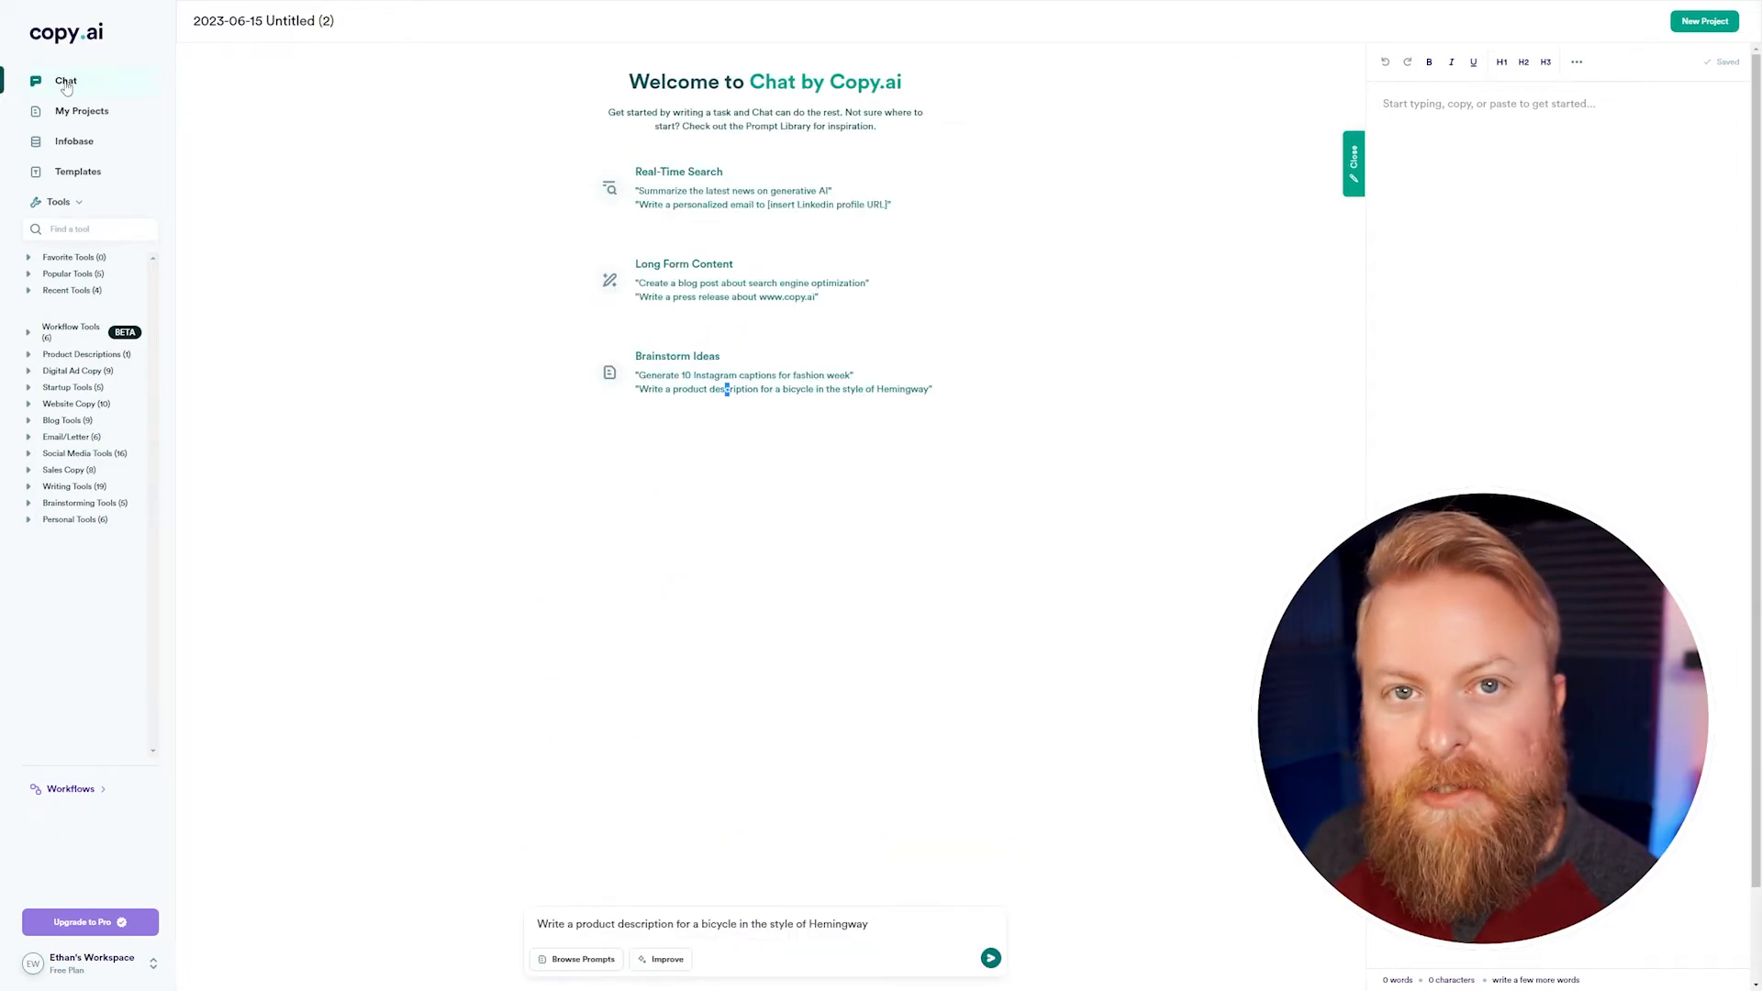
Peek at Browse Prompts, then send 'Write a product description for a new brand of brownie ice cream'
click(582, 958)
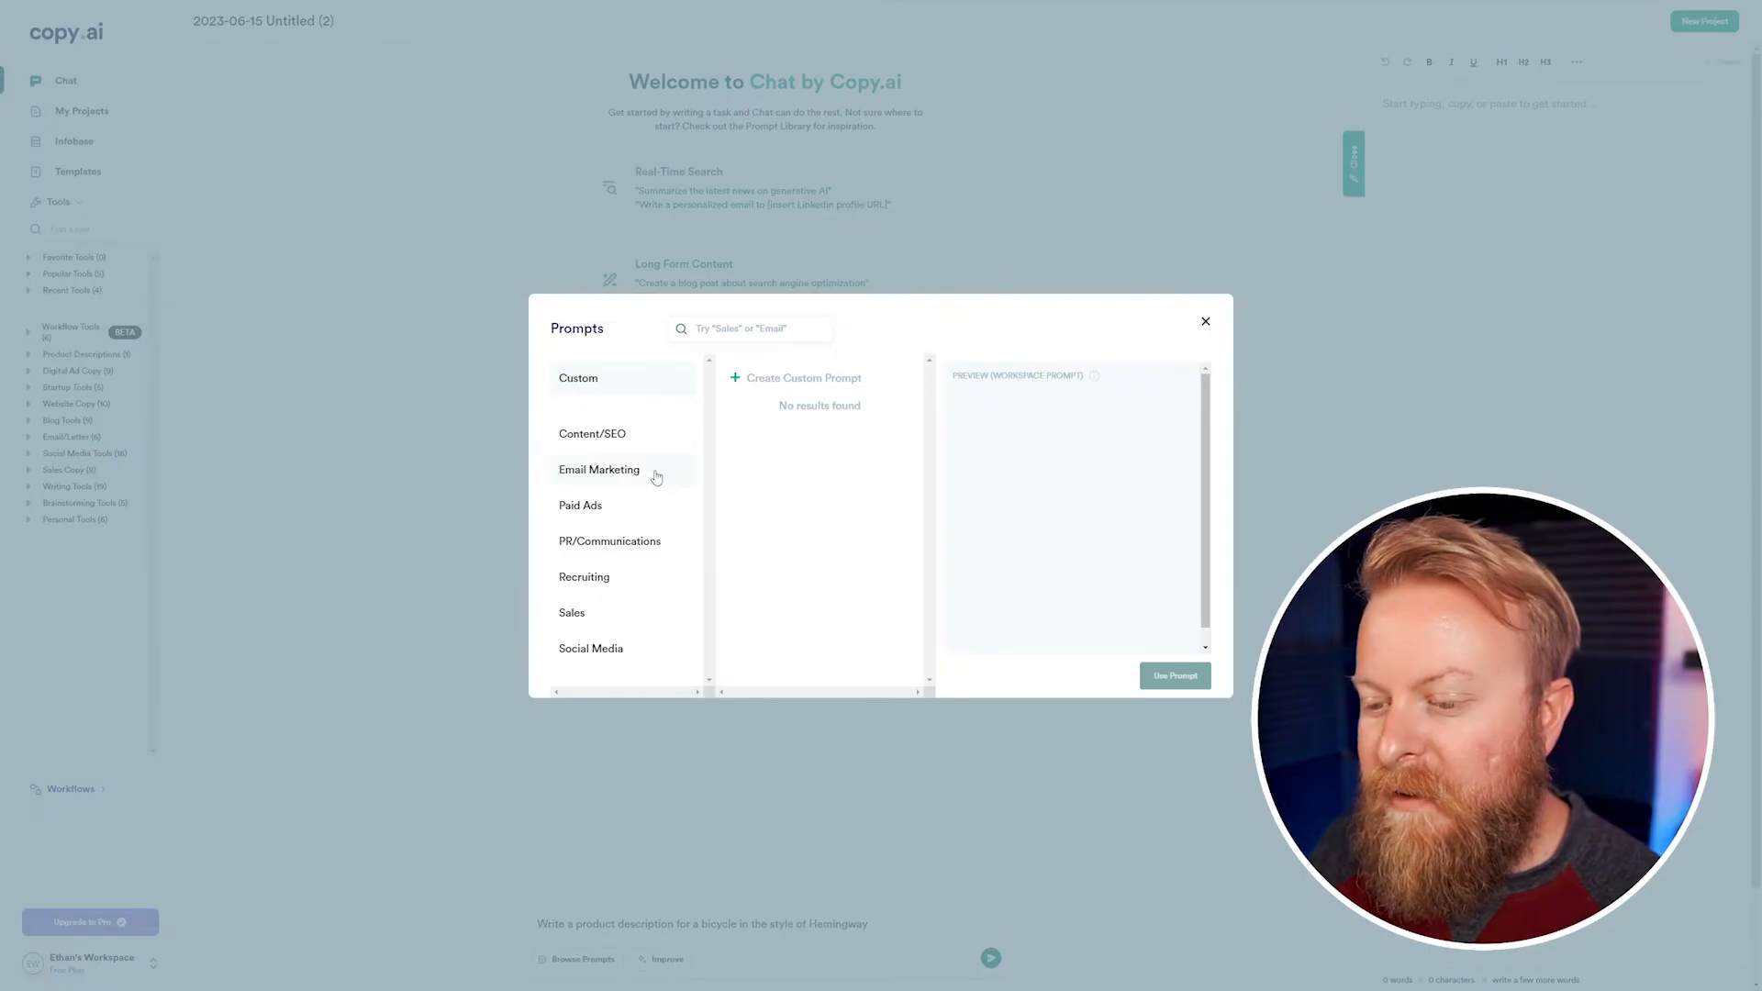
click(1206, 321)
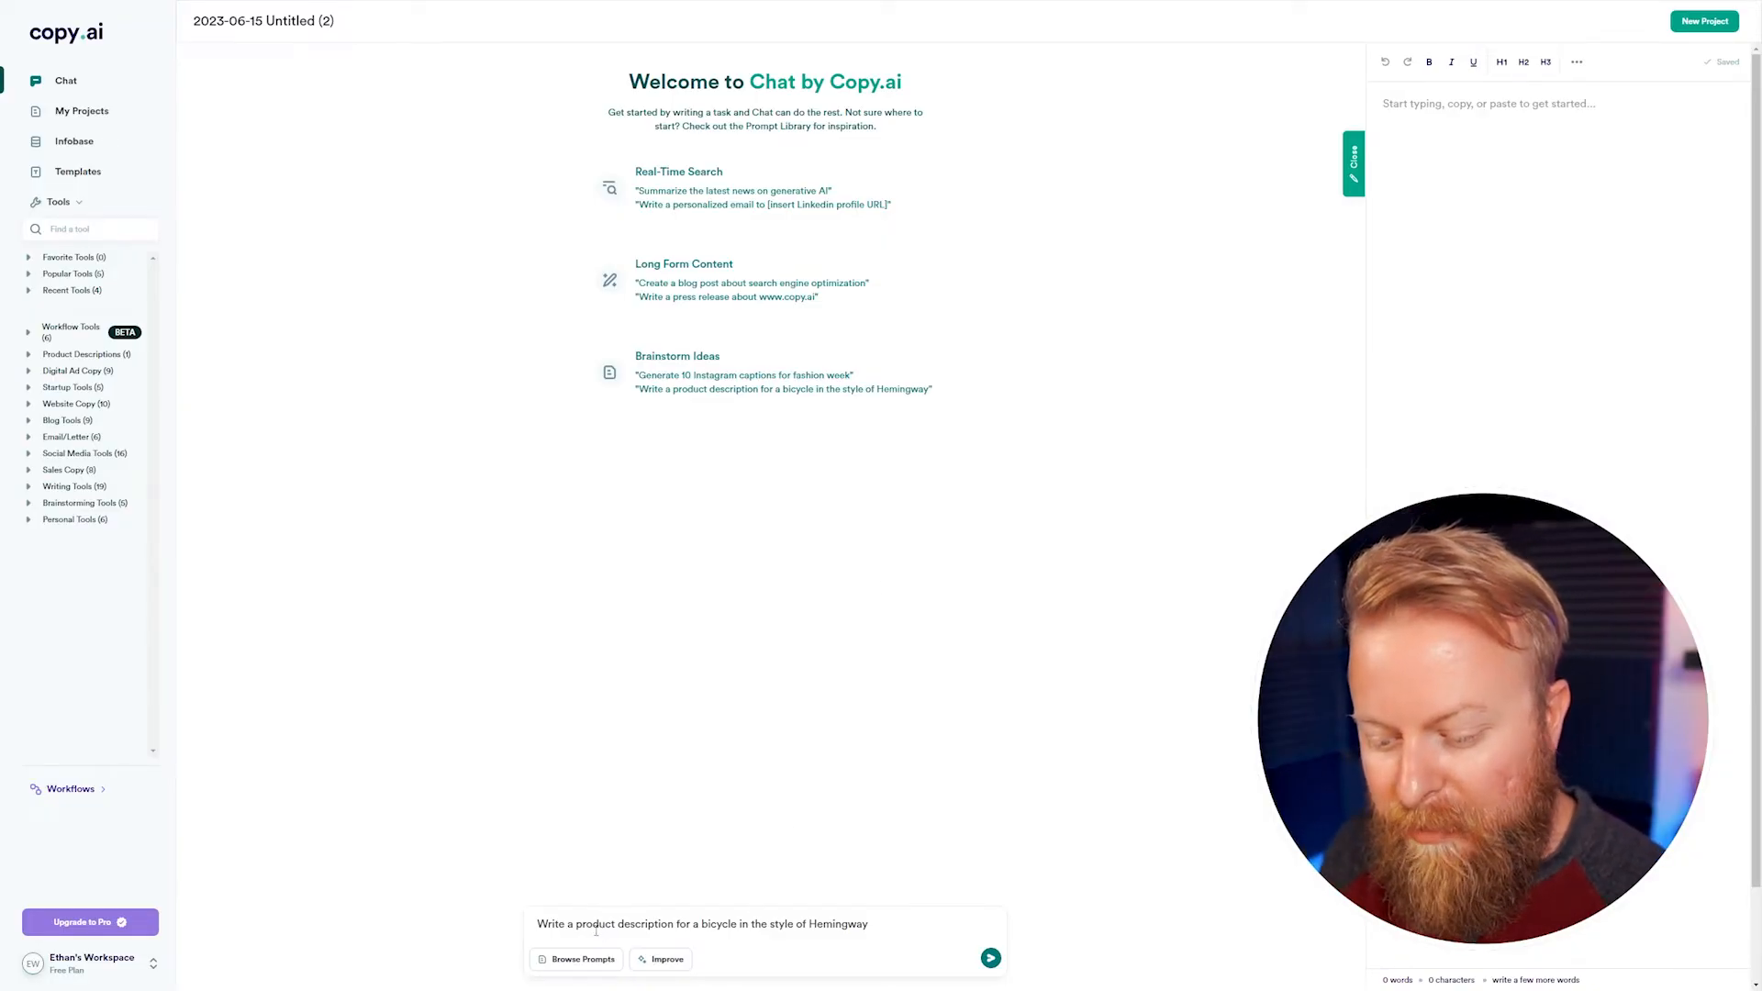
drag(676, 925, 868, 924)
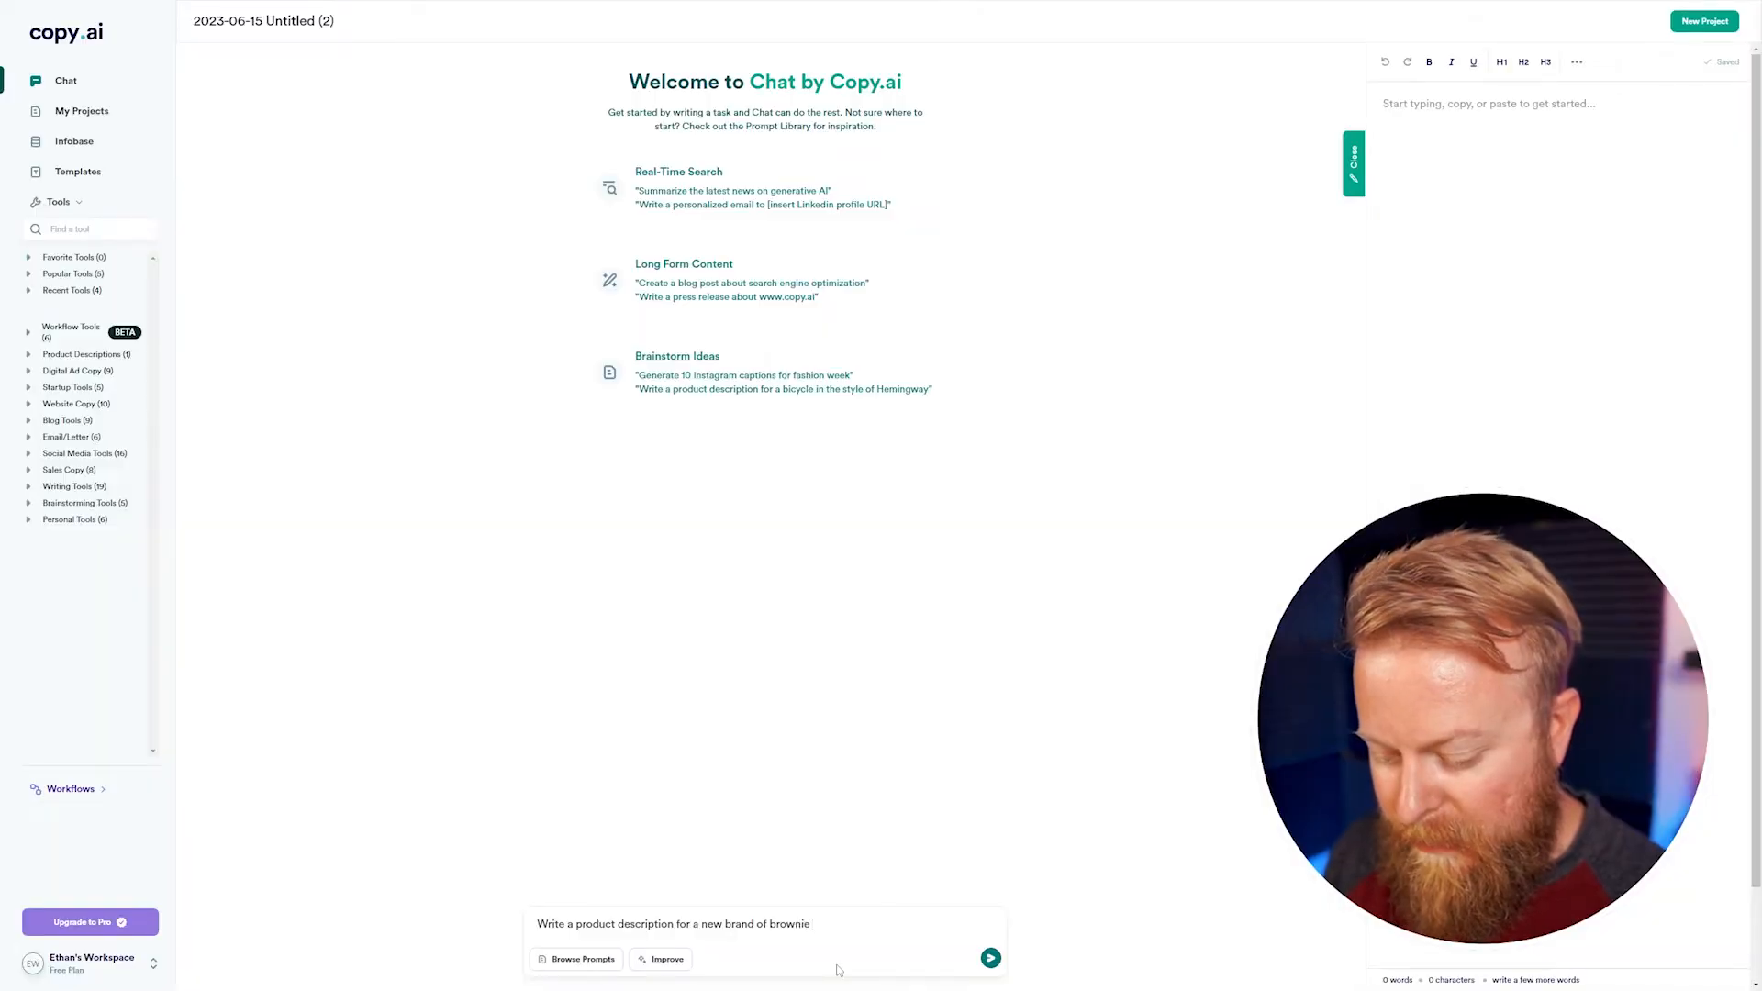
click(989, 957)
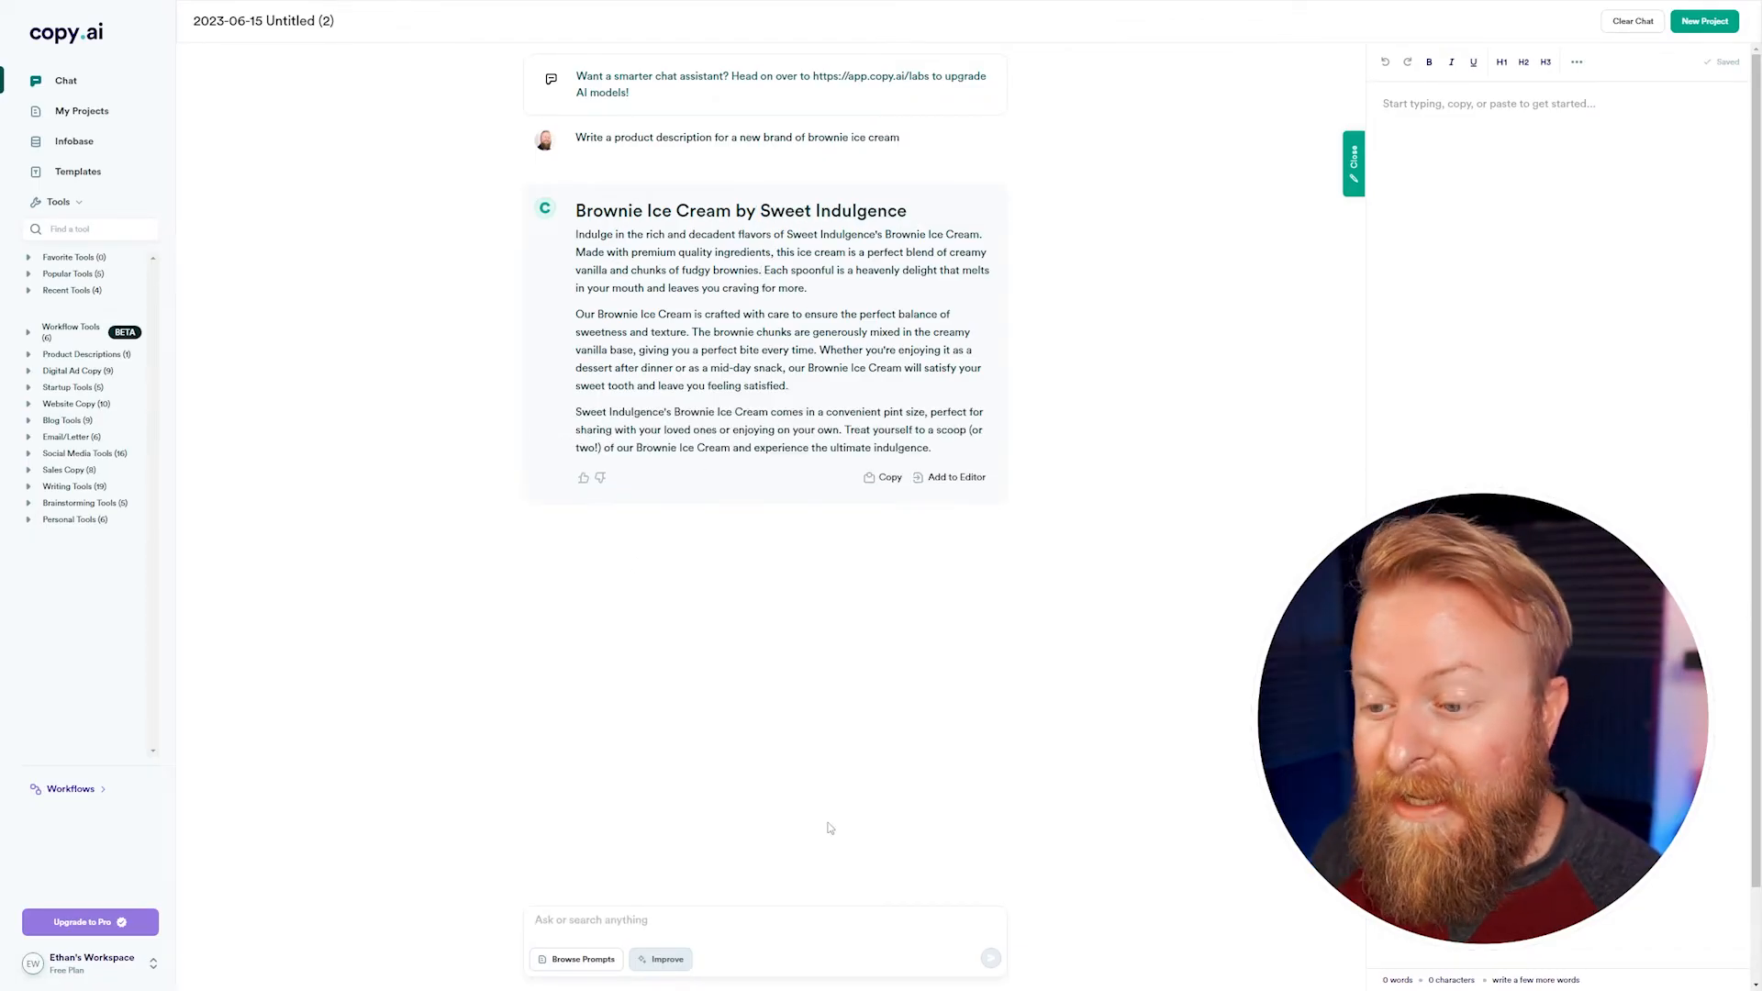
Send the chat question 'How many calories are in brownie ice cream'
click(765, 927)
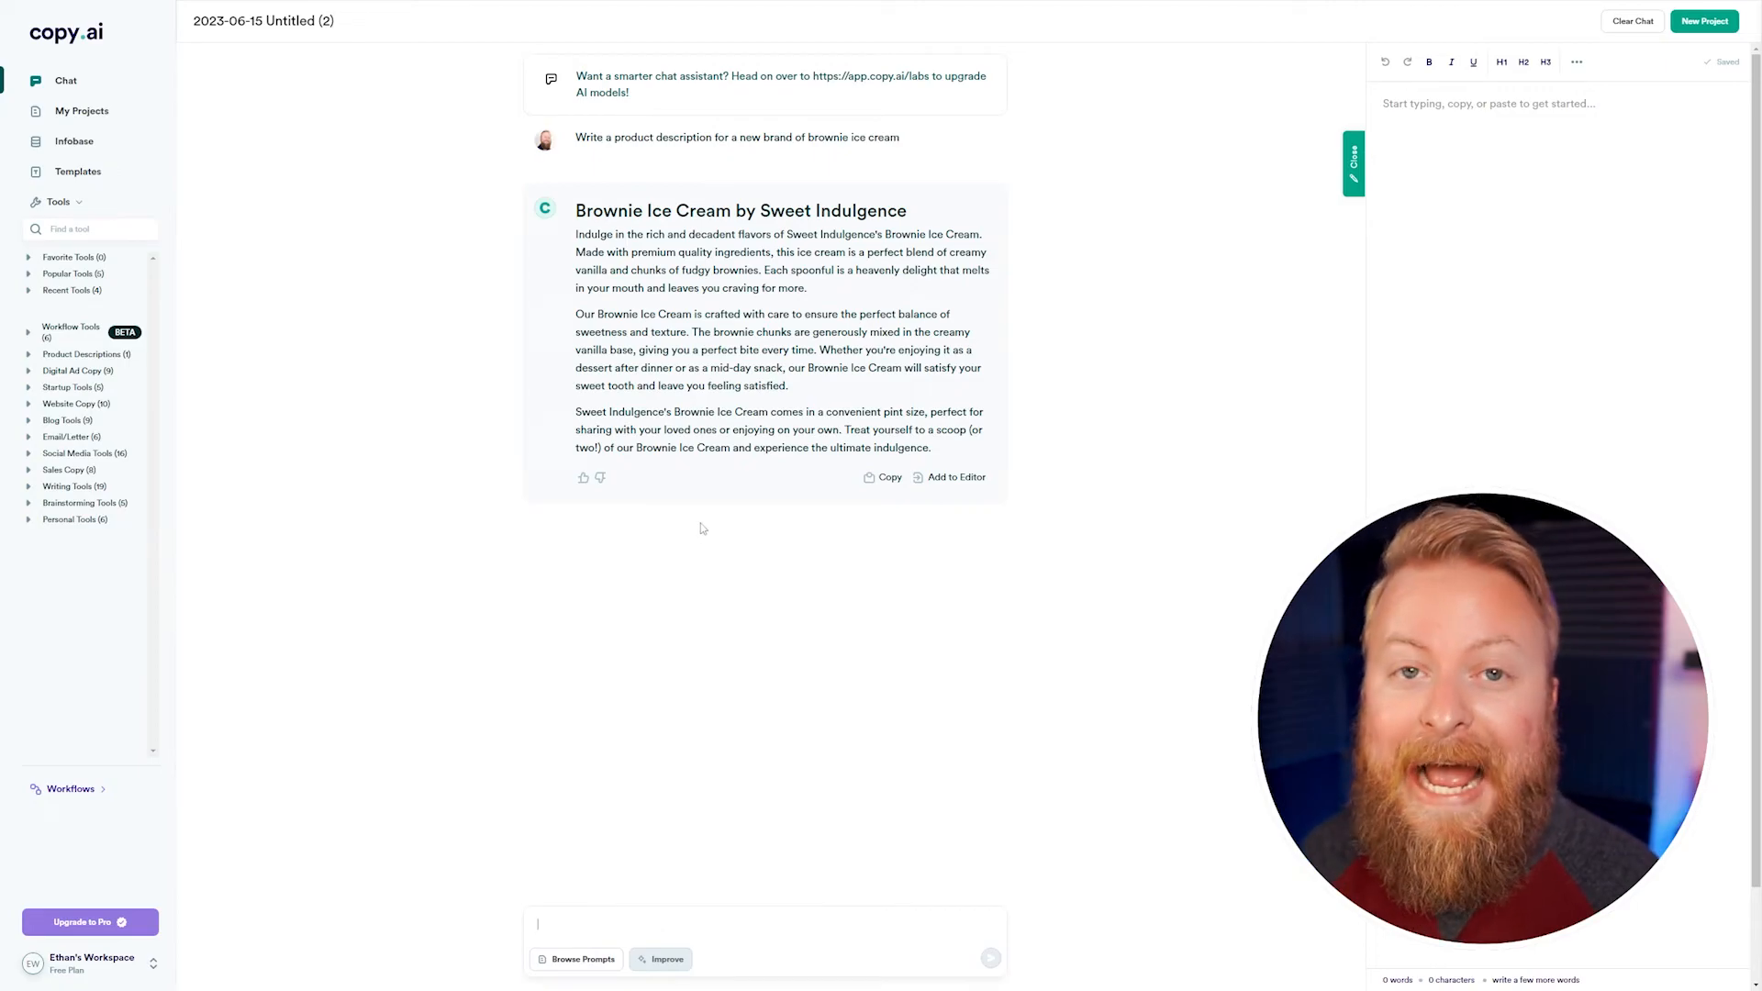
text(How many calories are in brownie ice)
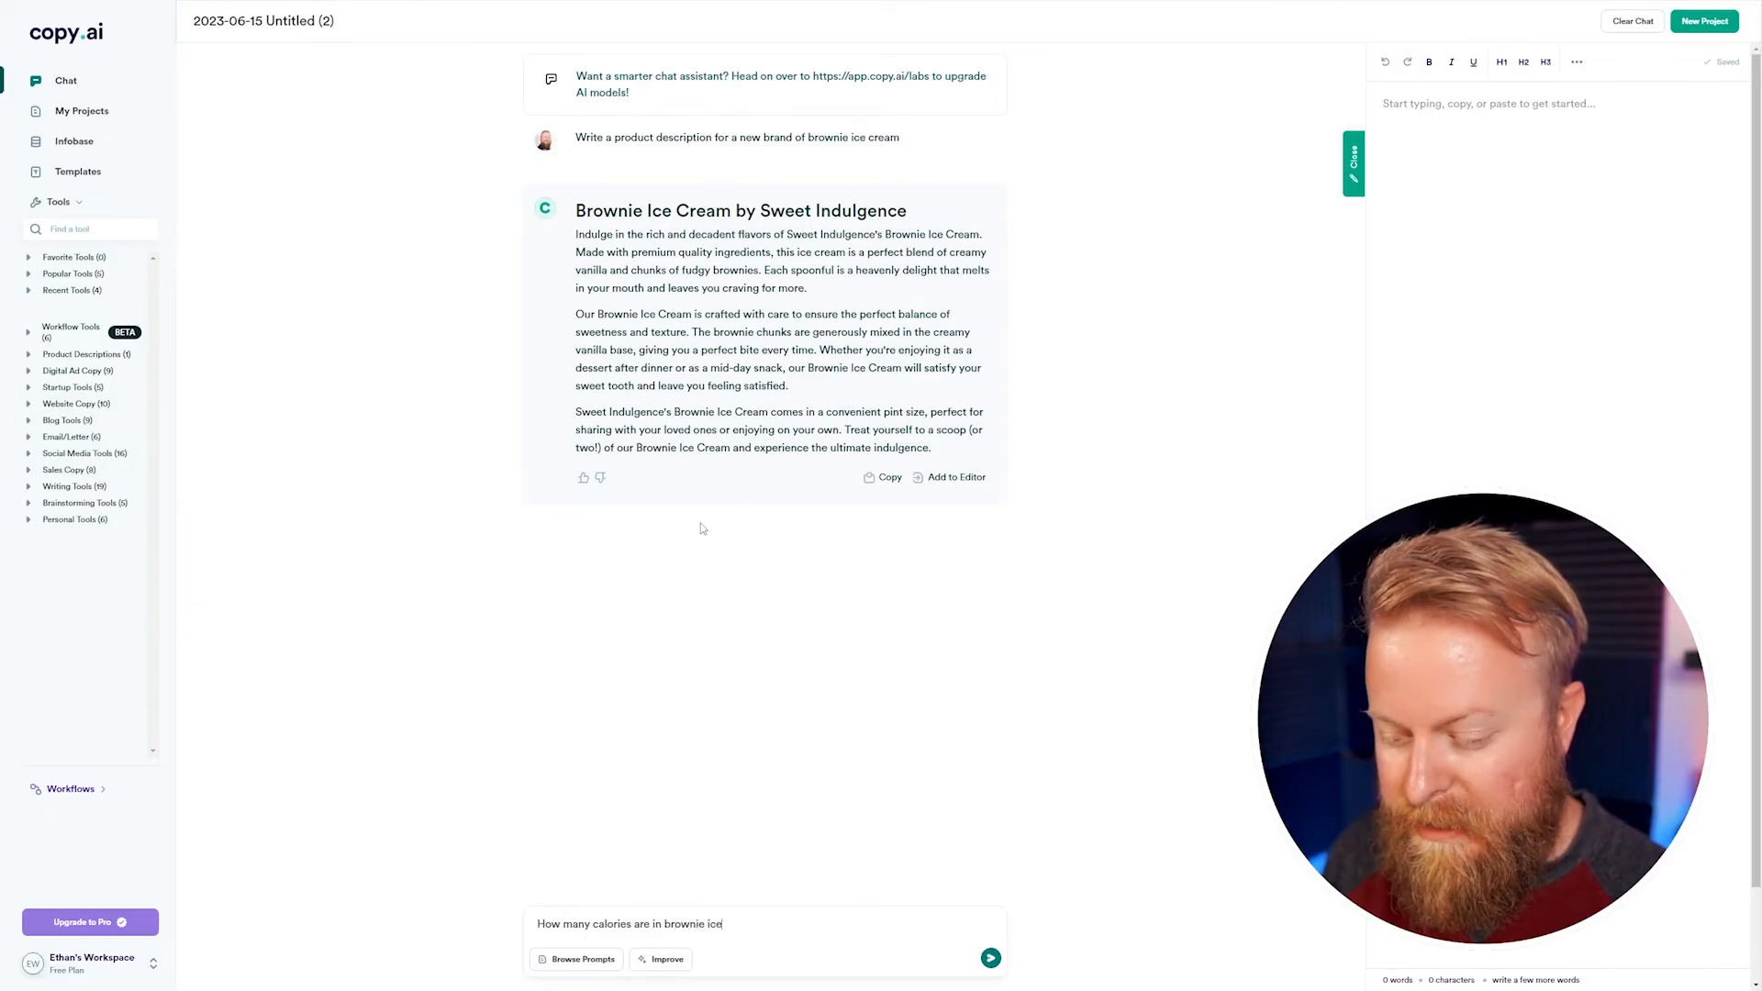
click(987, 957)
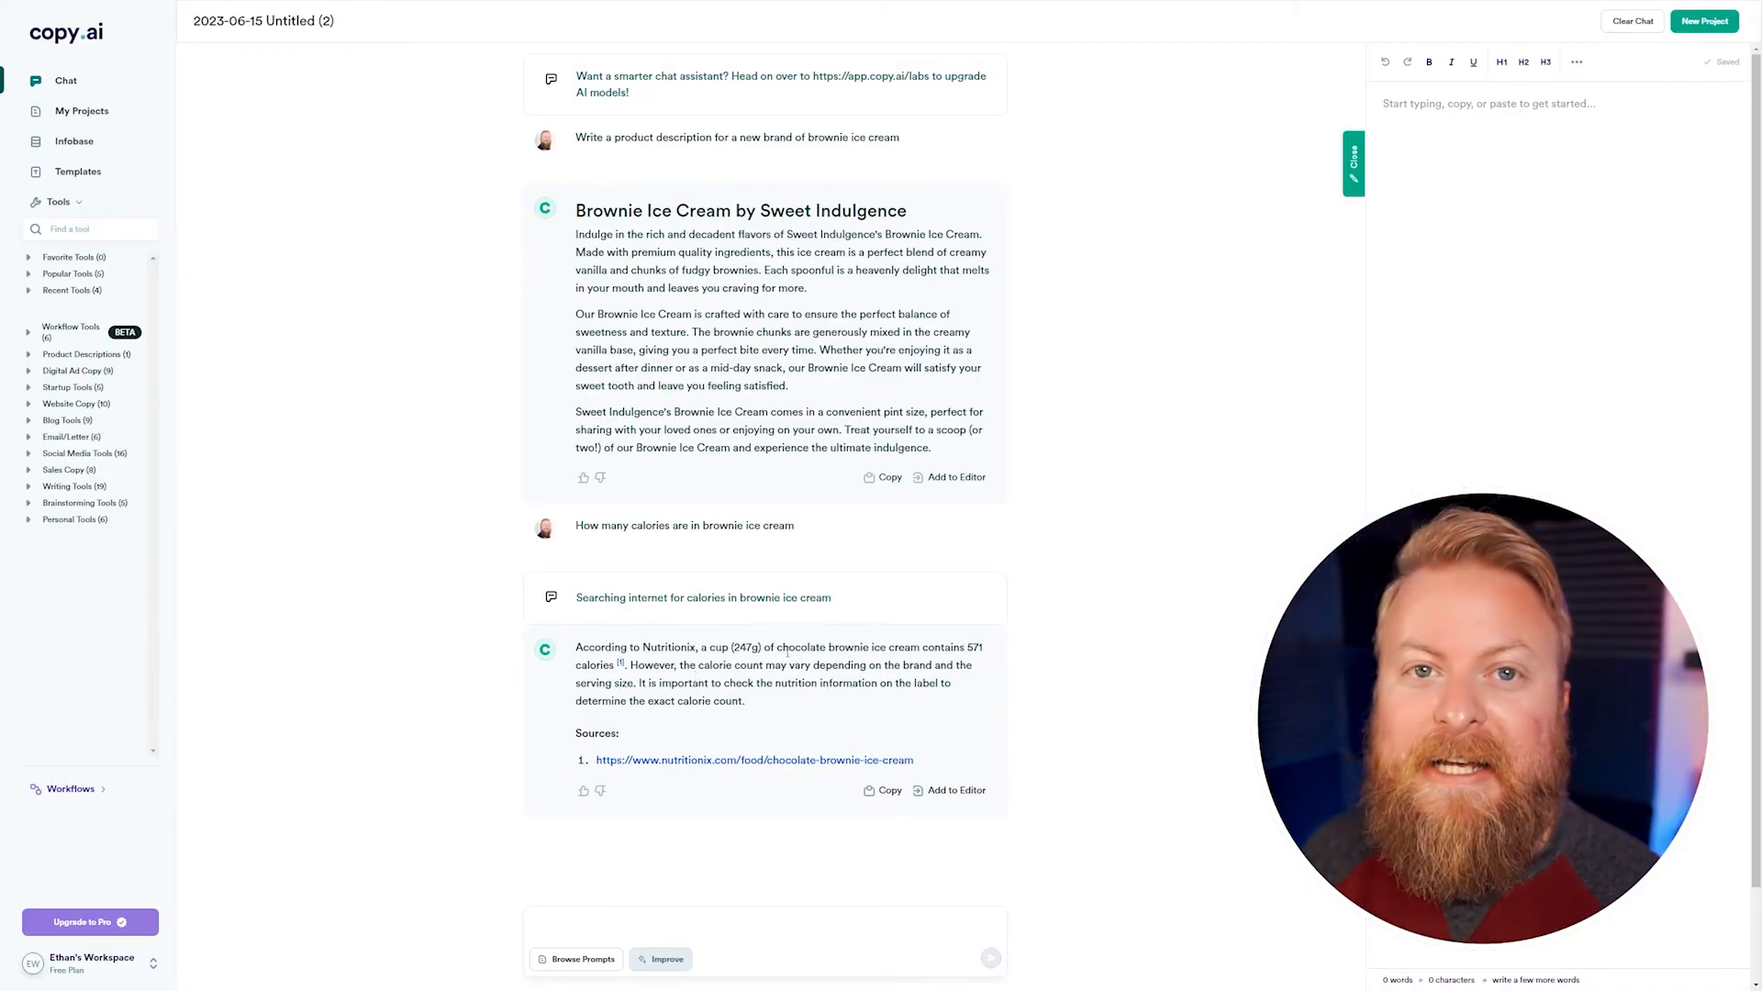
Ask 'give me a recipe for lasagna', read through the answer, and close the Templates dialog
click(765, 924)
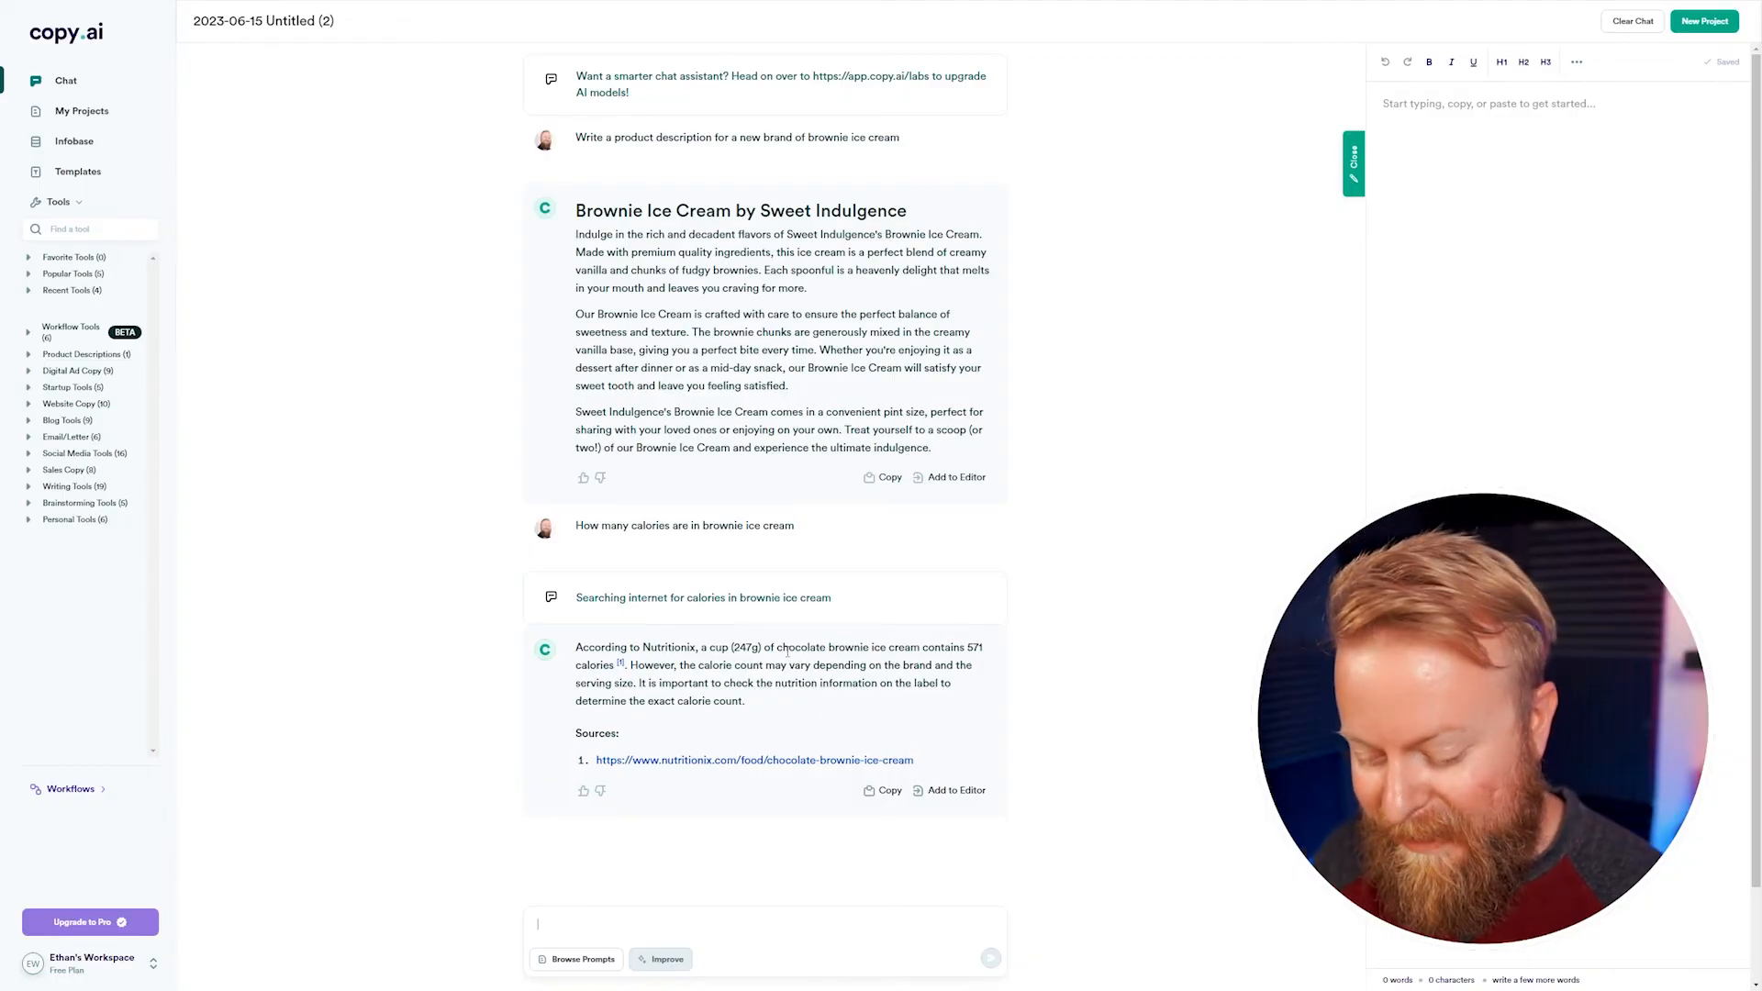
text(give me a recipe for)
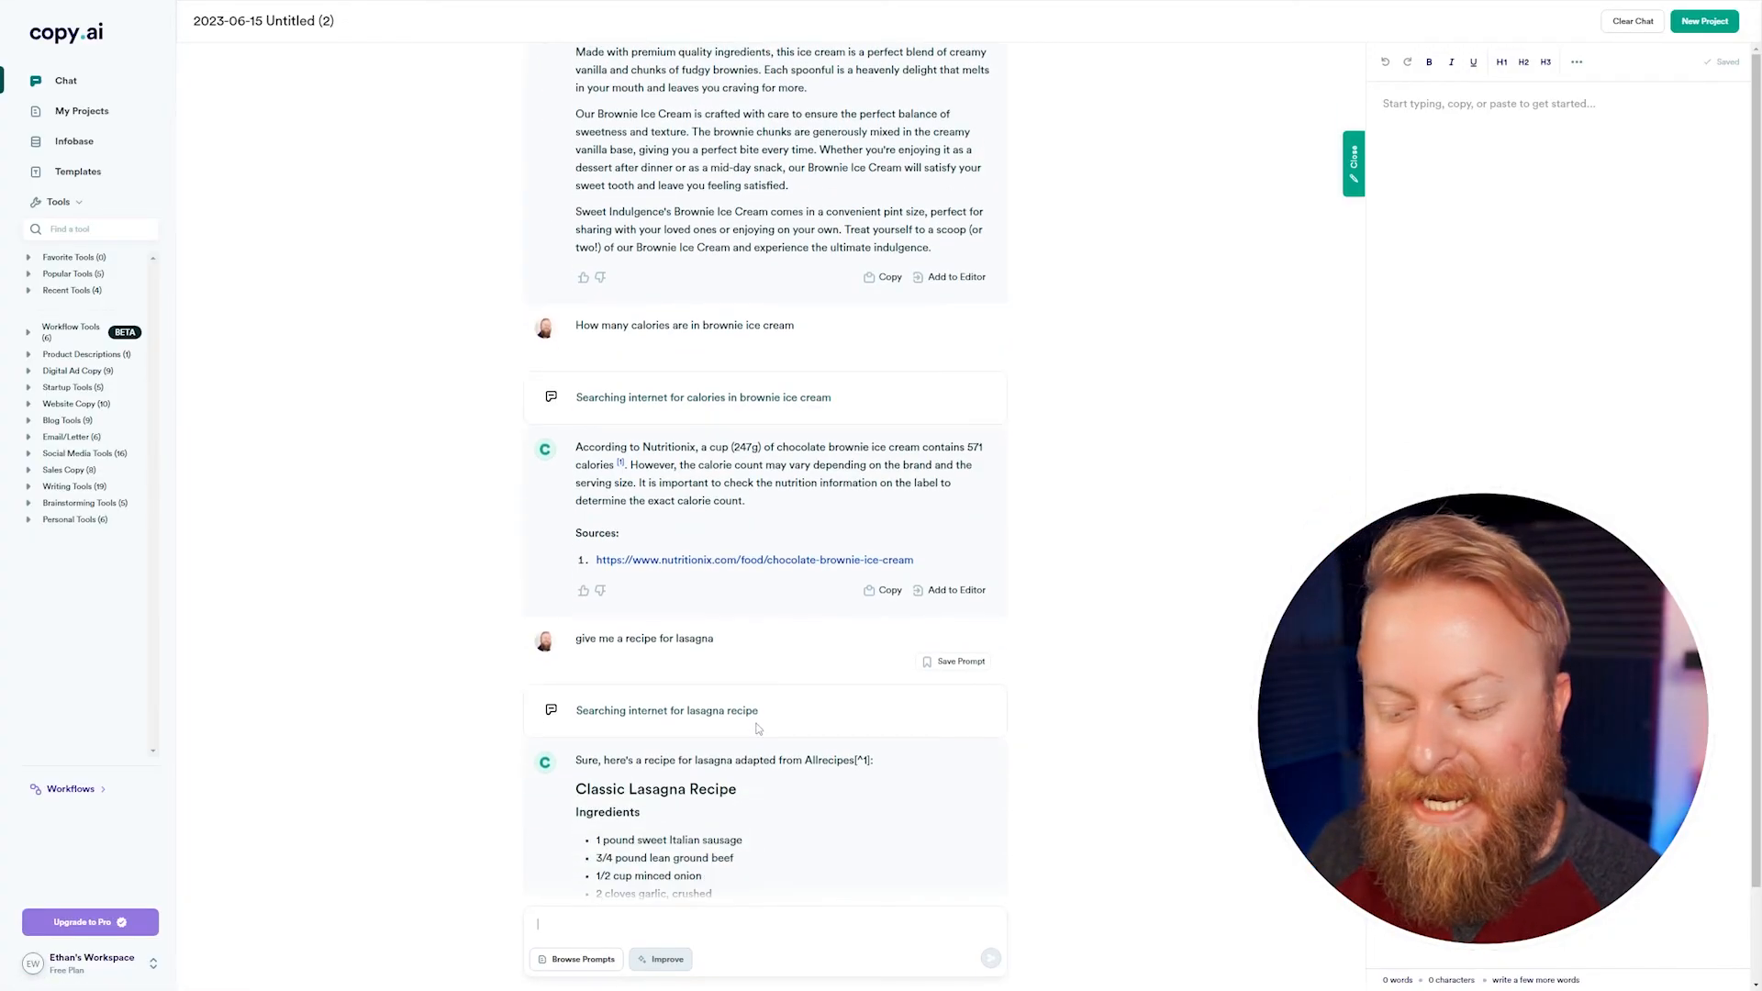
scroll(down, 3)
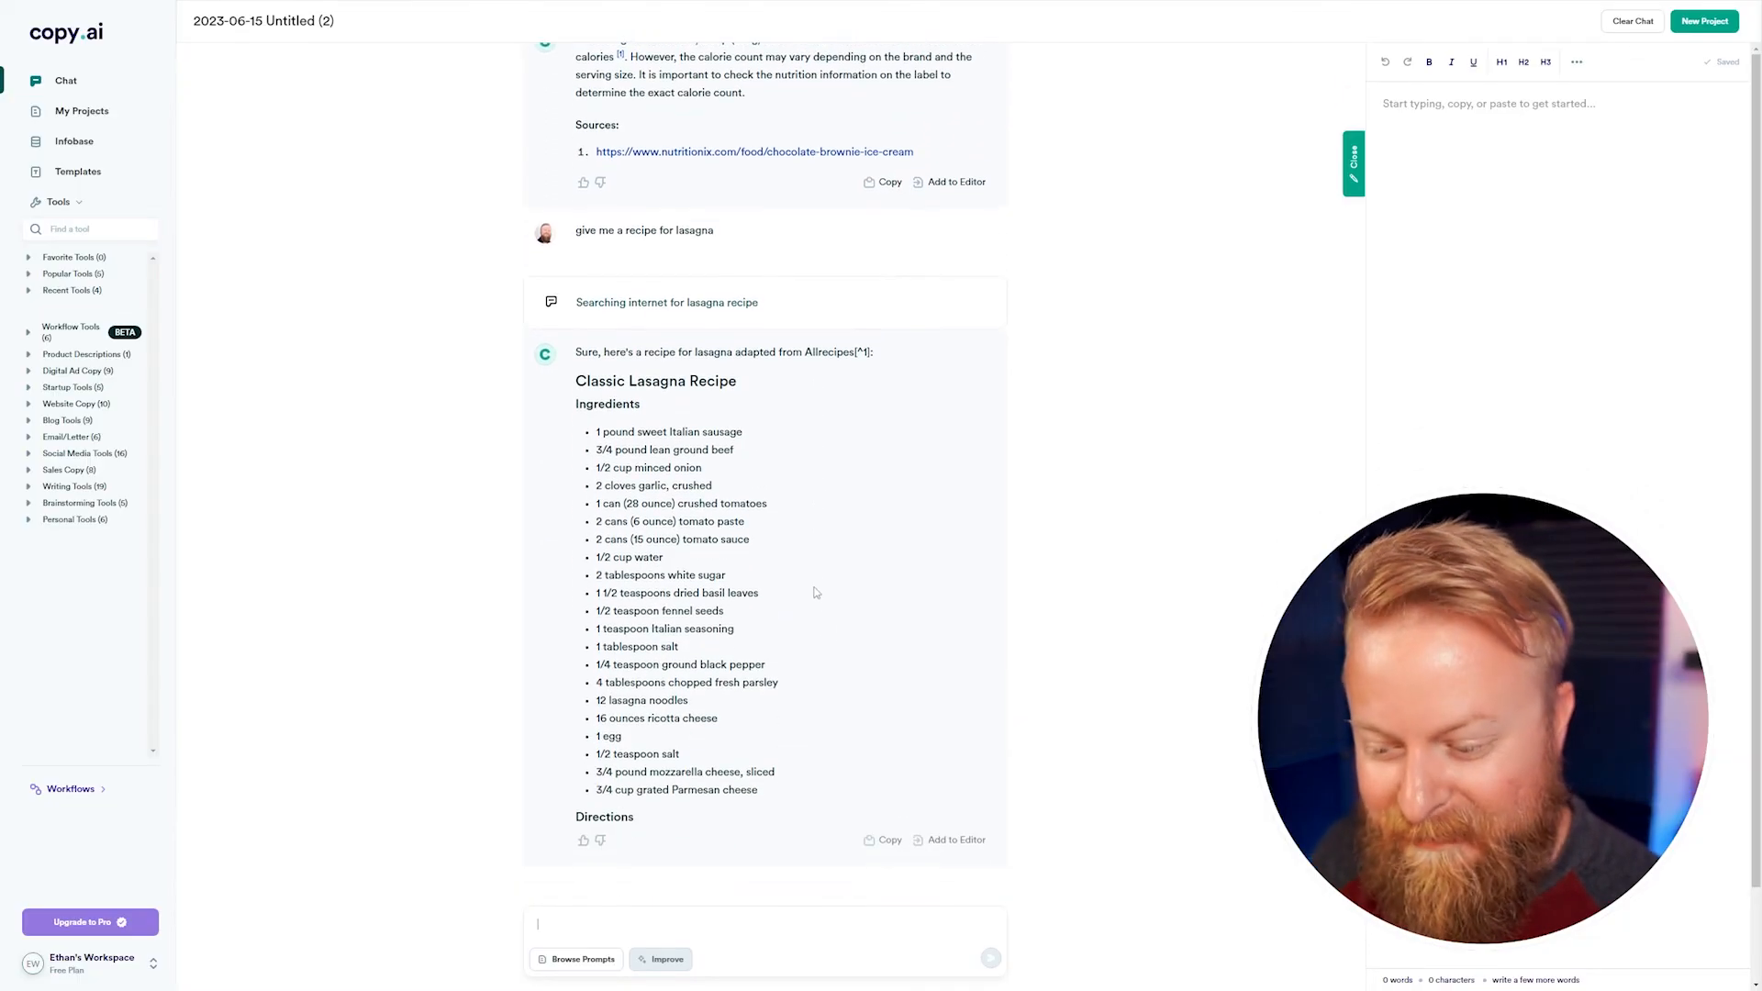
scroll(down, 3)
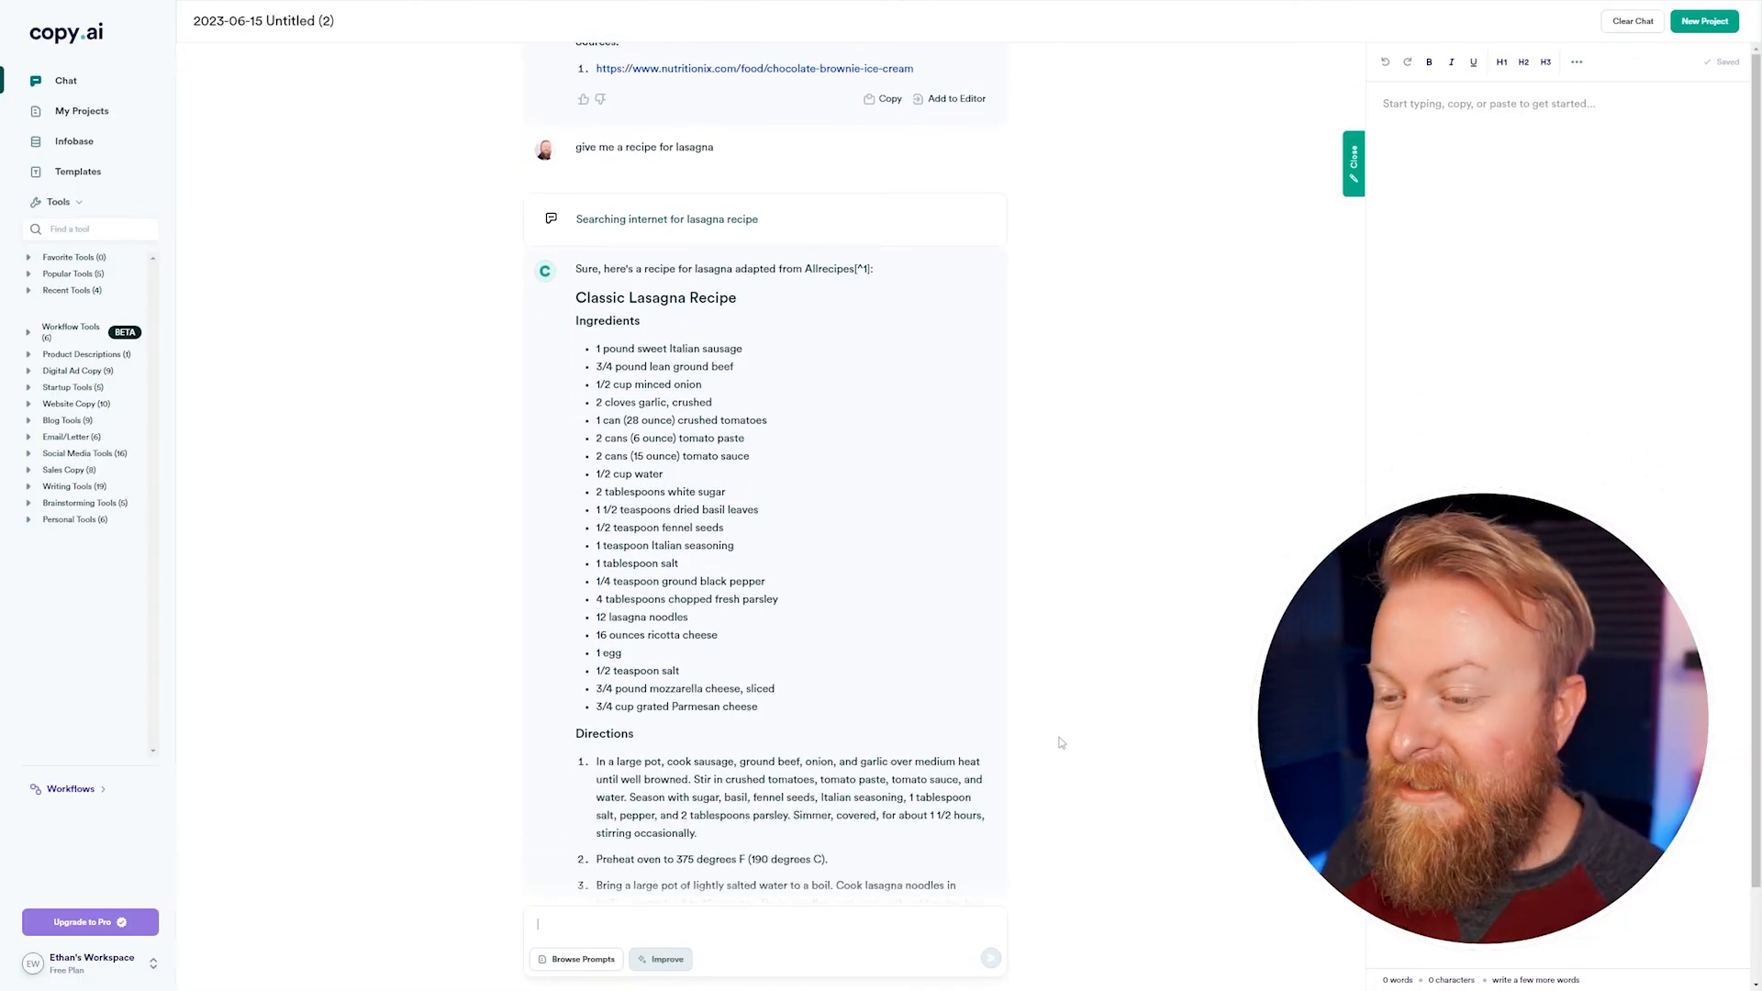
scroll(down, 3)
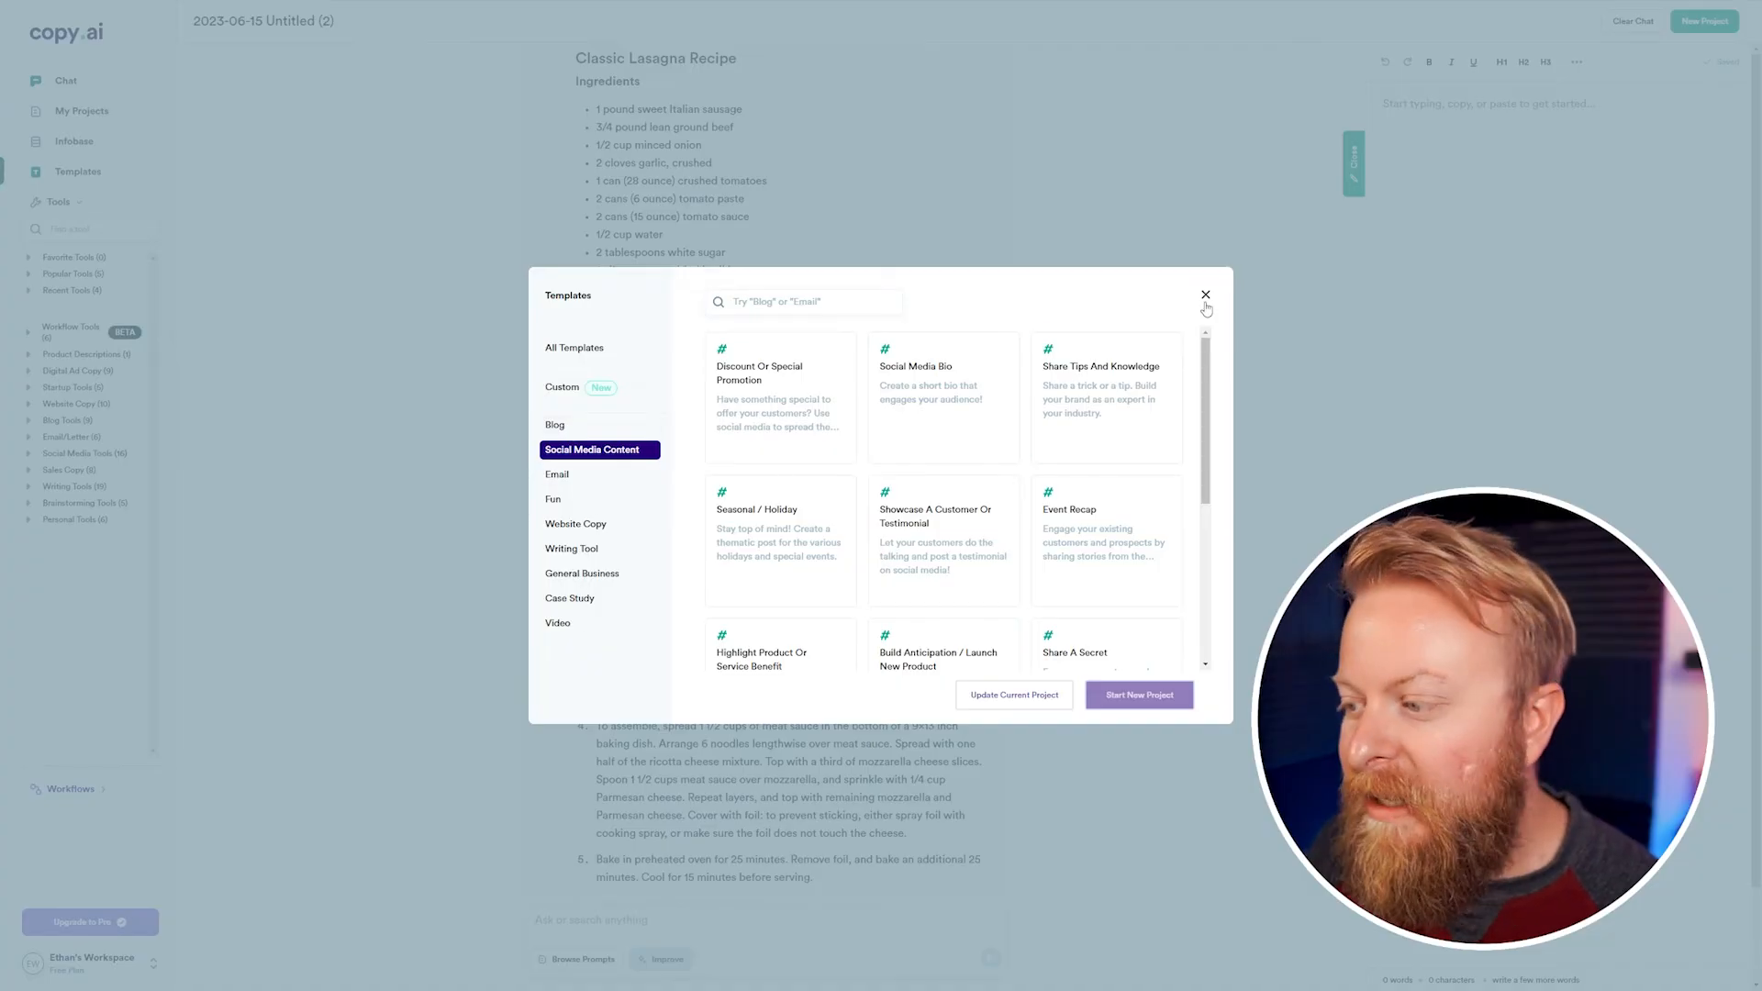
click(1205, 295)
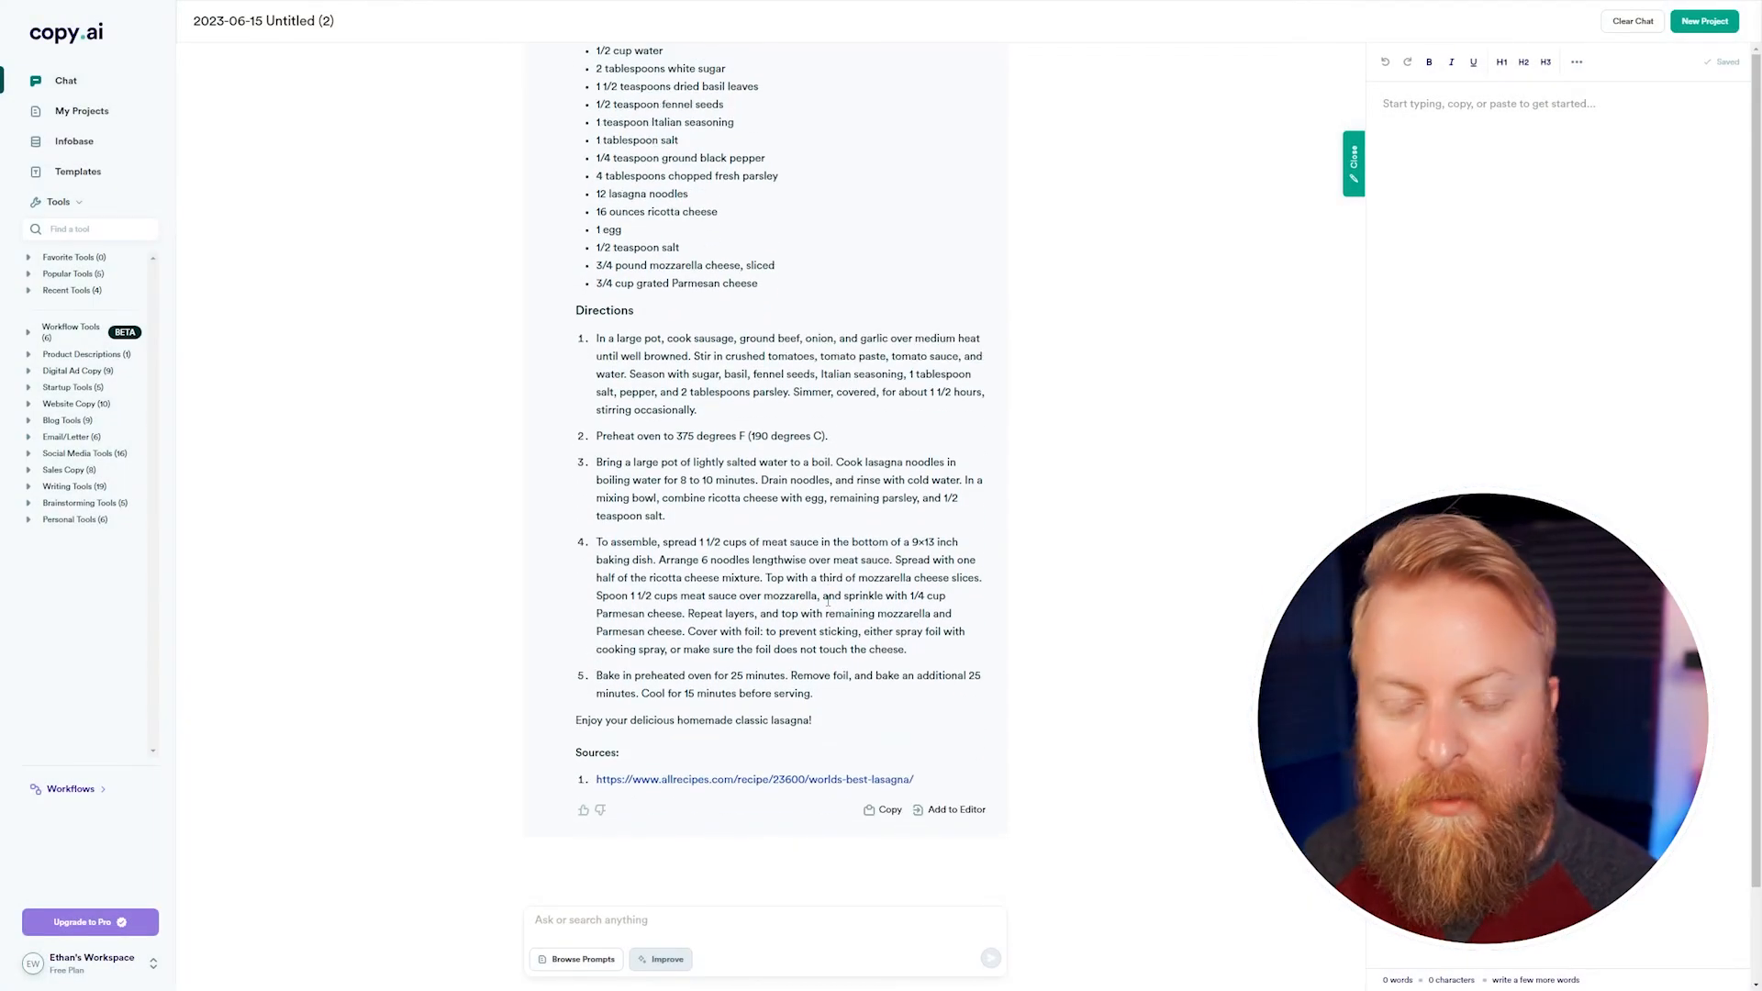